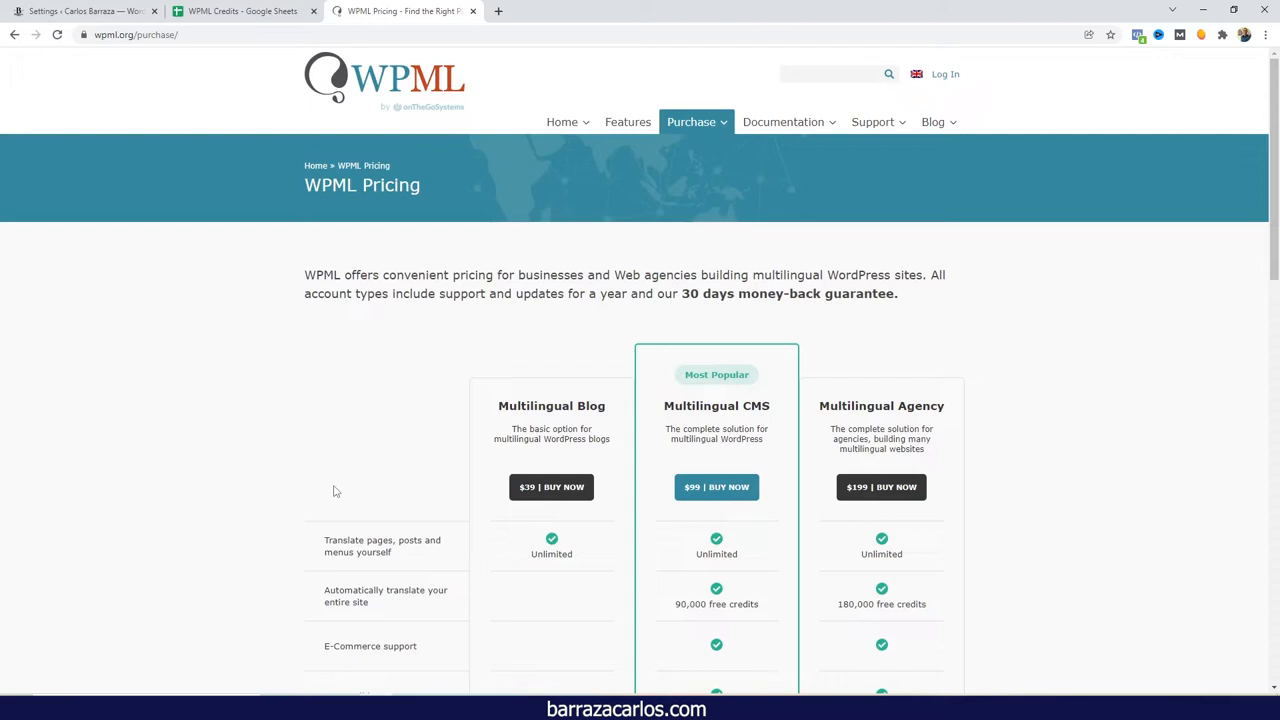
{"action": "mouse_move", "coordinate": [374, 470]}
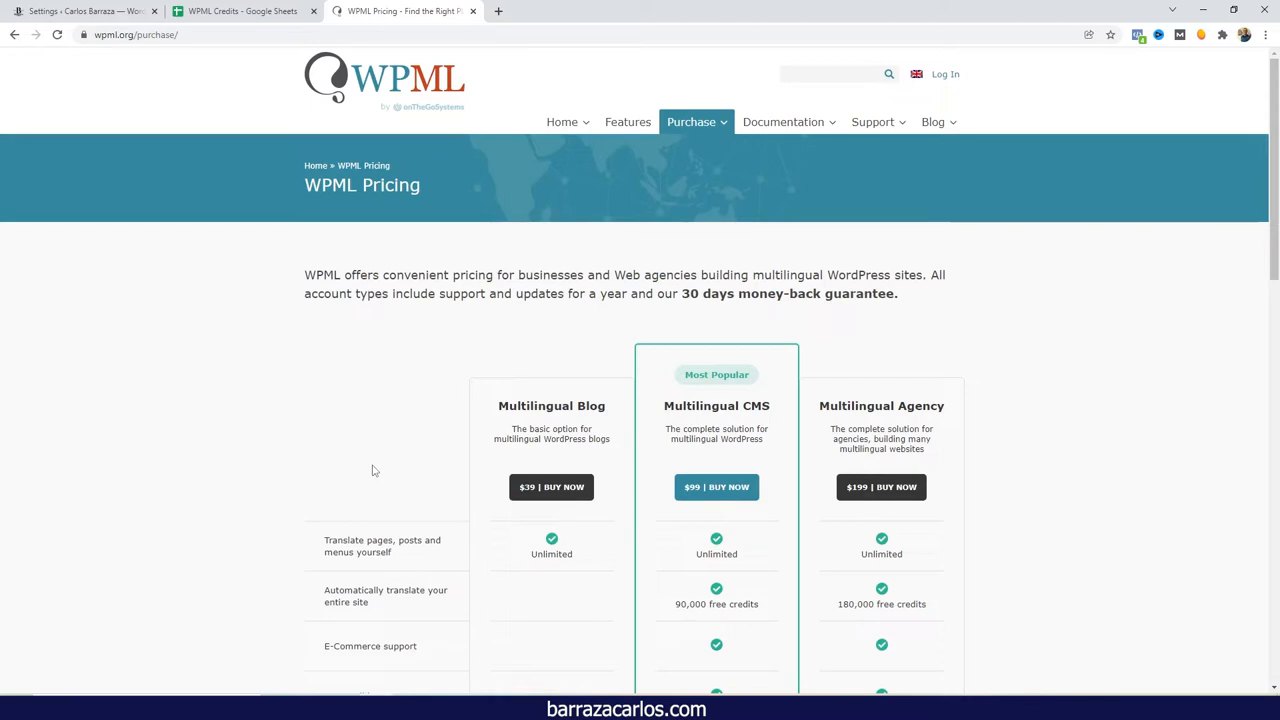
{"action": "mouse_move", "coordinate": [817, 402]}
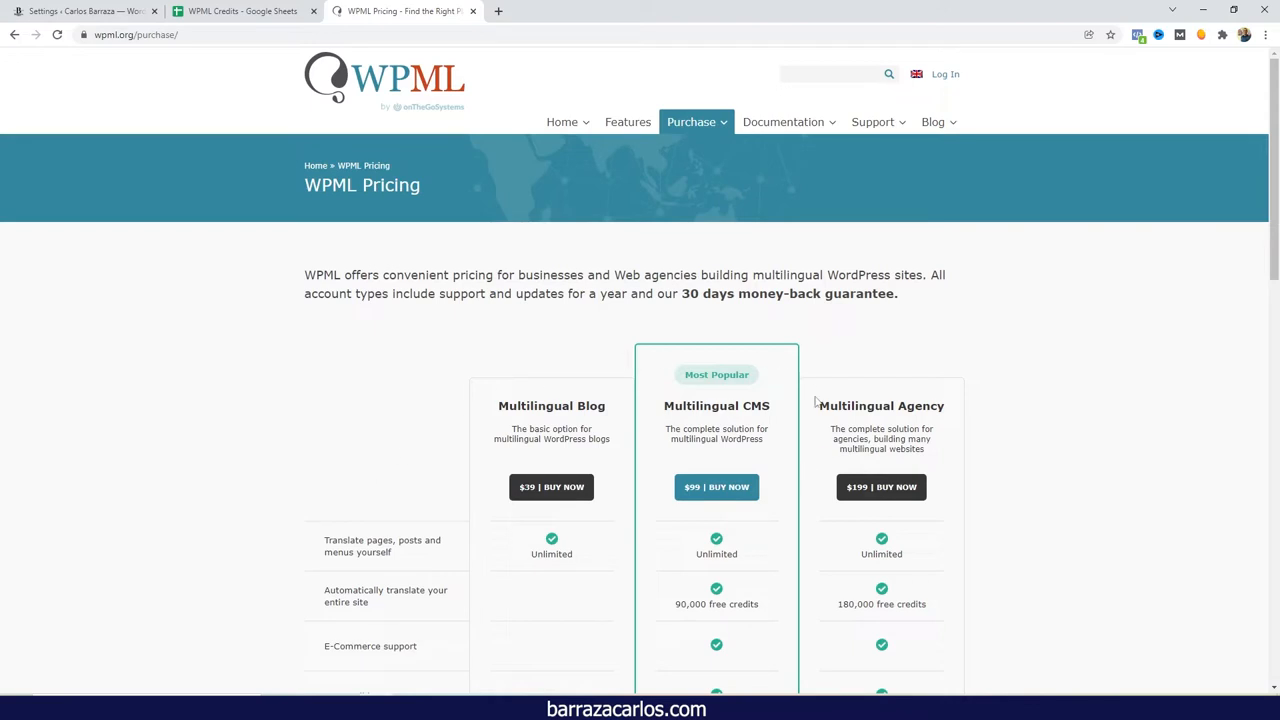
Compare the Blog, CMS and Agency plans' translation credits and site limits, then return to WPML settings
{"action": "scroll", "scroll_direction": "down", "scroll_amount": 3}
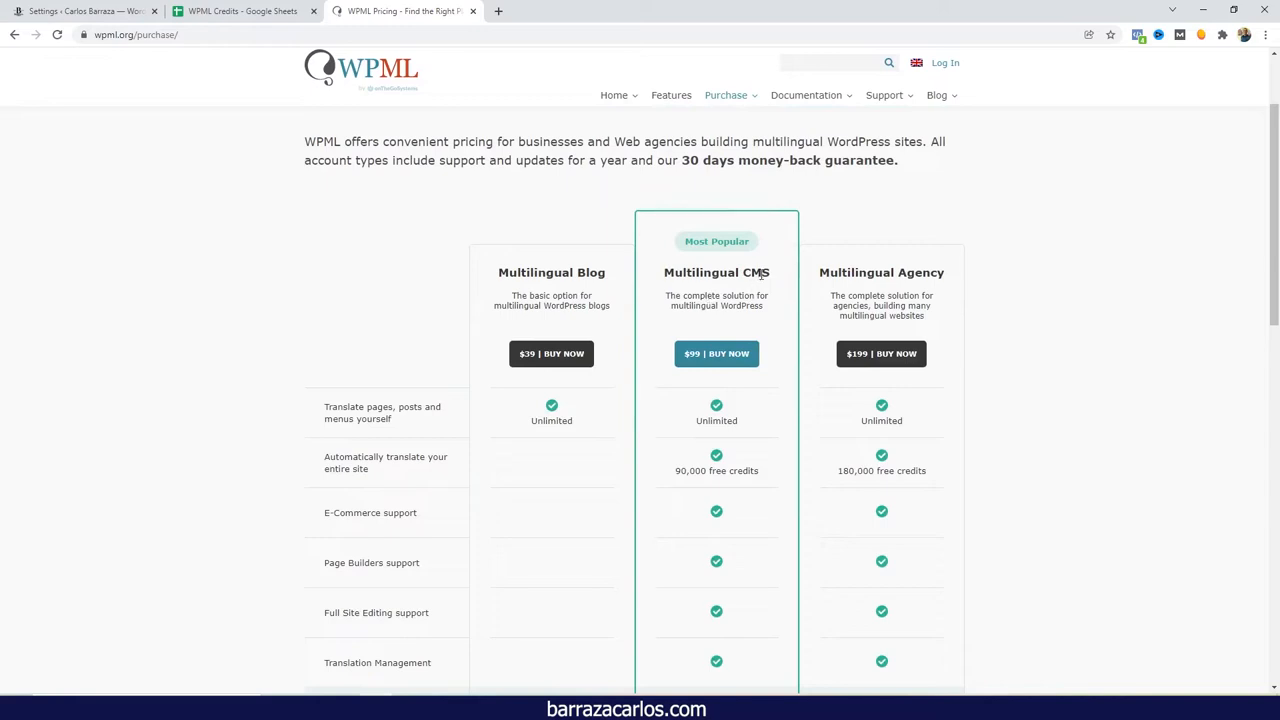
{"action": "scroll", "scroll_direction": "down", "scroll_amount": 3}
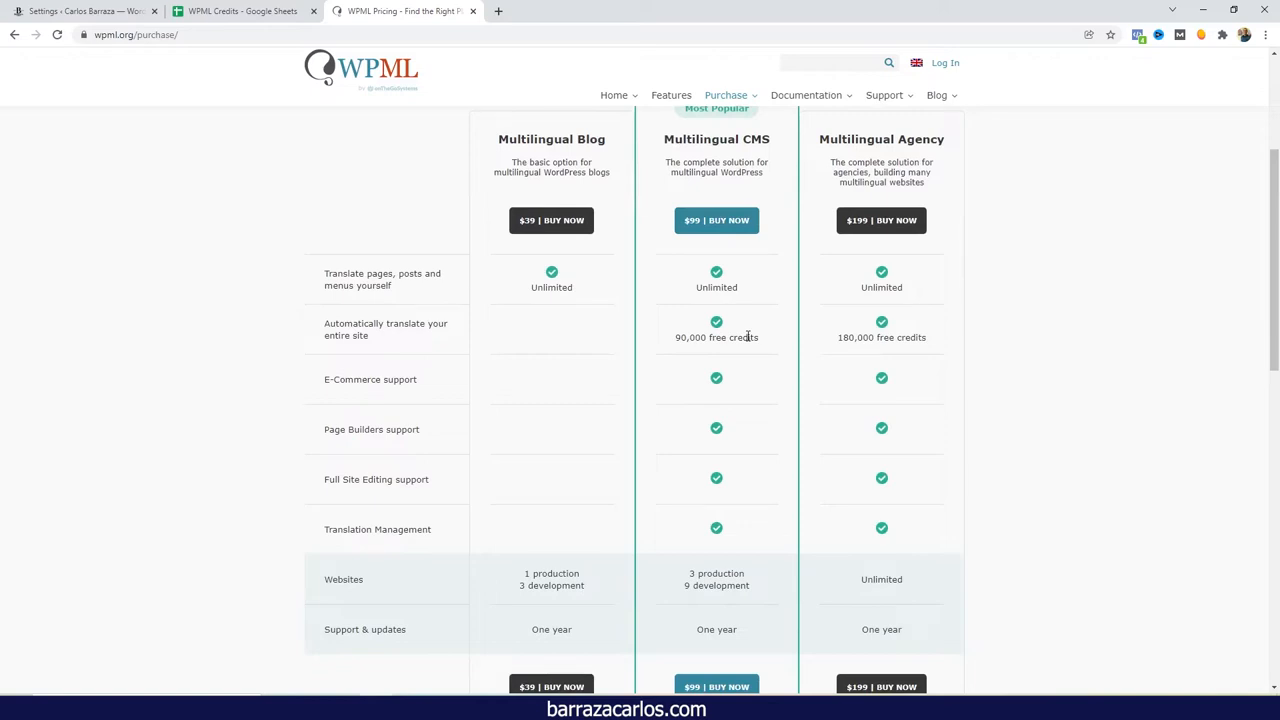
{"action": "mouse_move", "coordinate": [747, 336]}
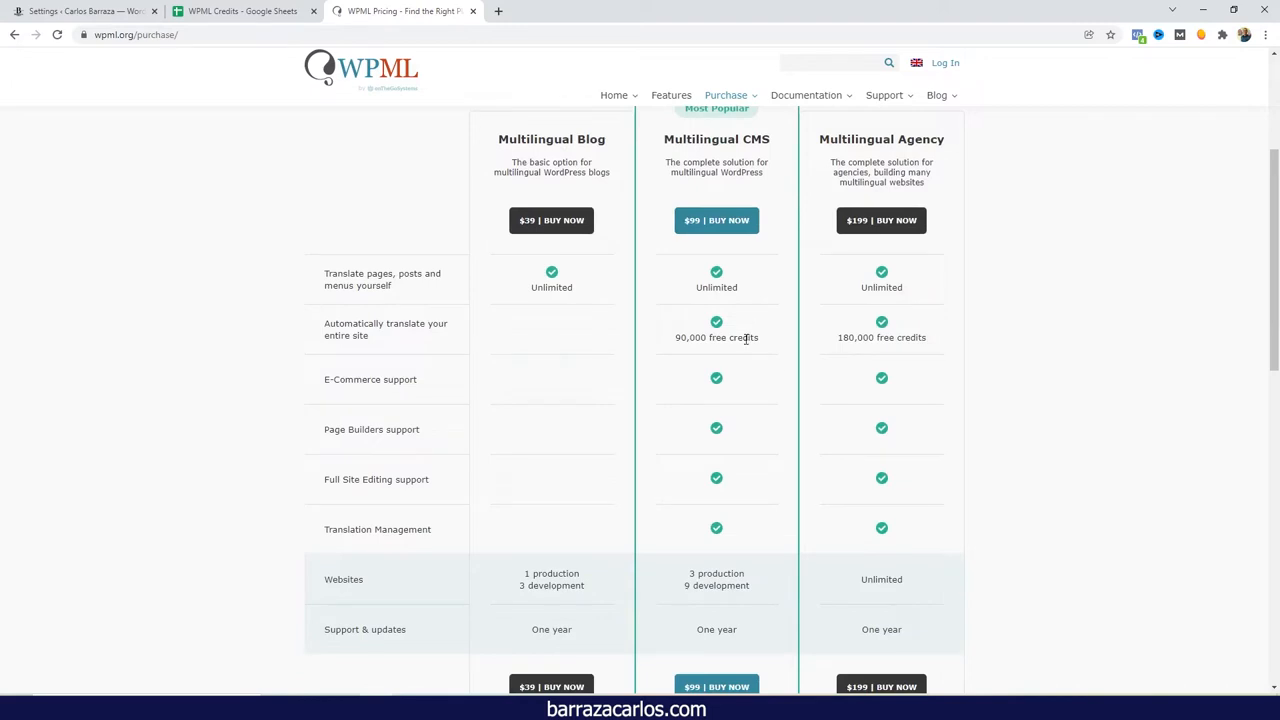
{"action": "mouse_move", "coordinate": [823, 340]}
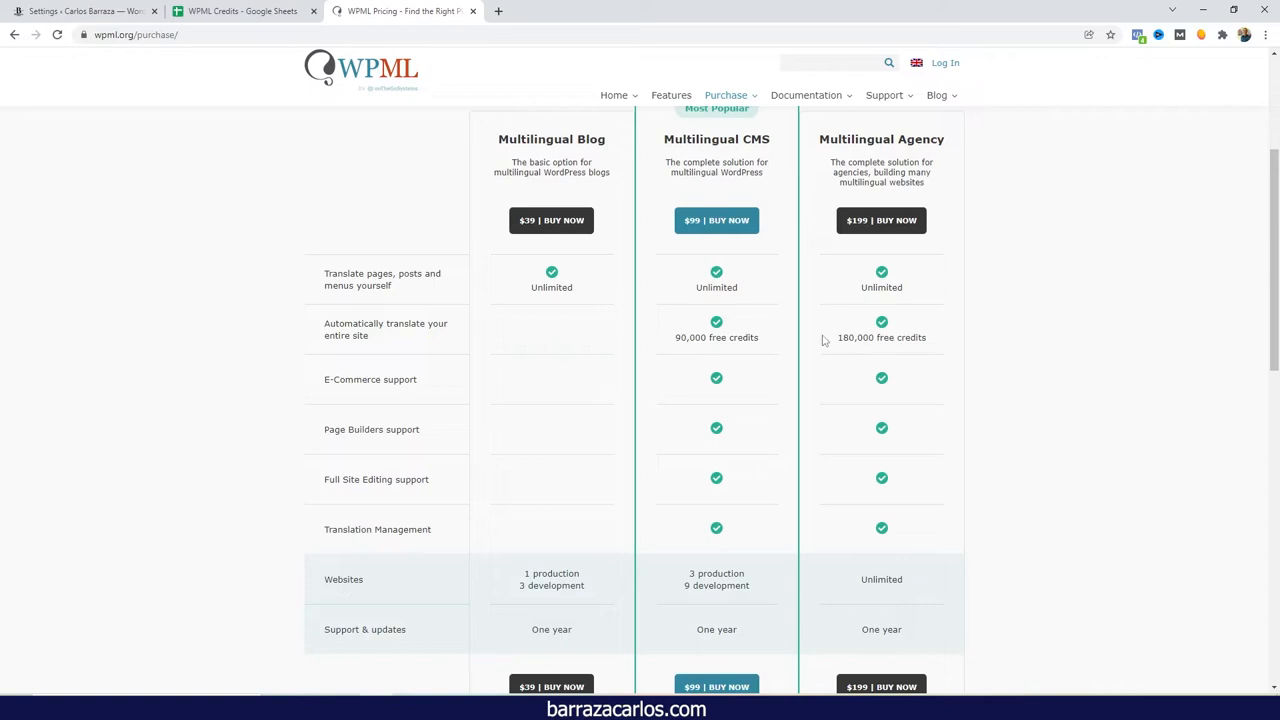
{"action": "mouse_move", "coordinate": [850, 363]}
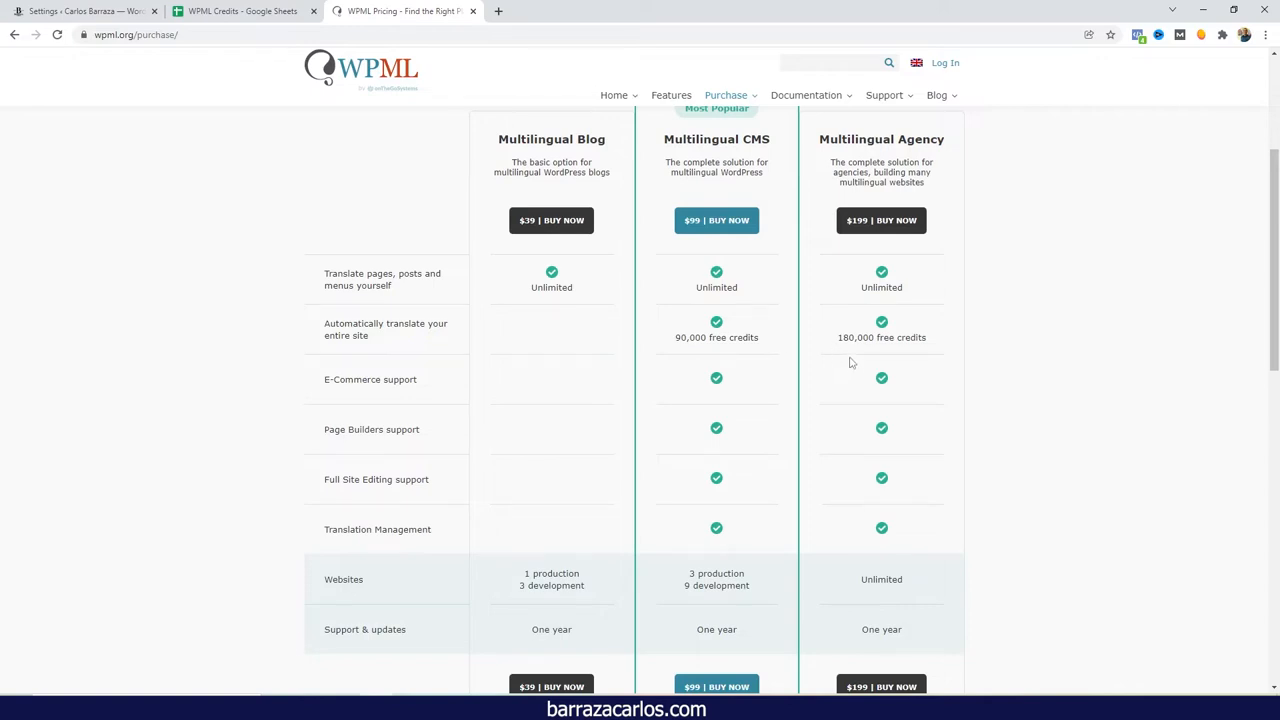
{"action": "scroll", "scroll_direction": "down", "scroll_amount": 3}
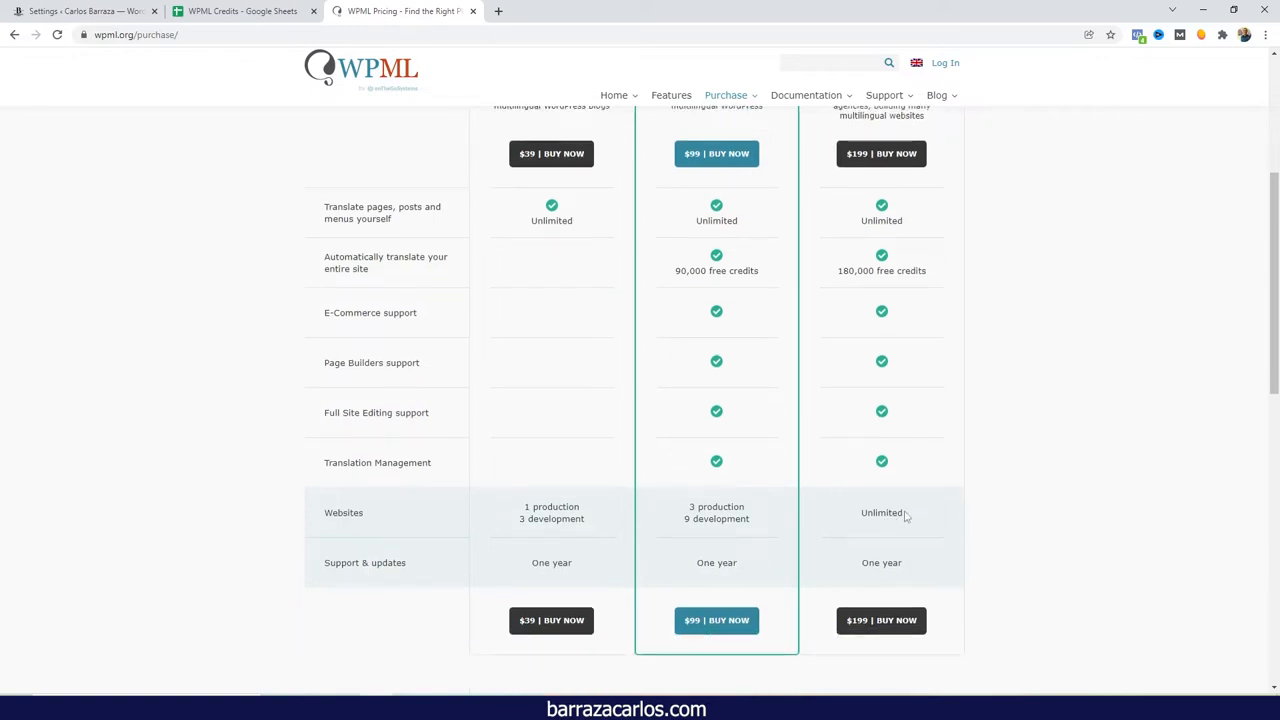
{"action": "scroll", "scroll_direction": "up", "scroll_amount": 3}
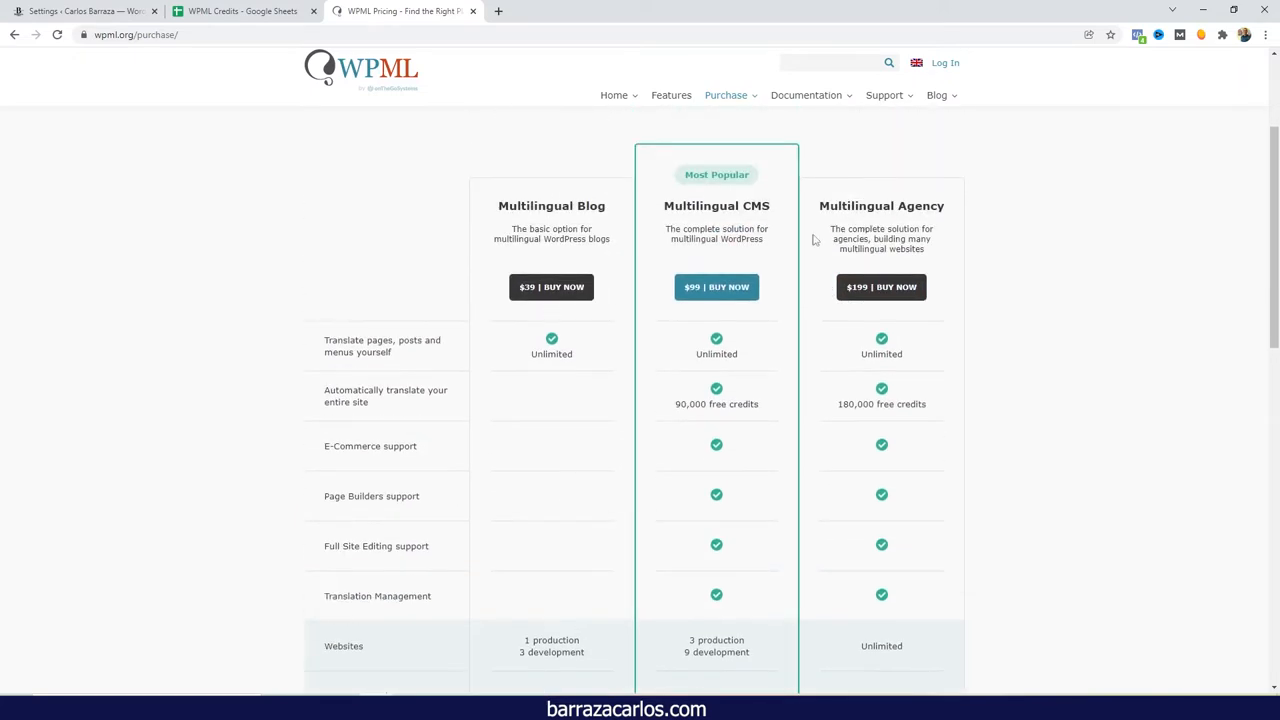
{"action": "scroll", "scroll_direction": "down", "scroll_amount": 3}
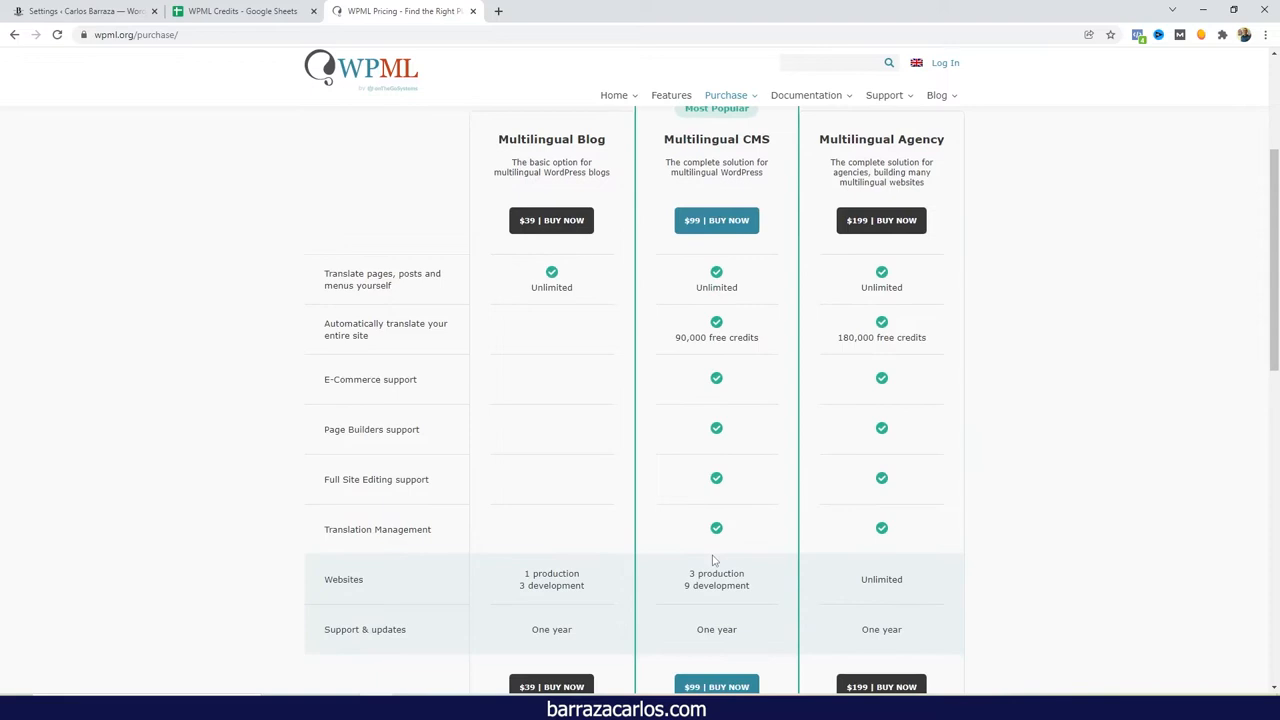
{"action": "mouse_move", "coordinate": [691, 581]}
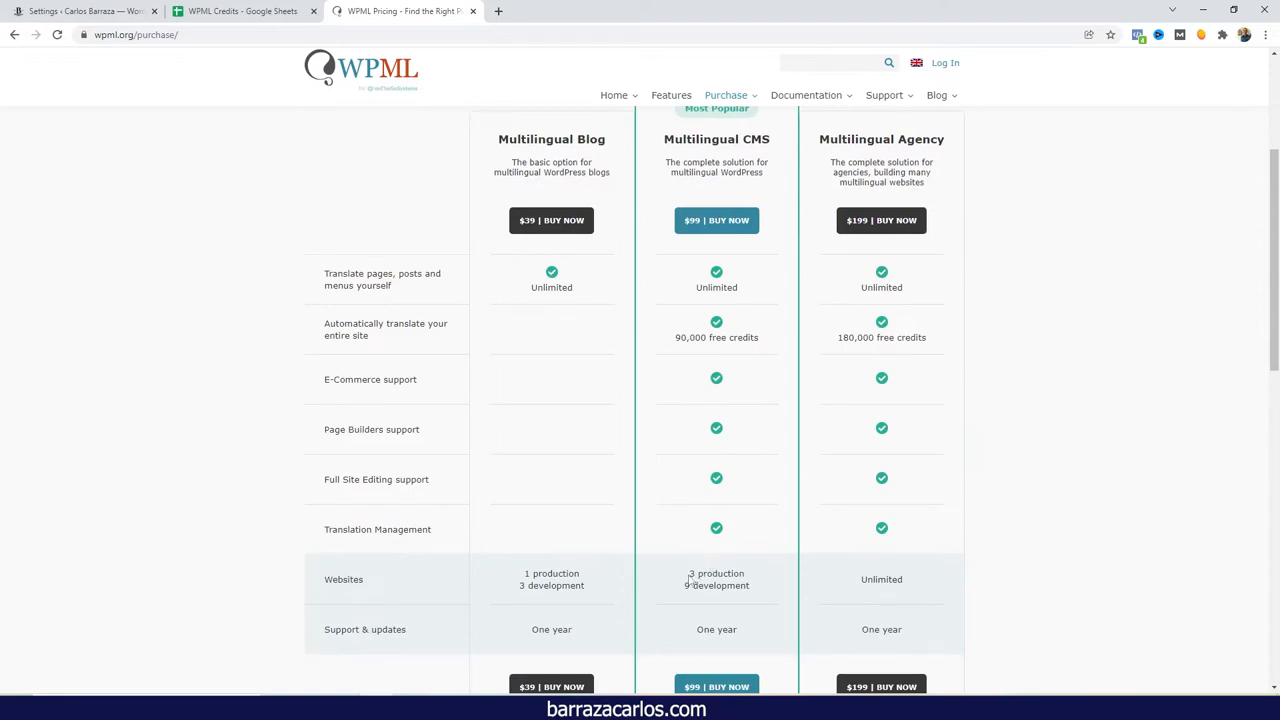
{"action": "scroll", "scroll_direction": "up", "scroll_amount": 3}
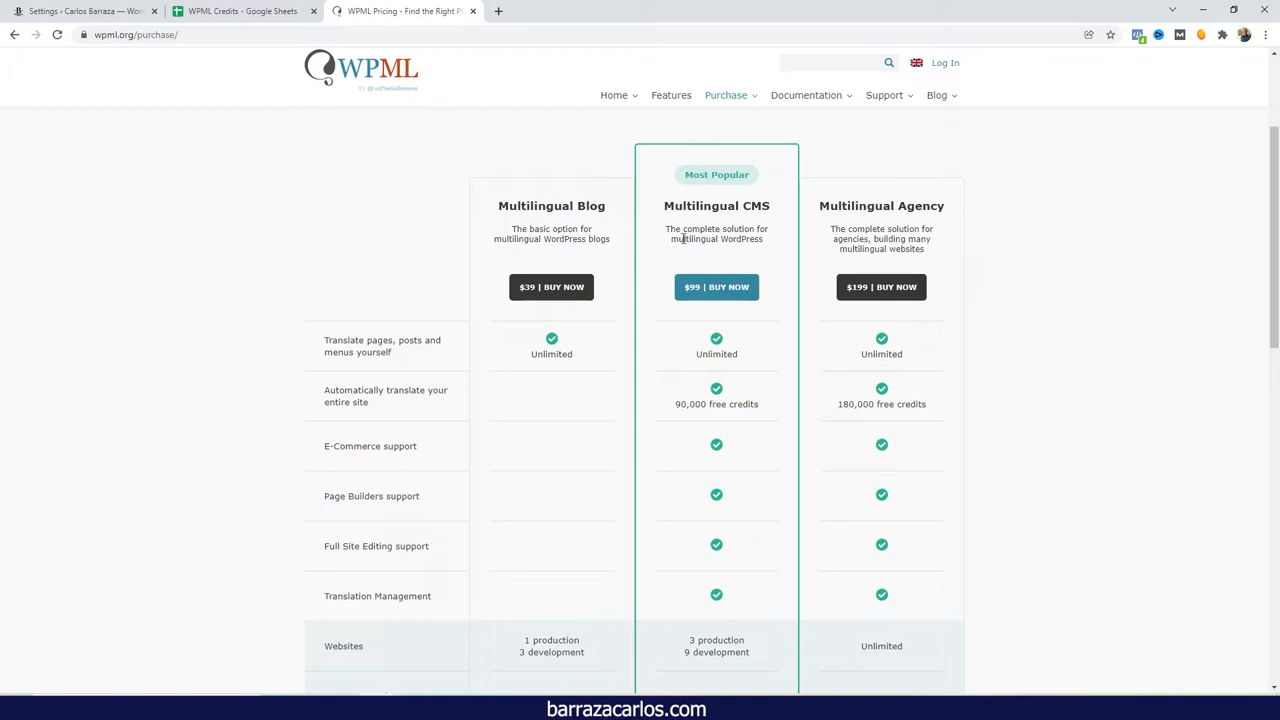
{"action": "left_click", "coordinate": [85, 11]}
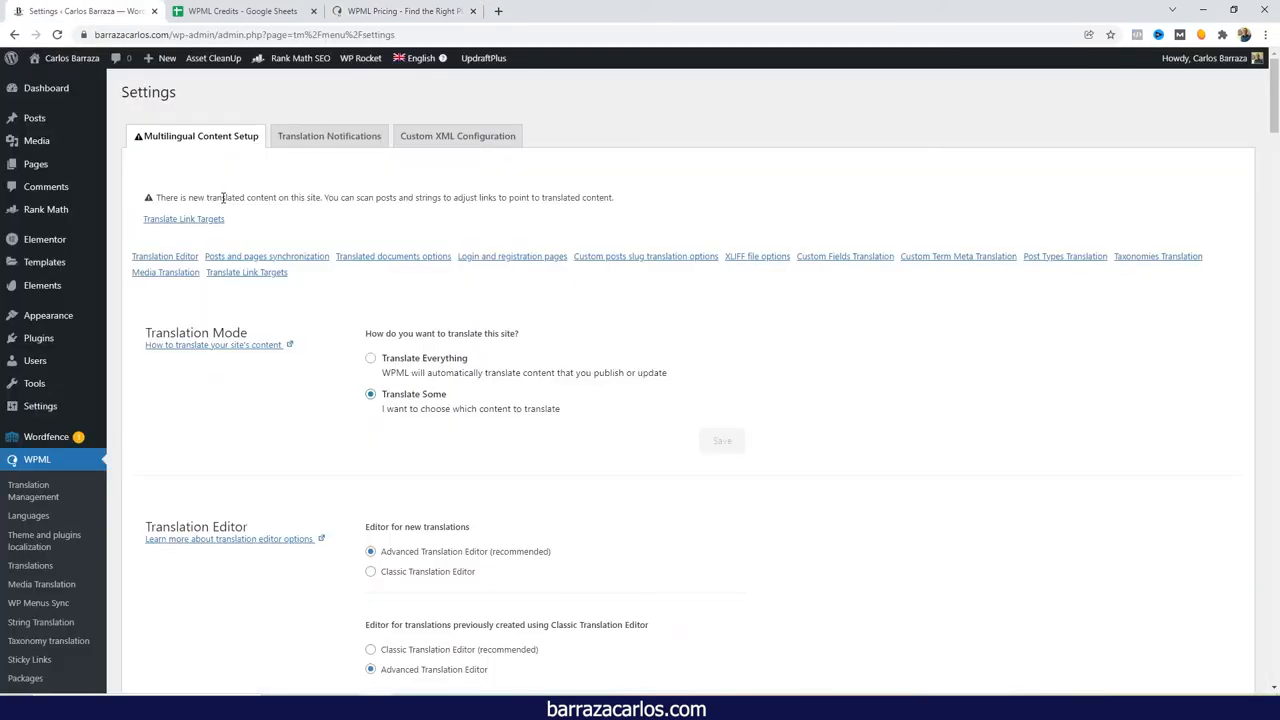
{"action": "mouse_move", "coordinate": [260, 282]}
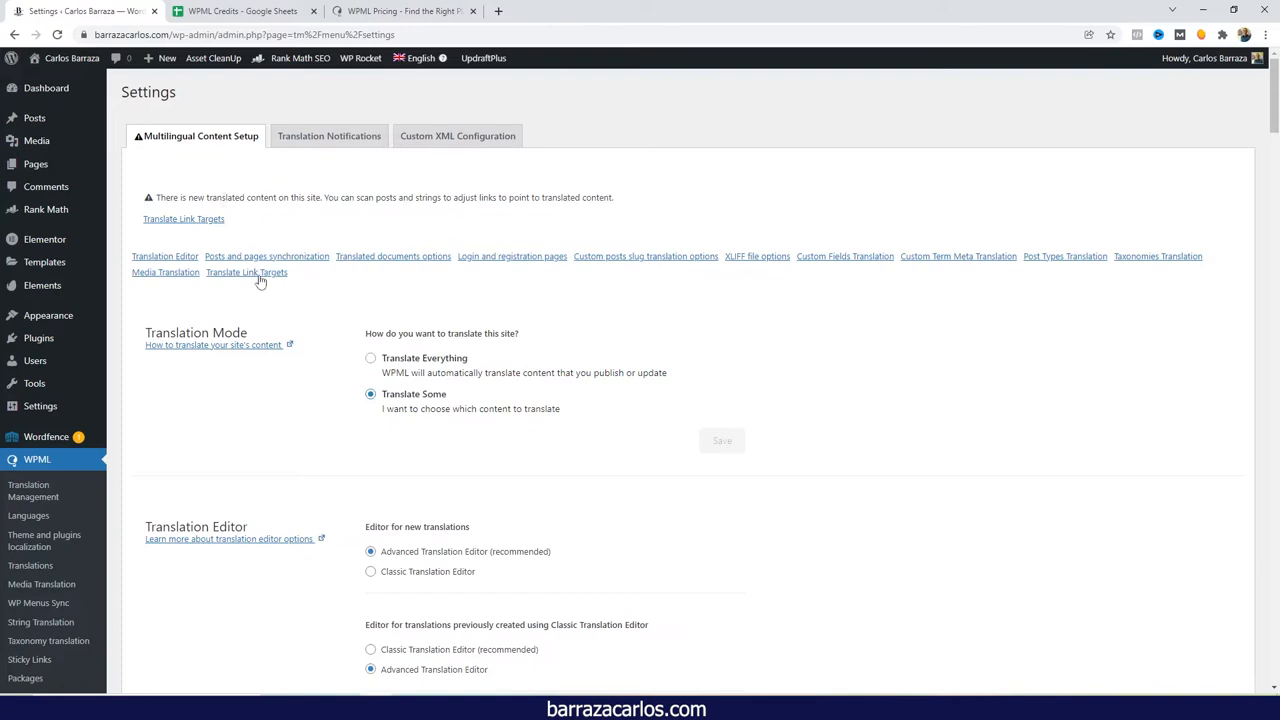
{"action": "scroll", "scroll_direction": "down", "scroll_amount": 3}
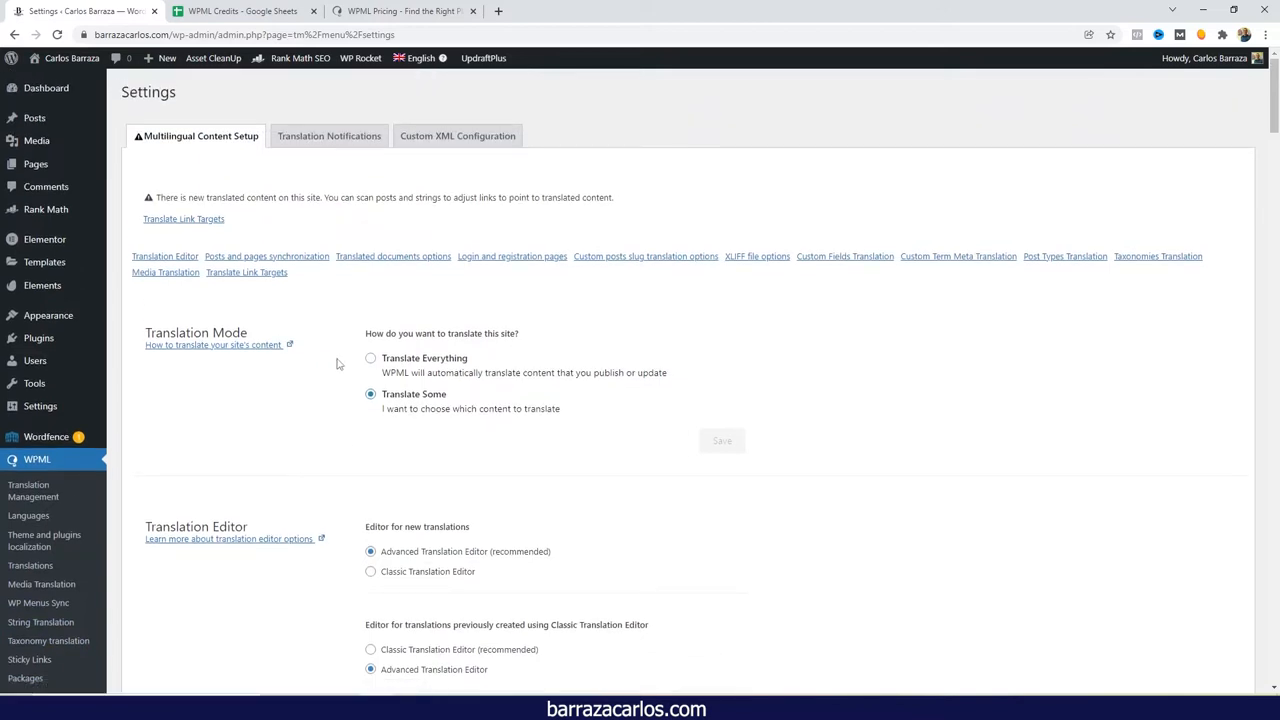
{"action": "mouse_move", "coordinate": [368, 422]}
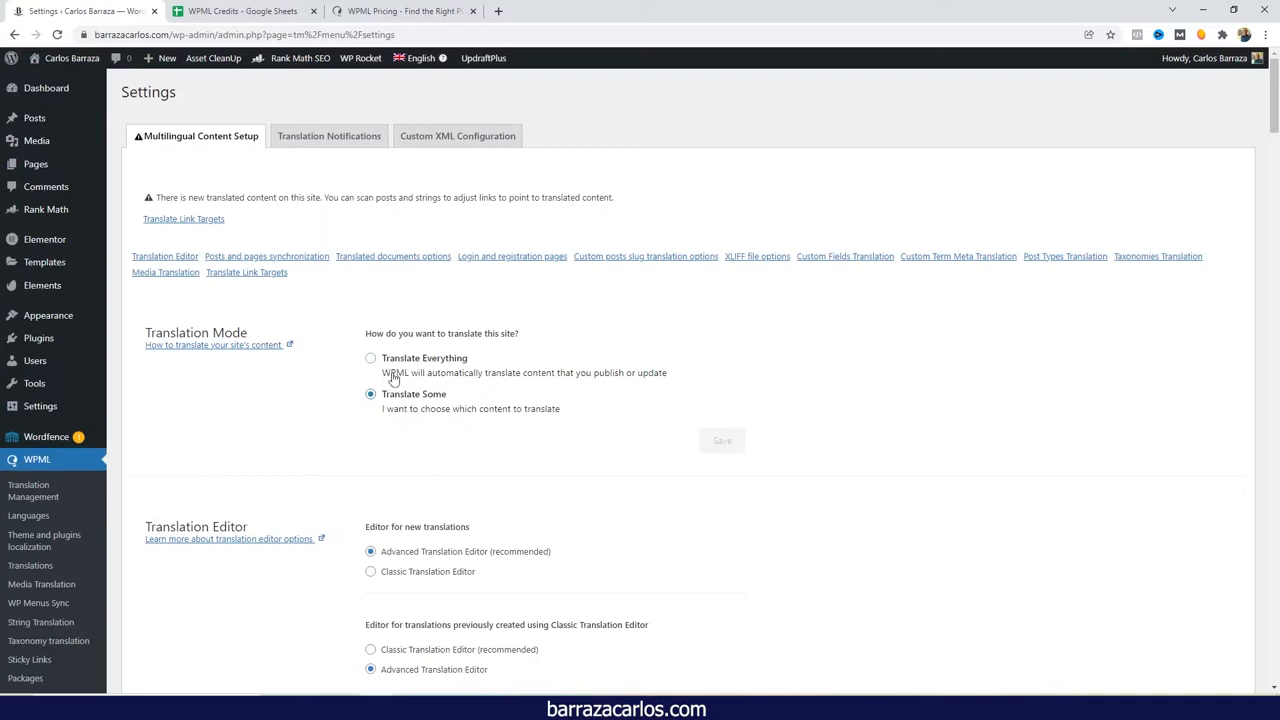
{"action": "mouse_move", "coordinate": [422, 415]}
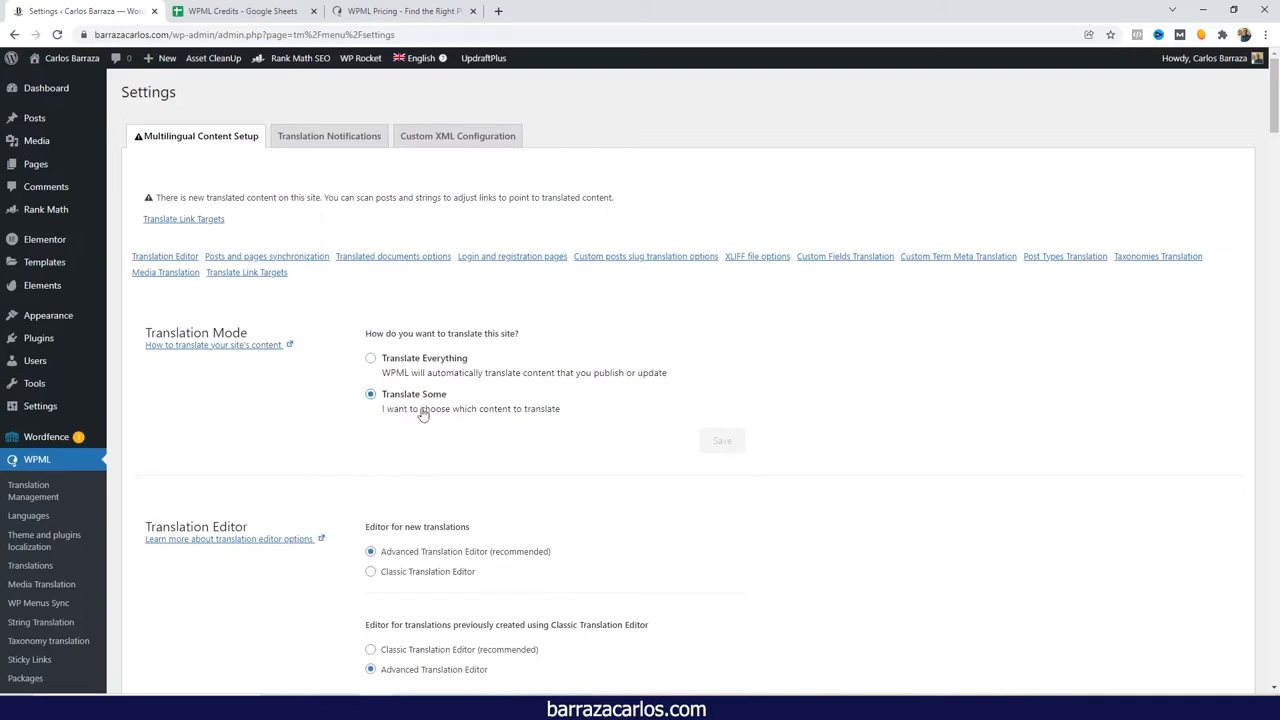
{"action": "mouse_move", "coordinate": [457, 419]}
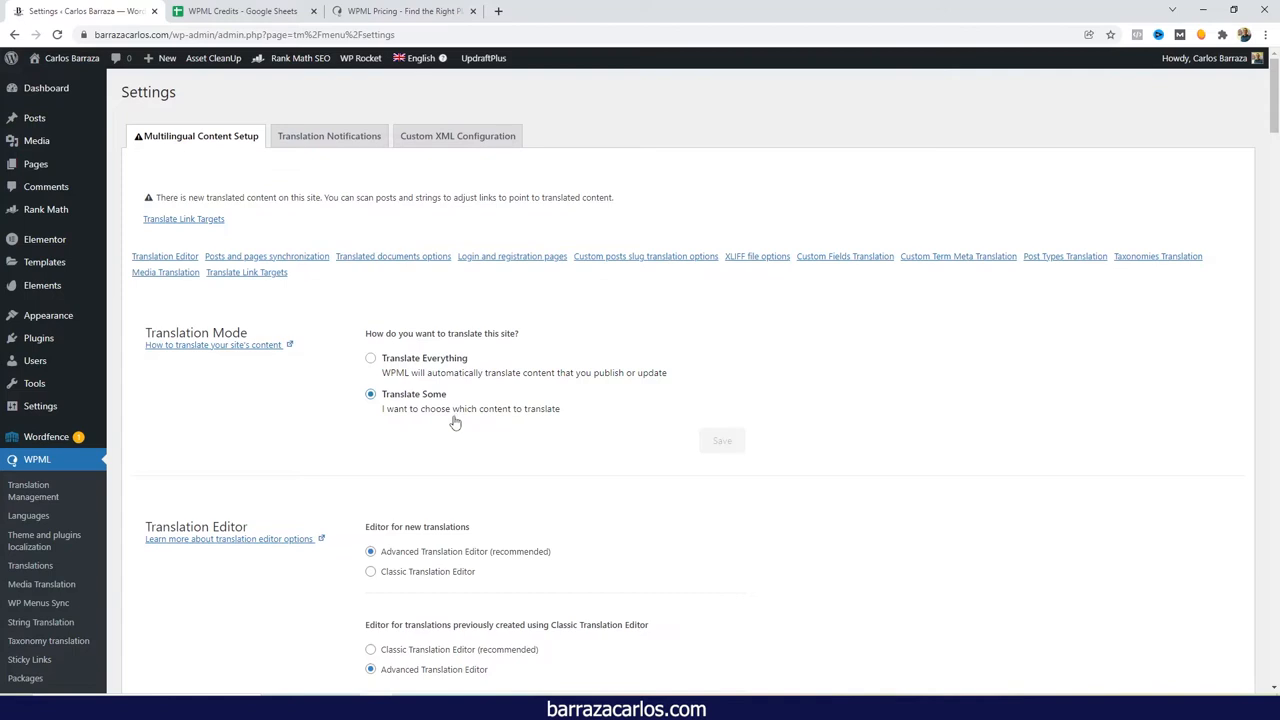
{"action": "mouse_move", "coordinate": [465, 413]}
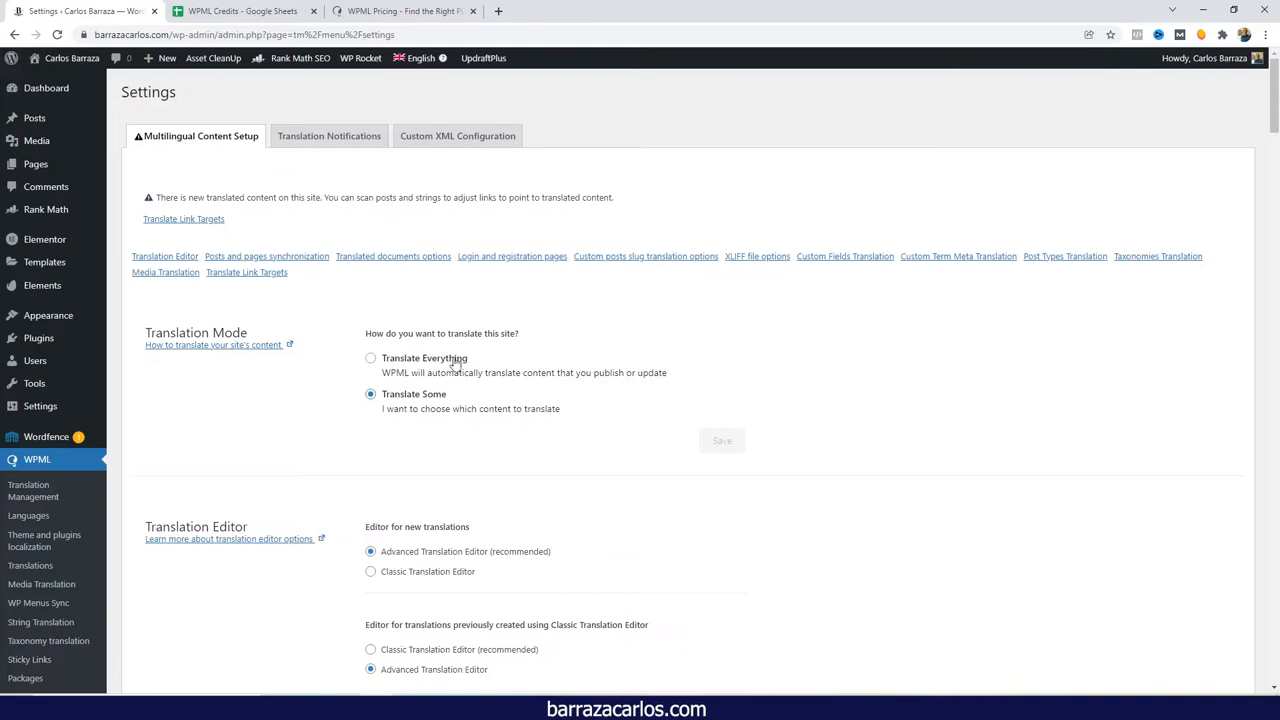
{"action": "mouse_move", "coordinate": [451, 364]}
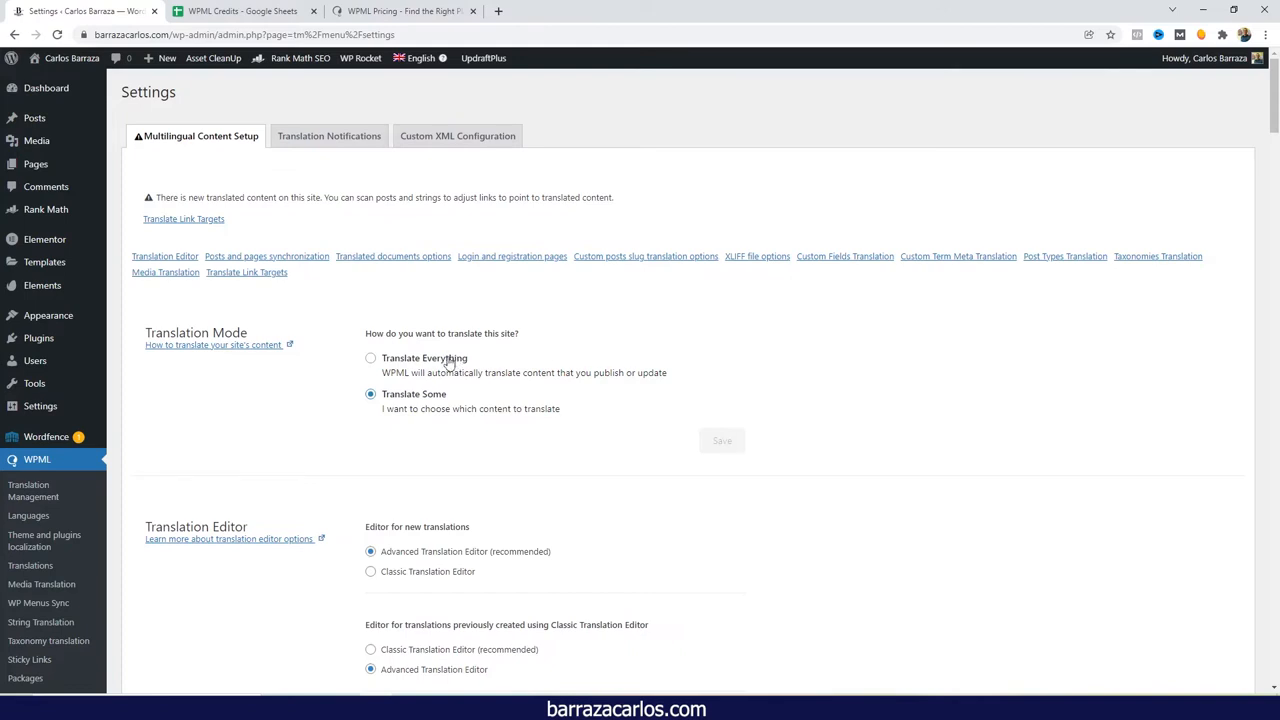
{"action": "mouse_move", "coordinate": [415, 372]}
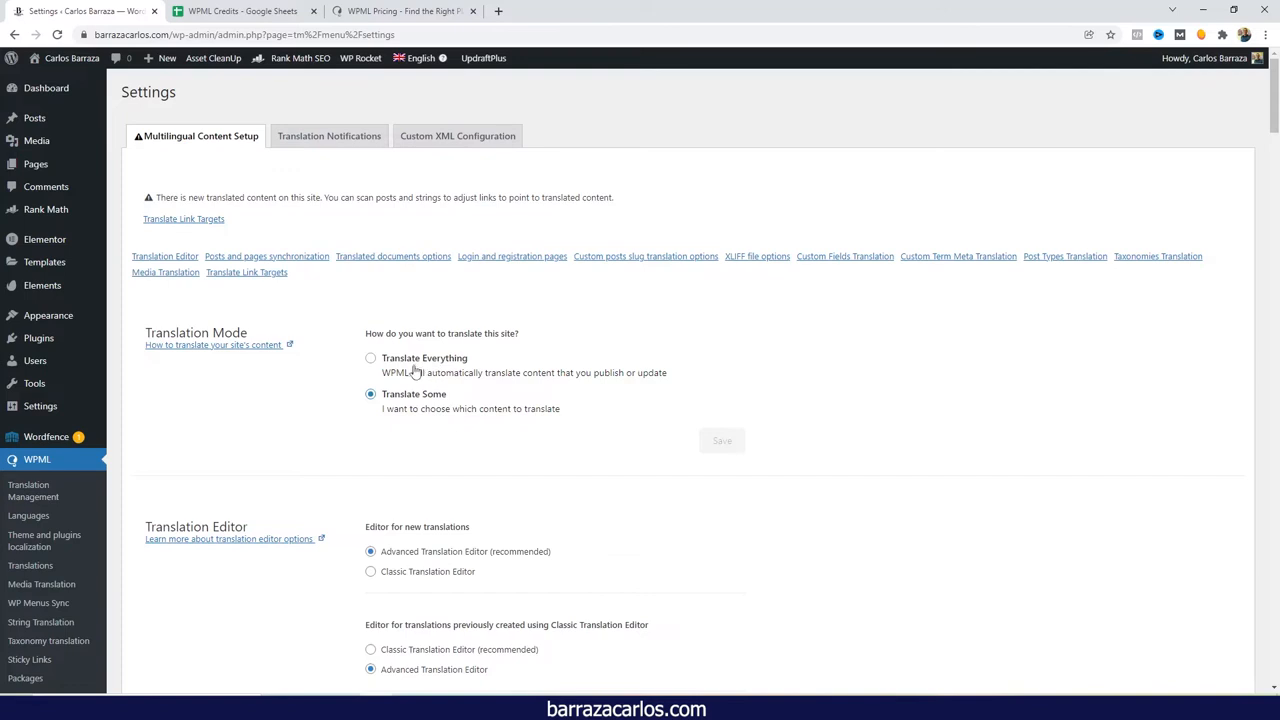
Scroll to the Translation Editor section showing the Advanced Translation Editor for all translations
{"action": "scroll", "scroll_direction": "down", "scroll_amount": 3}
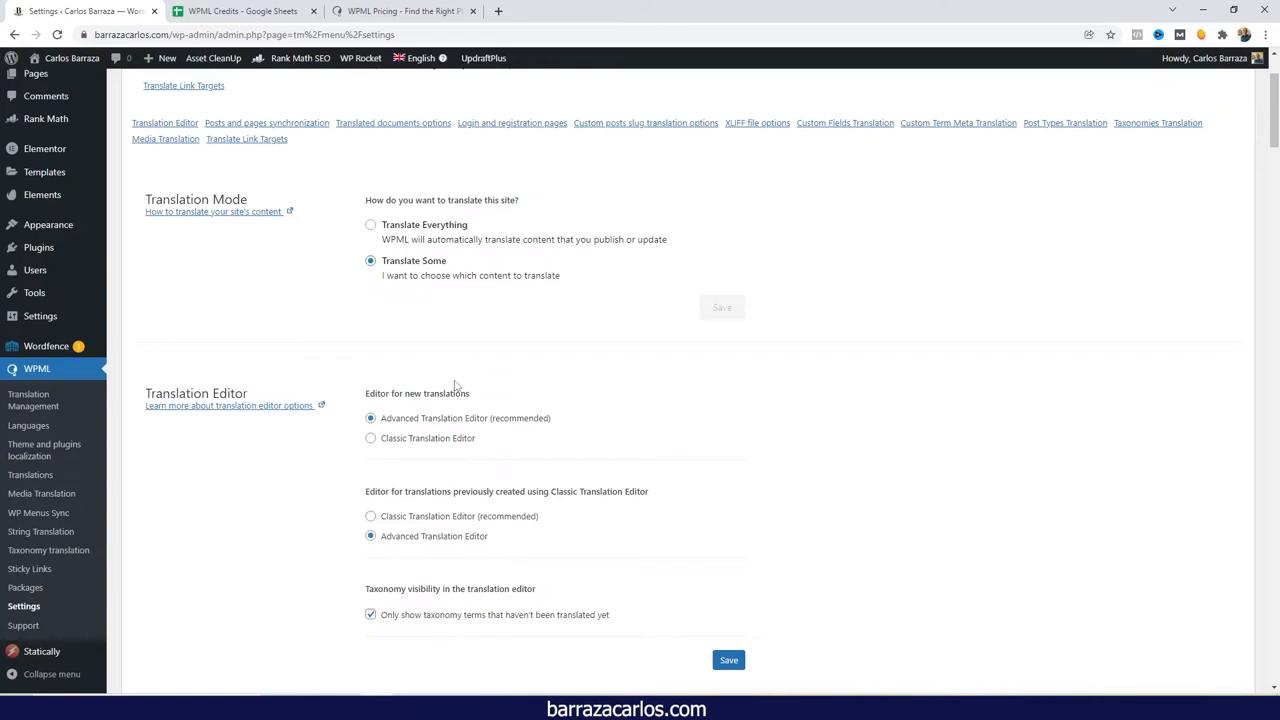
{"action": "mouse_move", "coordinate": [444, 393]}
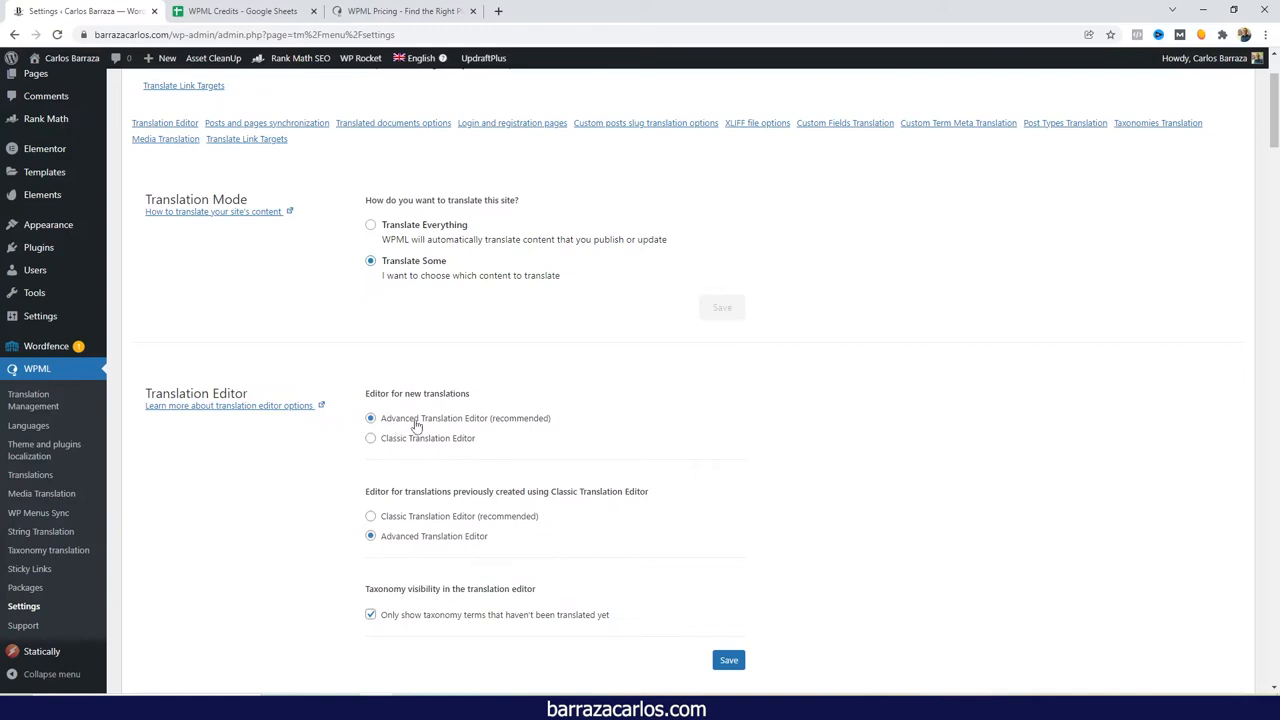
{"action": "mouse_move", "coordinate": [497, 423]}
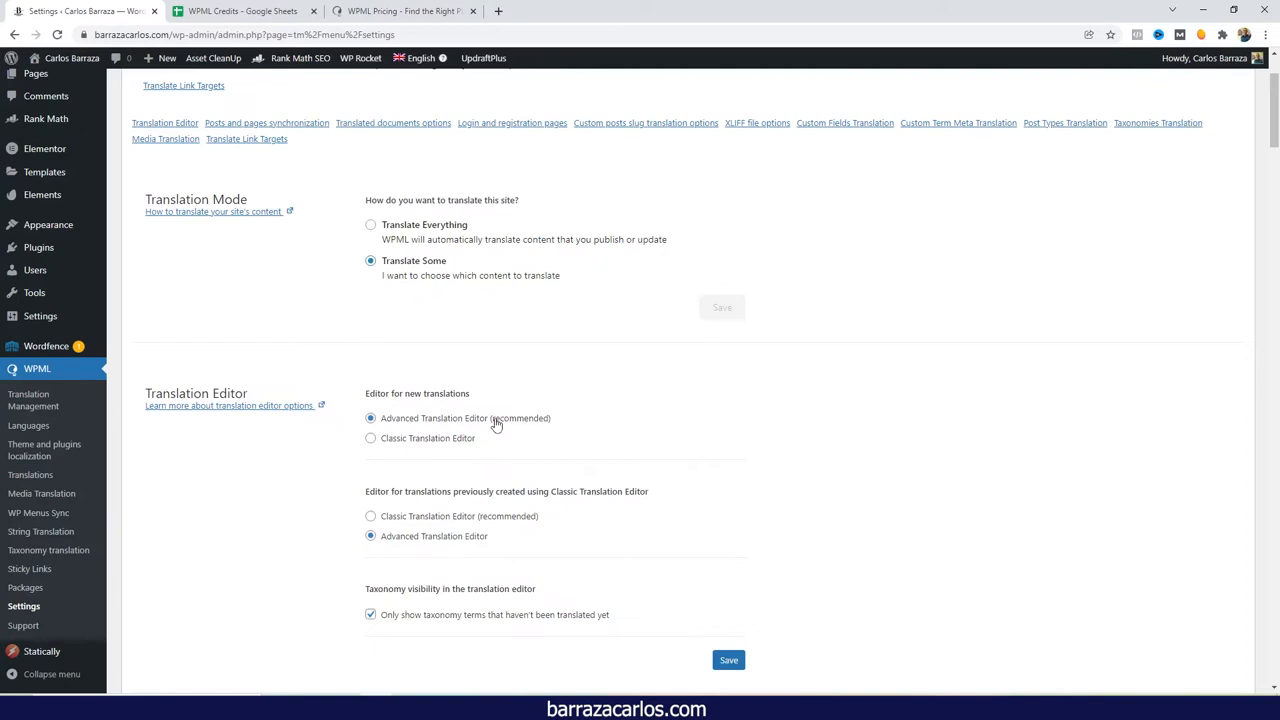
{"action": "mouse_move", "coordinate": [505, 425]}
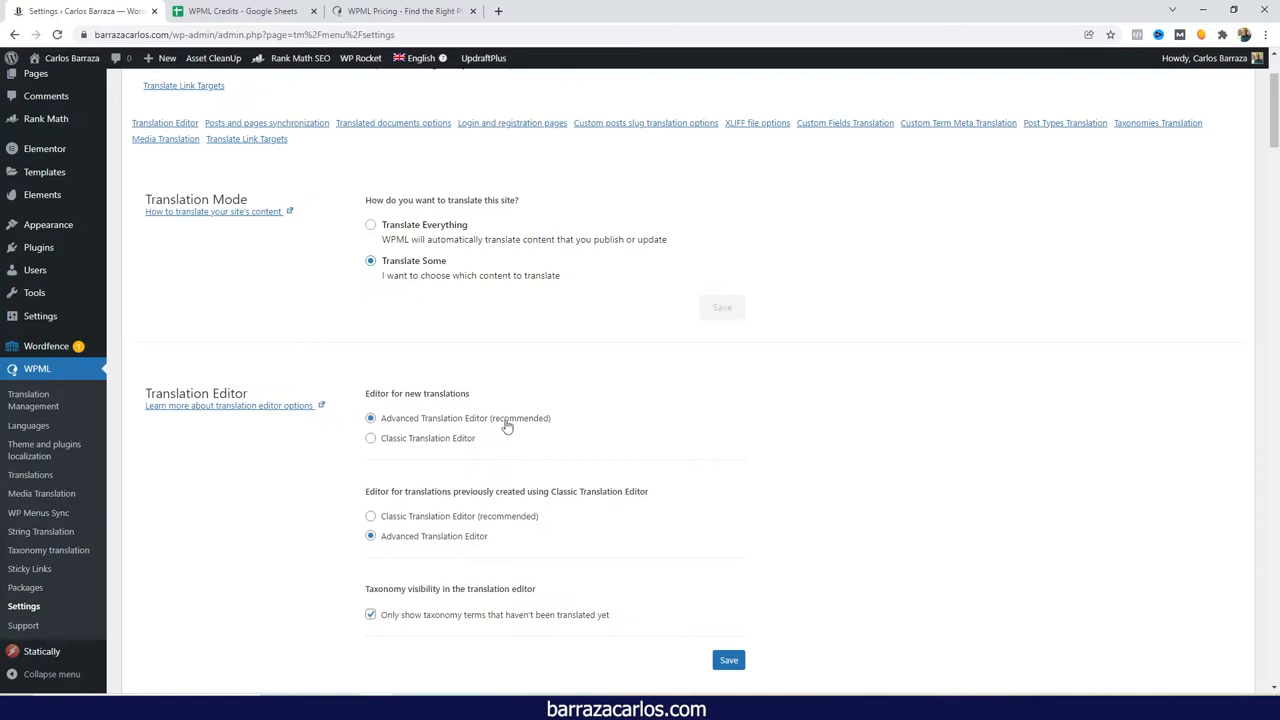
{"action": "mouse_move", "coordinate": [485, 470]}
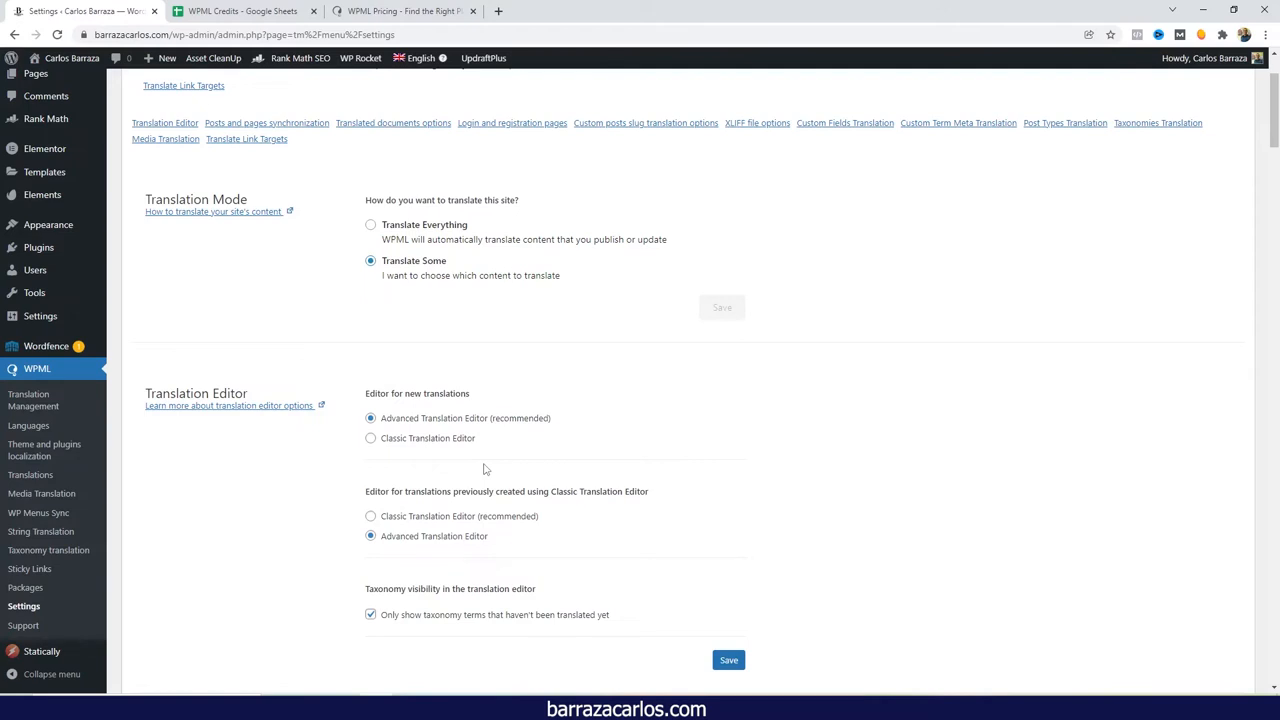
{"action": "scroll", "scroll_direction": "down", "scroll_amount": 3}
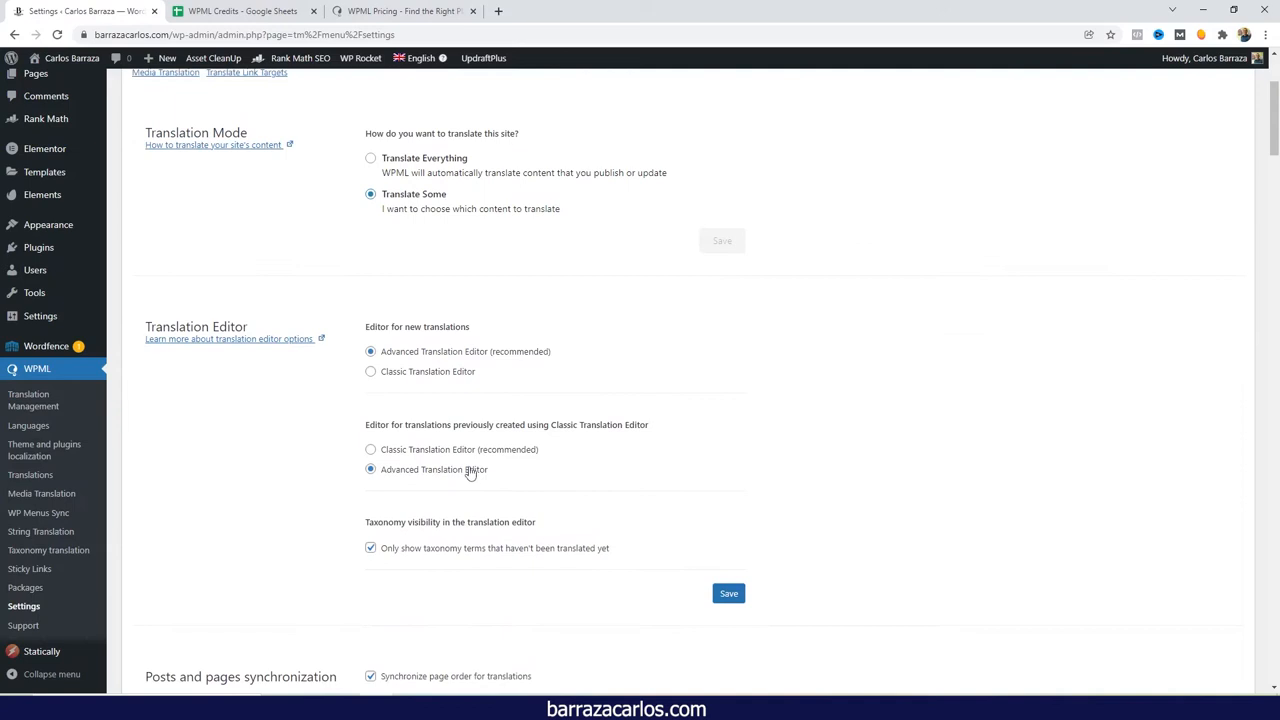
{"action": "mouse_move", "coordinate": [33, 400]}
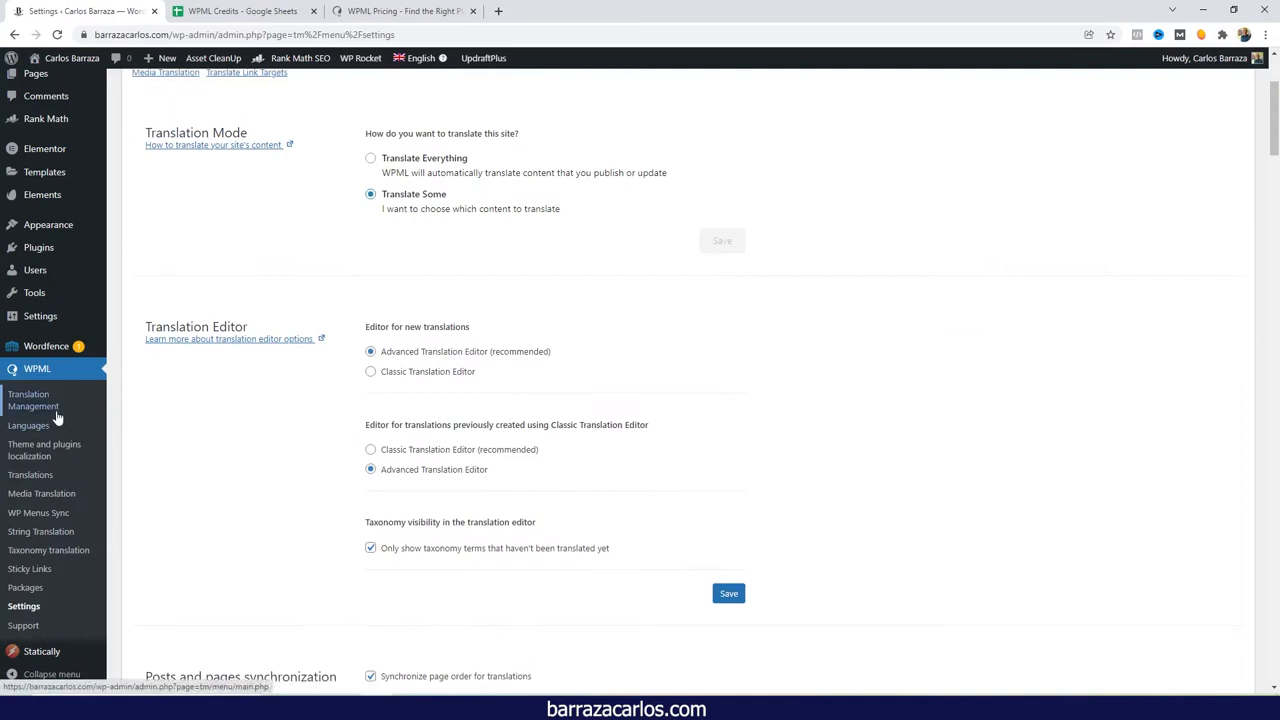
Open Translation Management's Automatic Translation tab showing zero credits and two DeepL jobs
{"action": "left_click", "coordinate": [33, 400]}
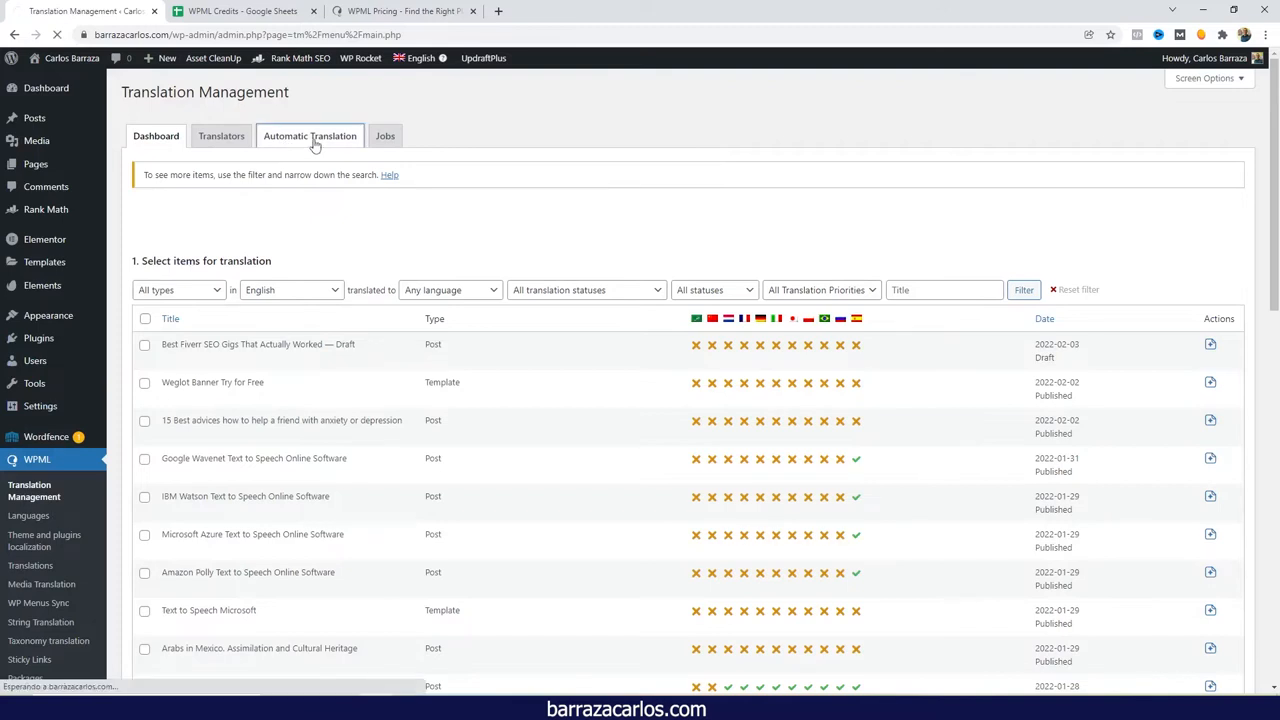
{"action": "left_click", "coordinate": [310, 136]}
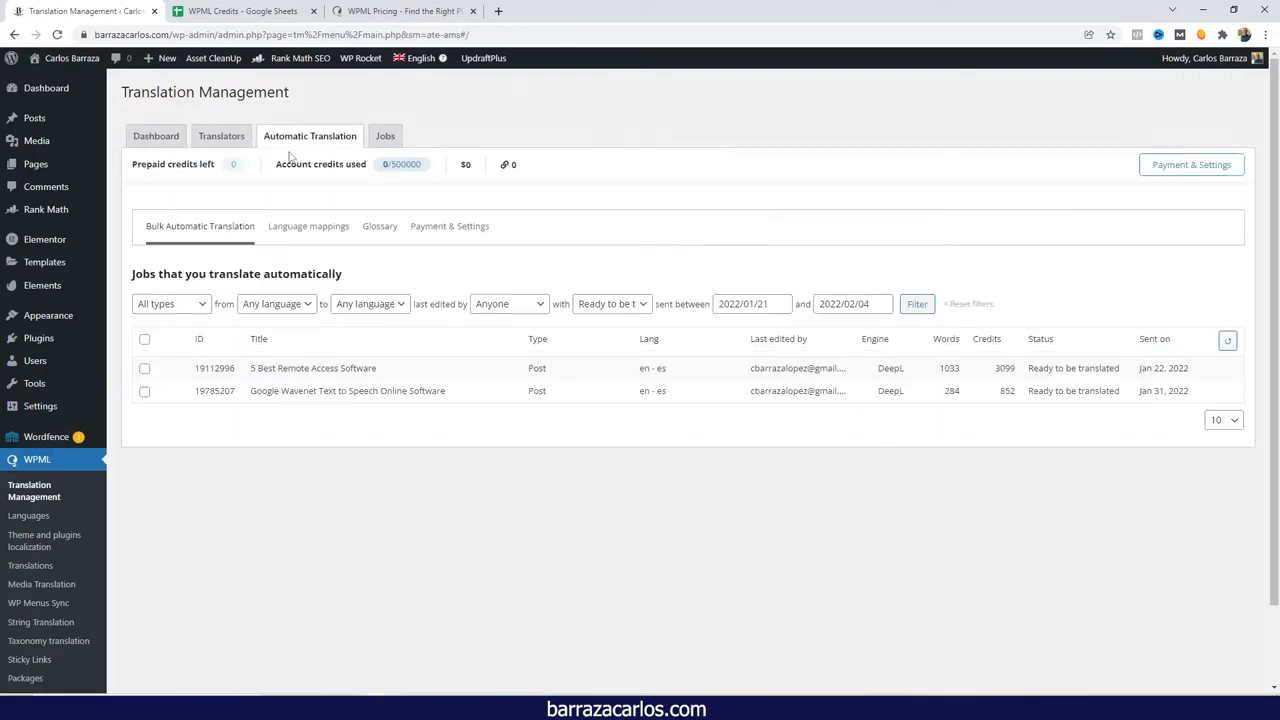
{"action": "mouse_move", "coordinate": [448, 225]}
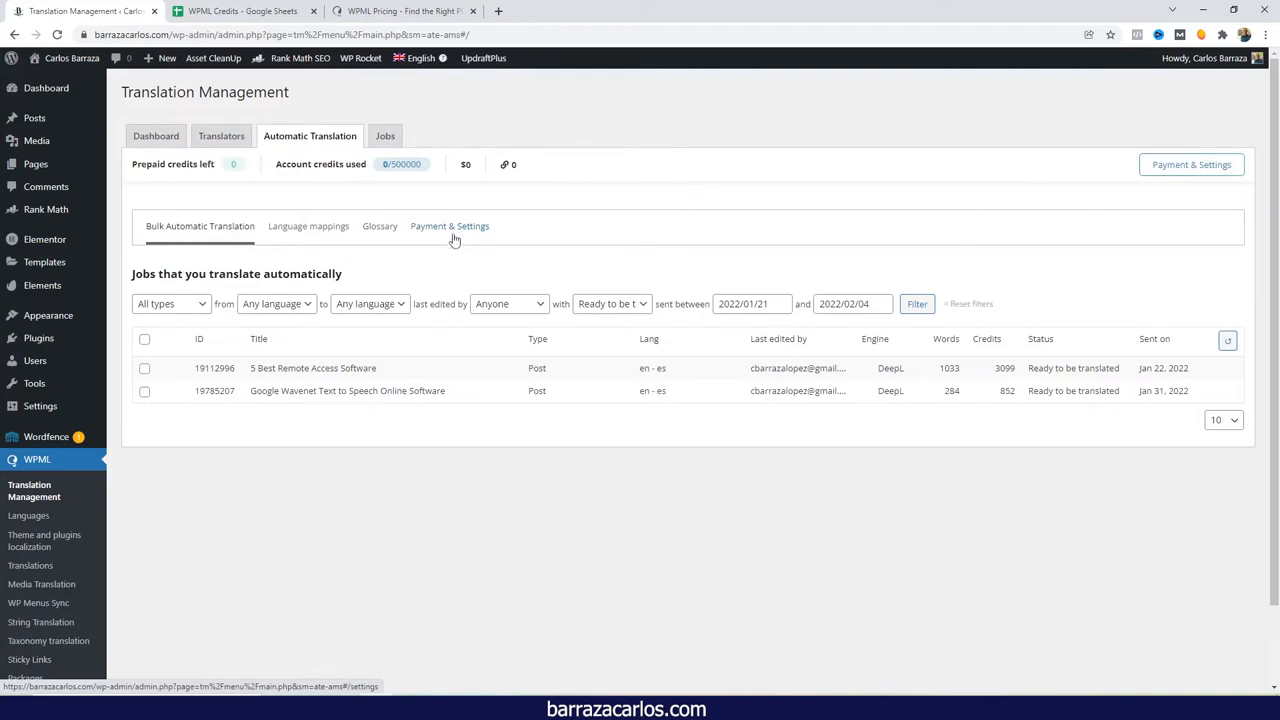
Open Payment & Settings showing pricing tiers, a 500,000-credit limit and Mar 01, 2022 payment
{"action": "left_click", "coordinate": [449, 225]}
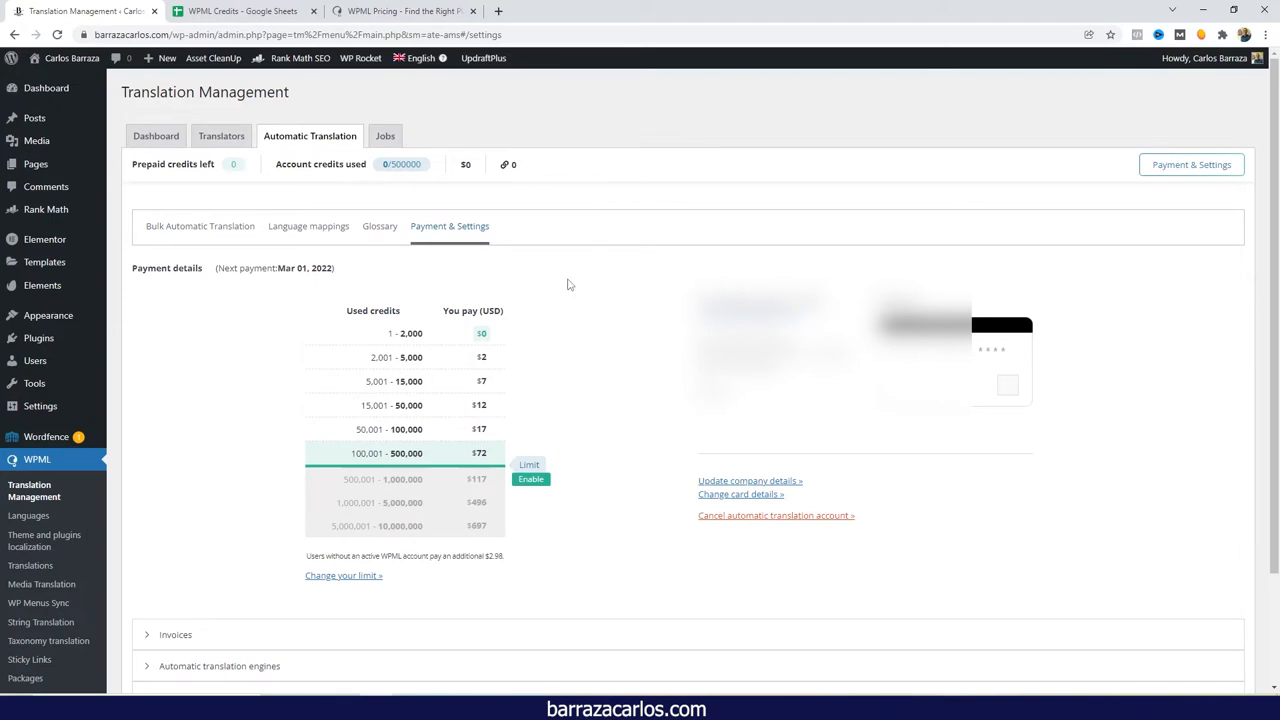
{"action": "mouse_move", "coordinate": [565, 285]}
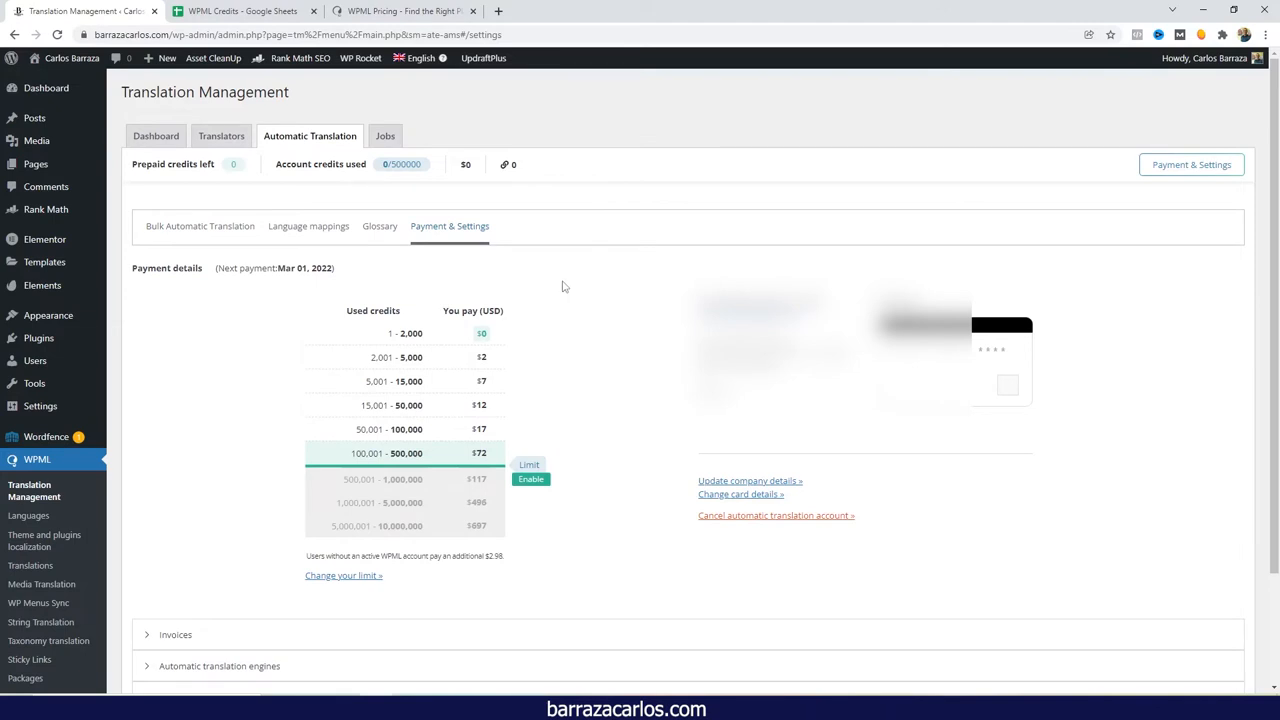
{"action": "mouse_move", "coordinate": [272, 352]}
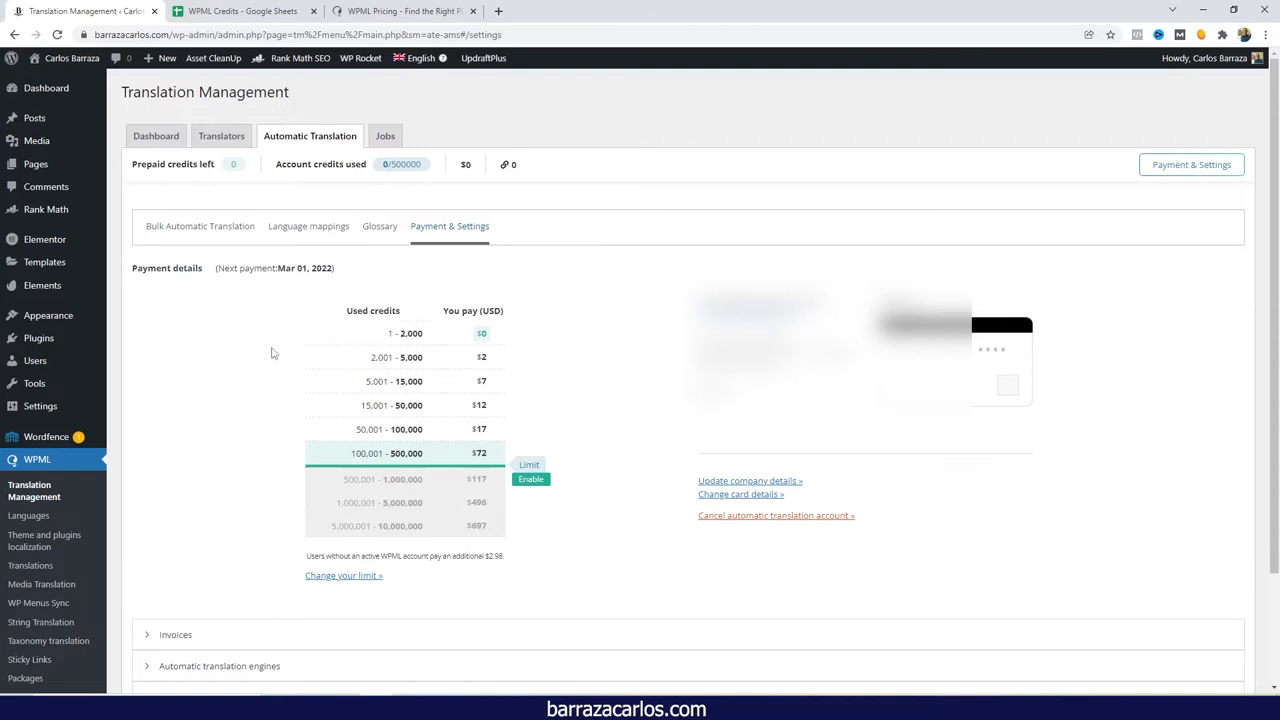
{"action": "mouse_move", "coordinate": [588, 443]}
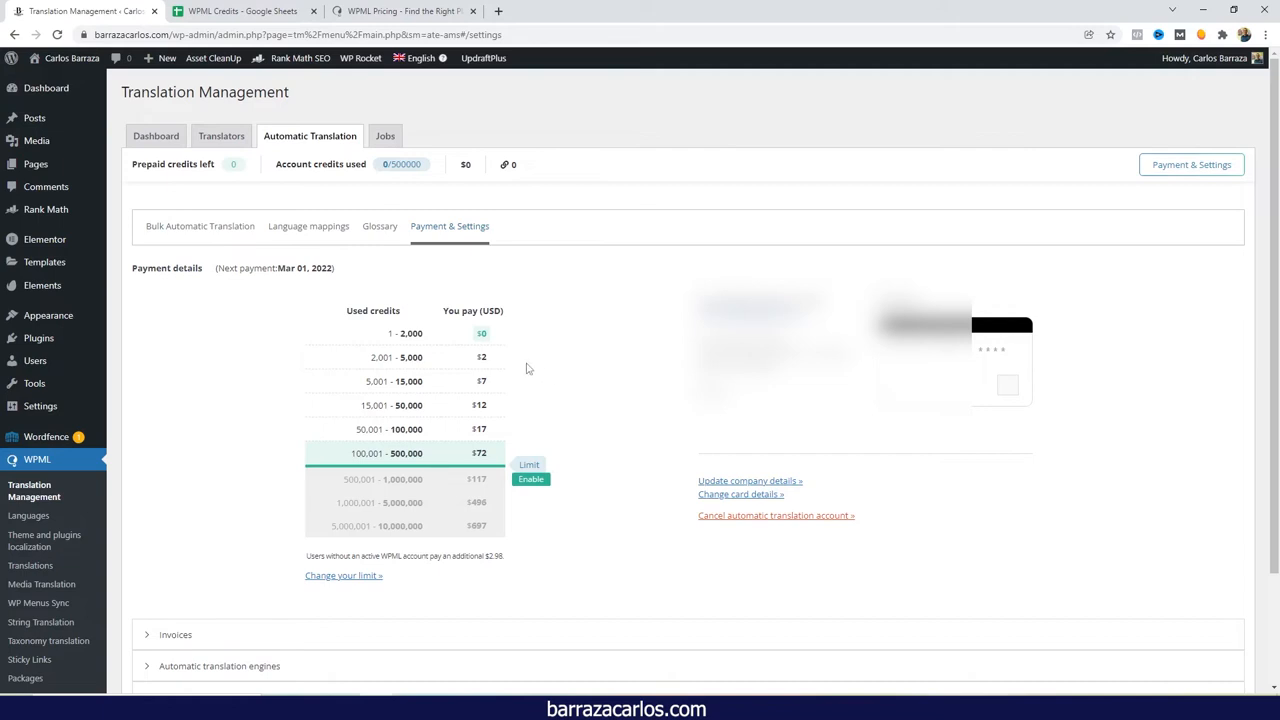
{"action": "mouse_move", "coordinate": [515, 362]}
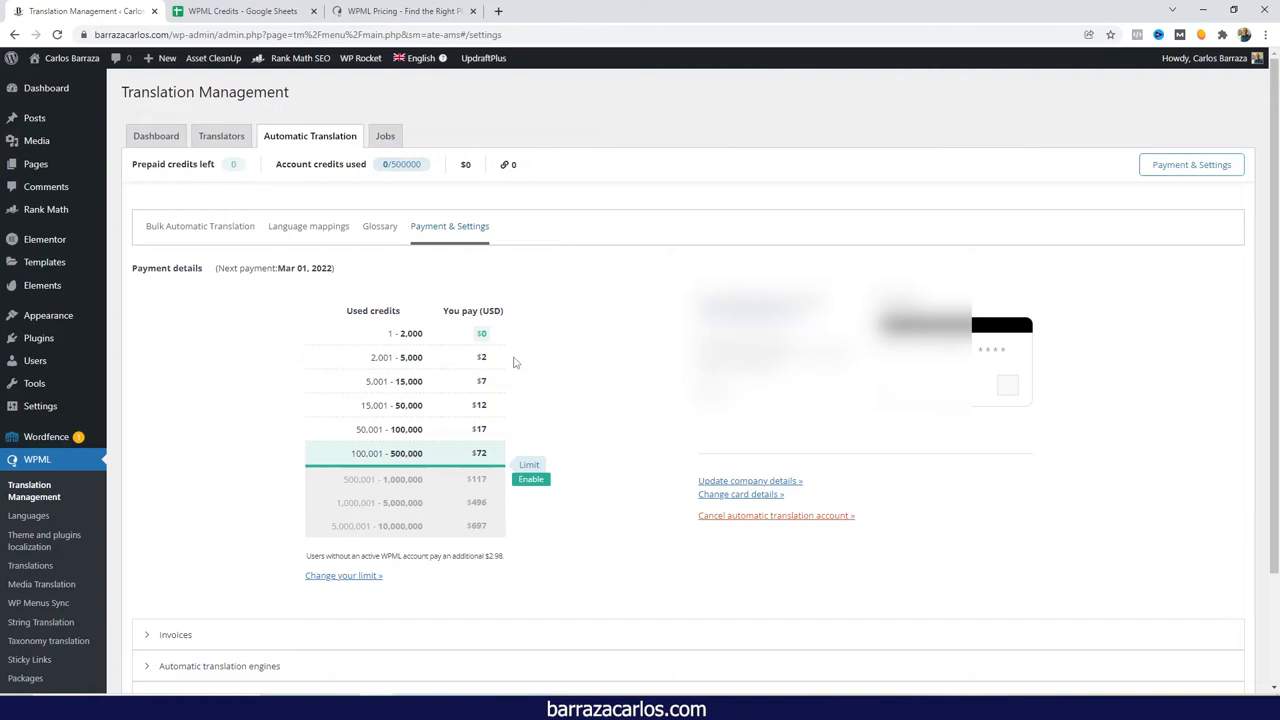
{"action": "mouse_move", "coordinate": [290, 365]}
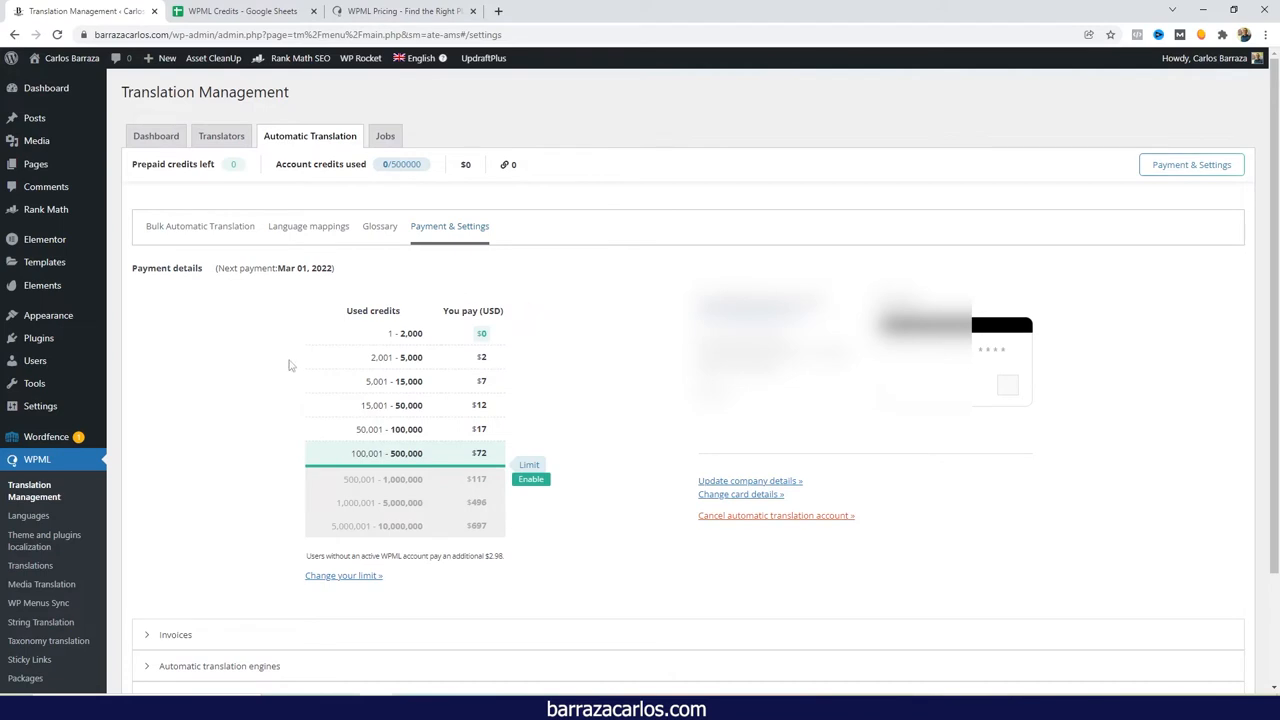
{"action": "mouse_move", "coordinate": [540, 388]}
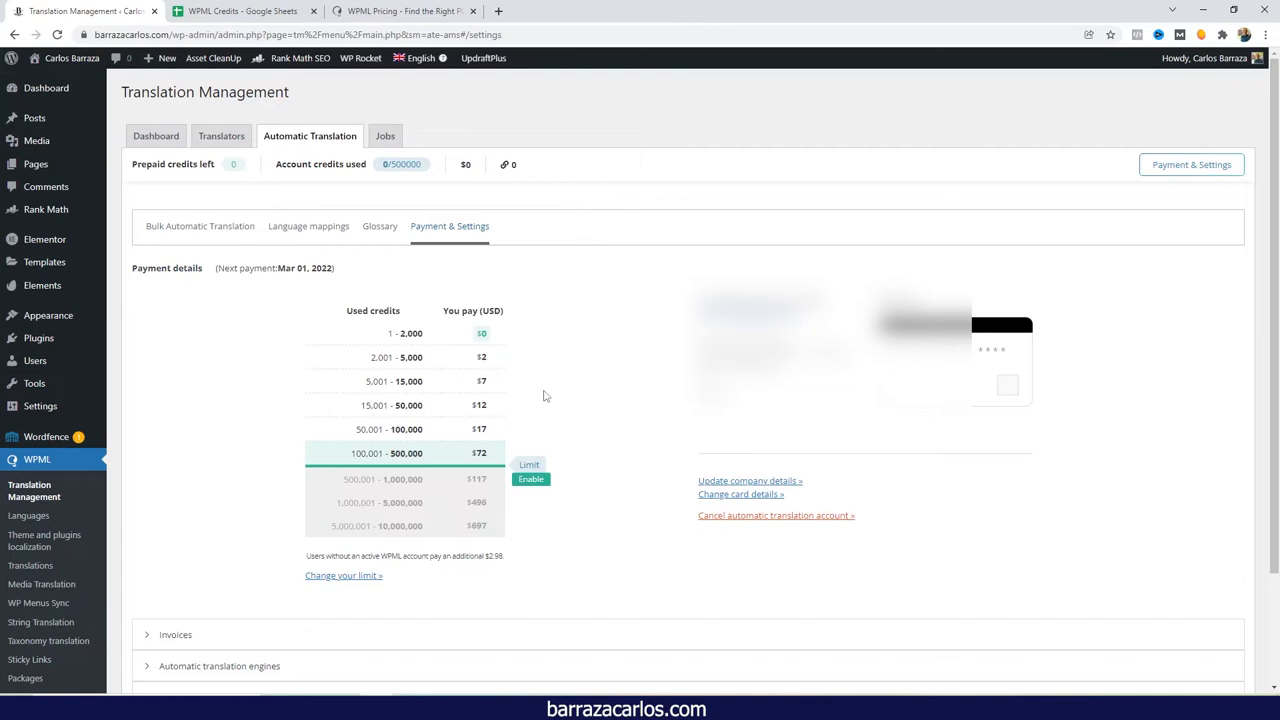
{"action": "mouse_move", "coordinate": [505, 388]}
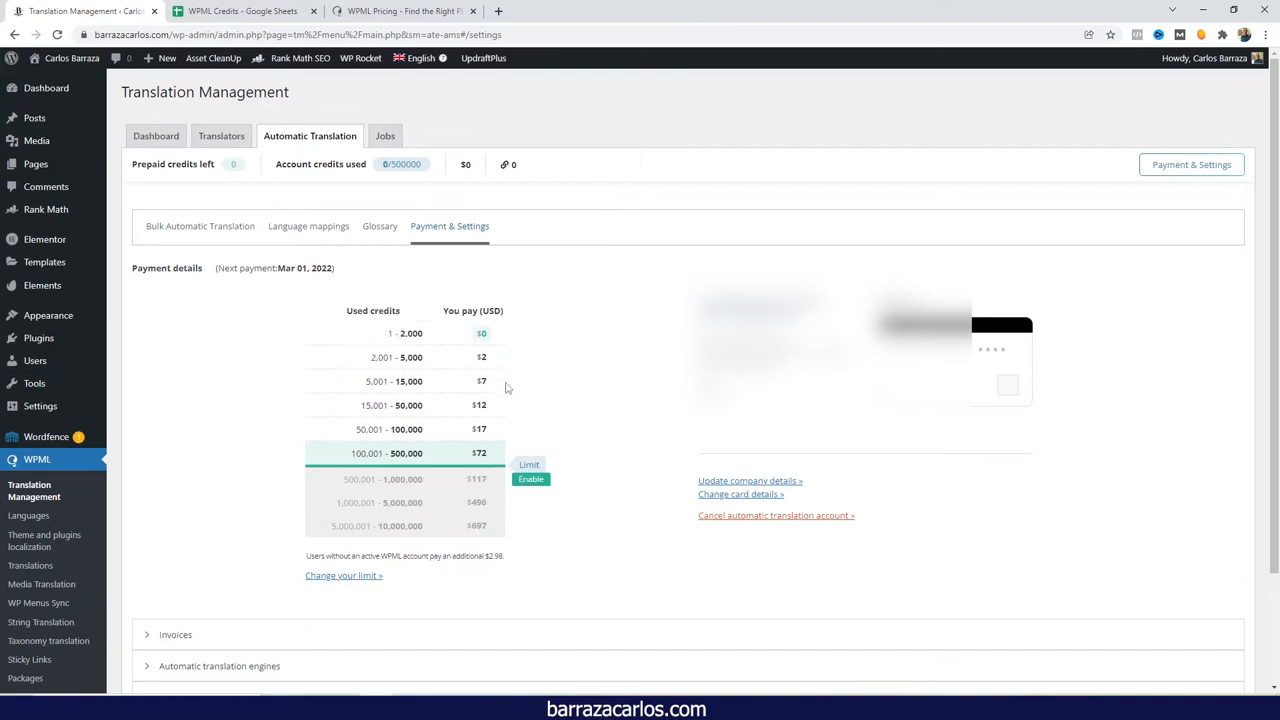
{"action": "mouse_move", "coordinate": [343, 410]}
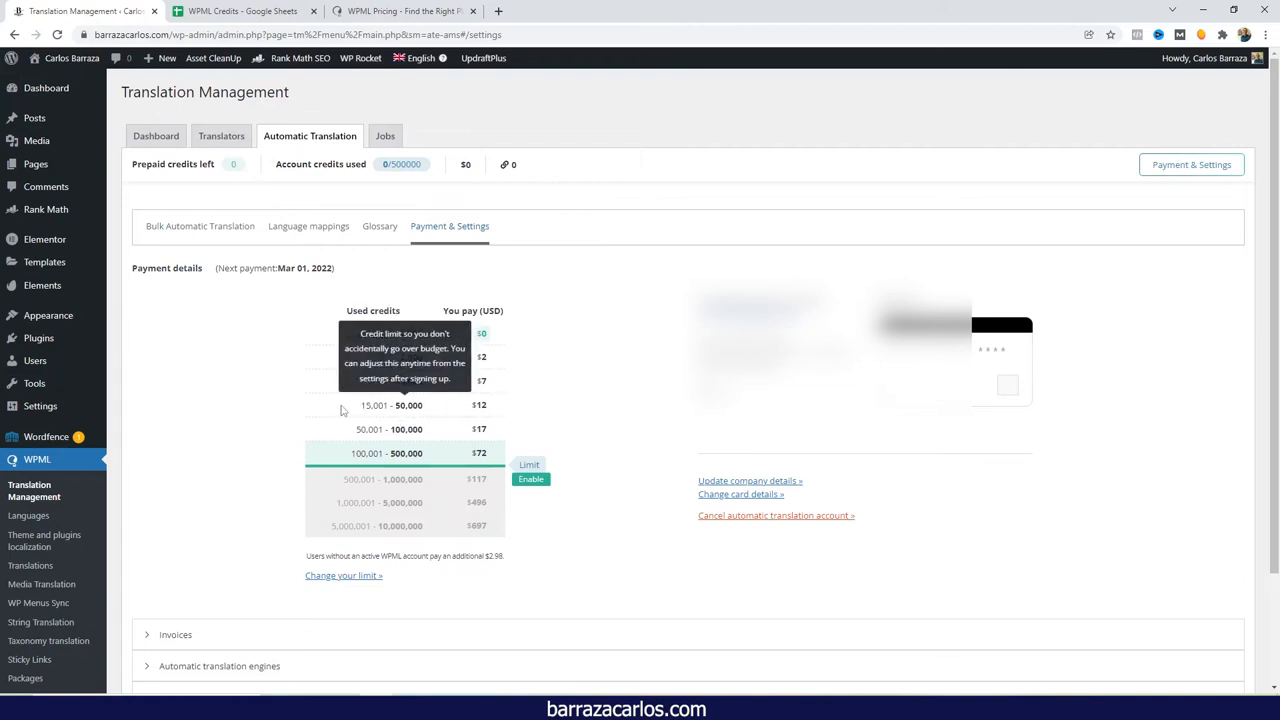
{"action": "mouse_move", "coordinate": [360, 408]}
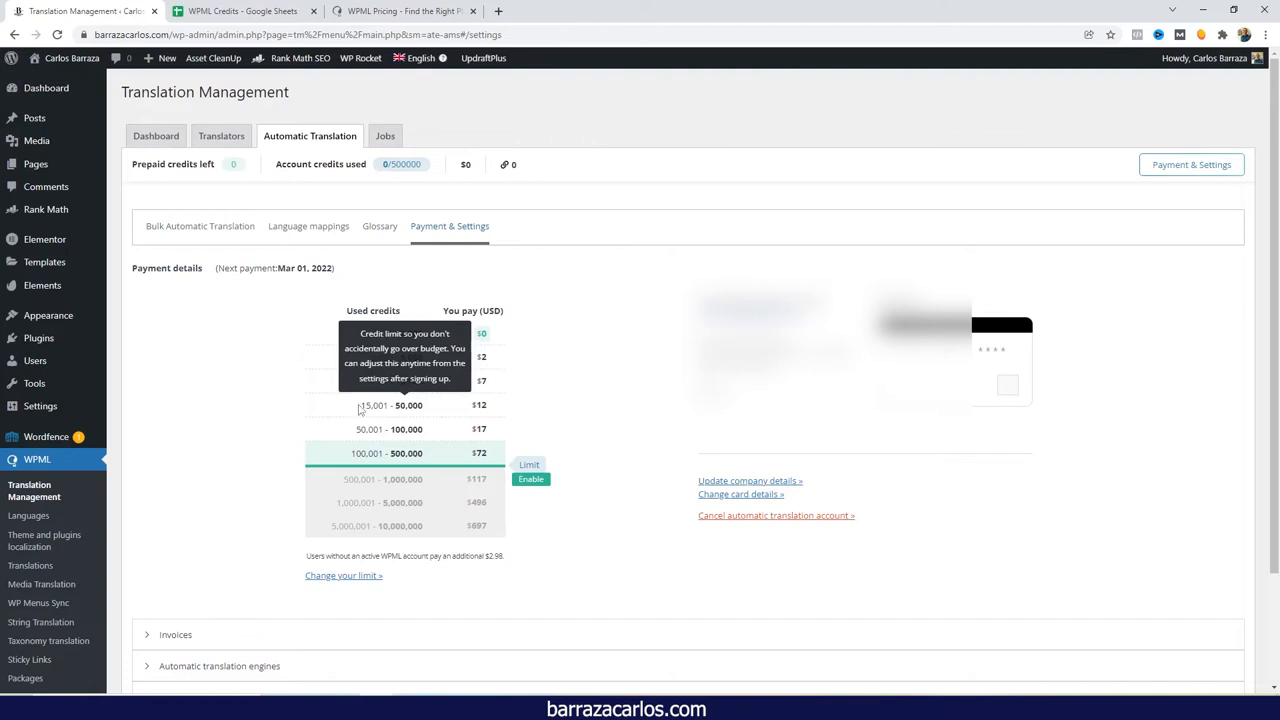
{"action": "mouse_move", "coordinate": [375, 408]}
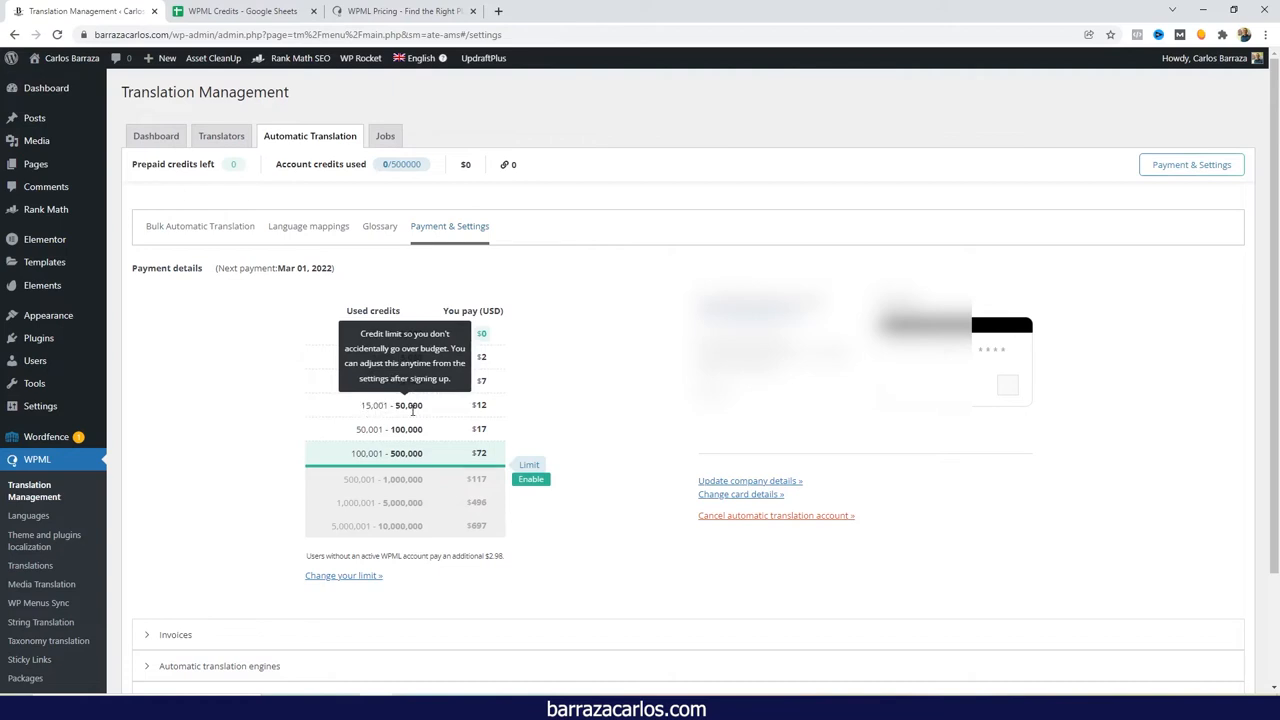
{"action": "mouse_move", "coordinate": [487, 410]}
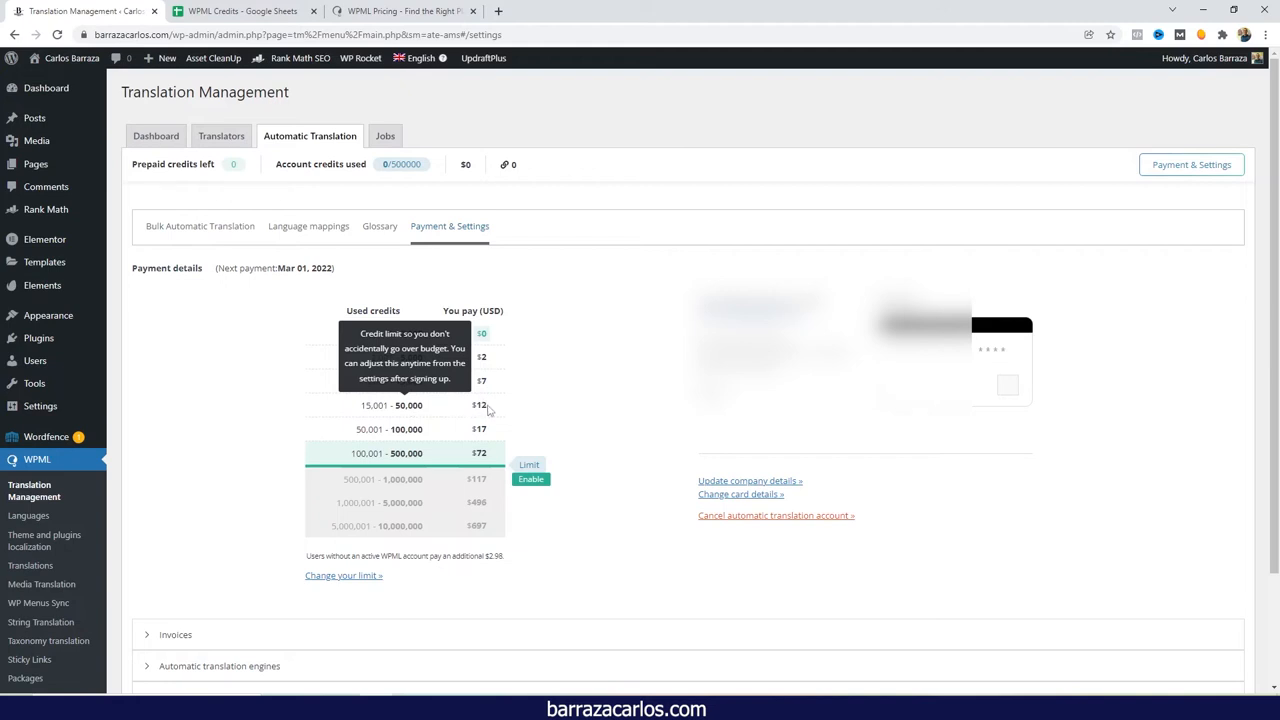
{"action": "mouse_move", "coordinate": [438, 412]}
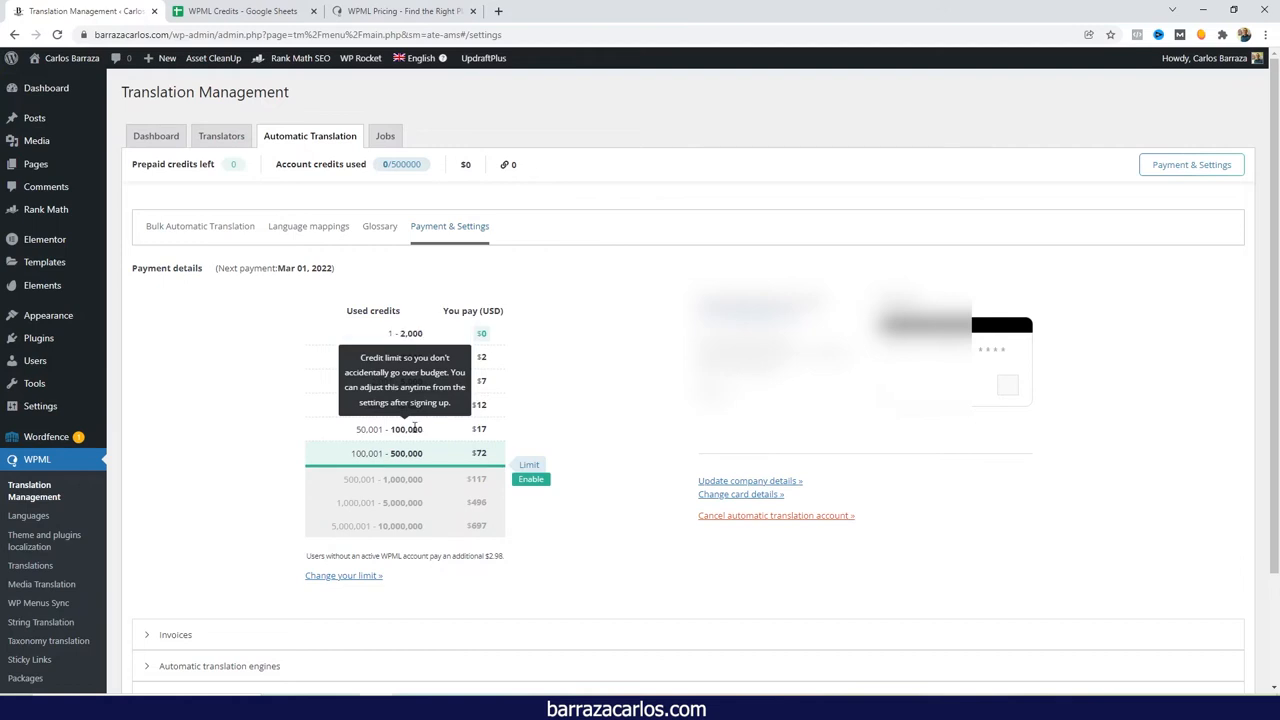
{"action": "mouse_move", "coordinate": [438, 433]}
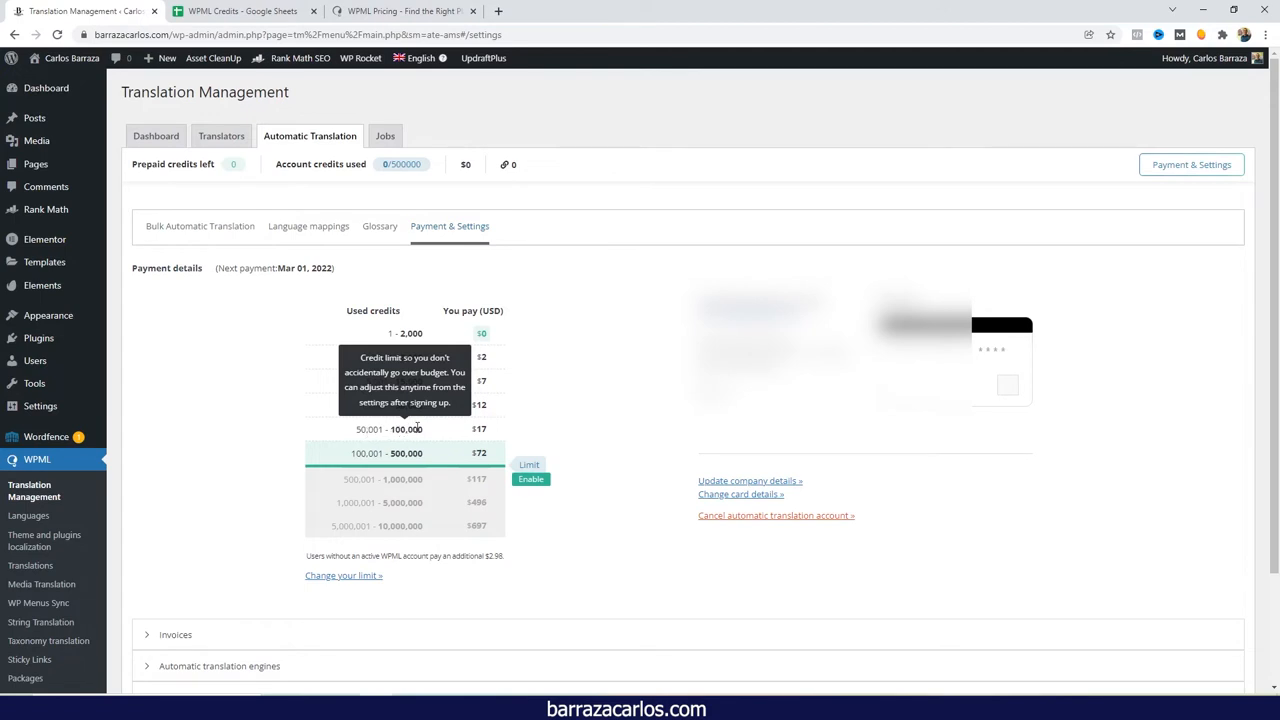
{"action": "mouse_move", "coordinate": [478, 428]}
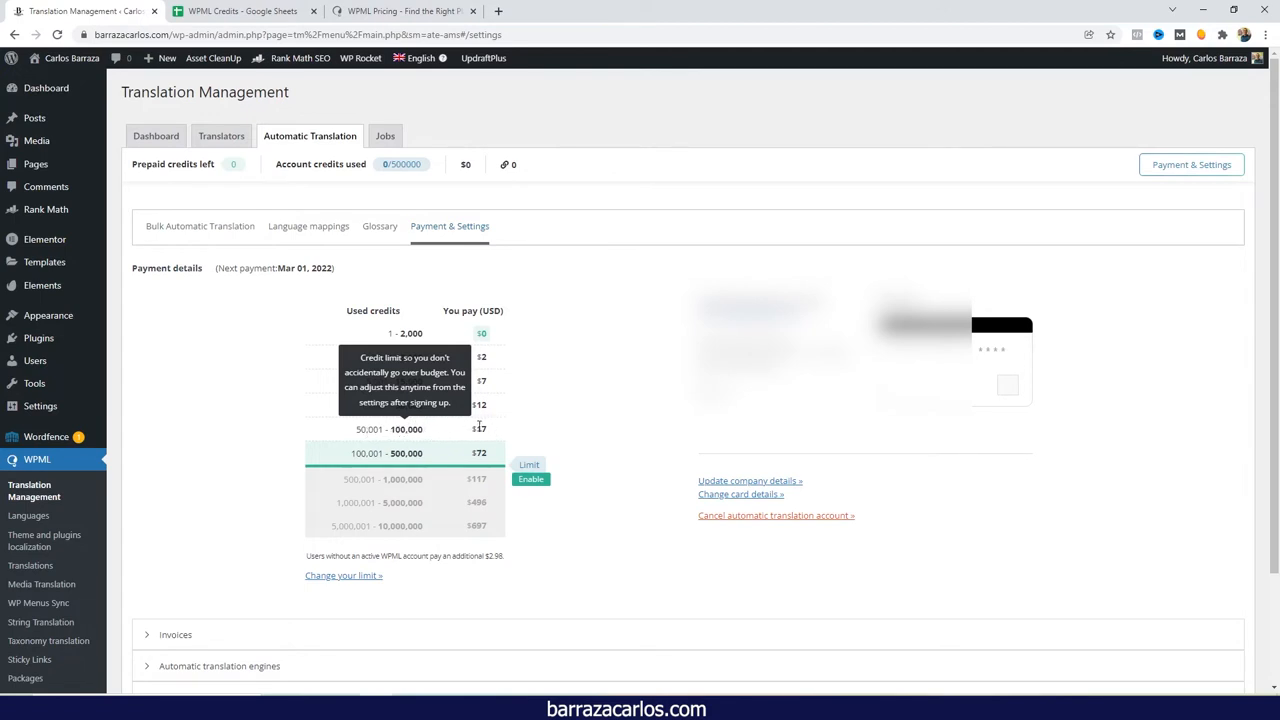
{"action": "mouse_move", "coordinate": [490, 430]}
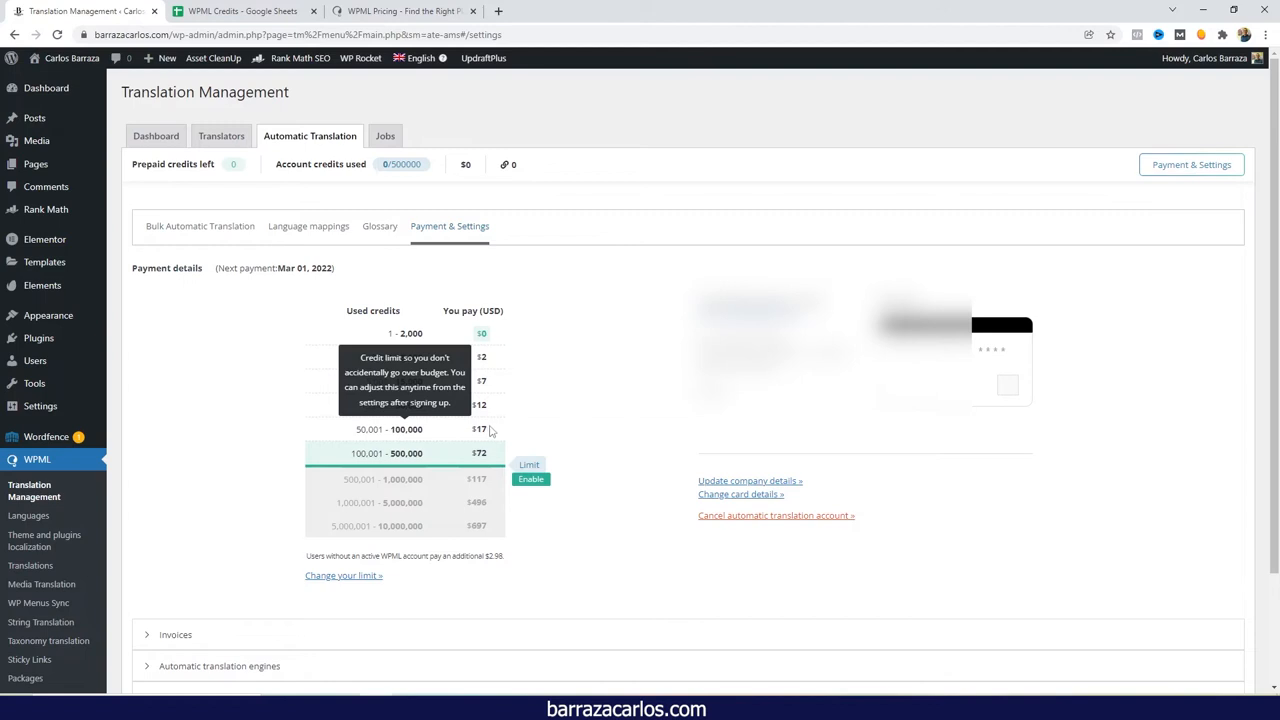
{"action": "mouse_move", "coordinate": [530, 420]}
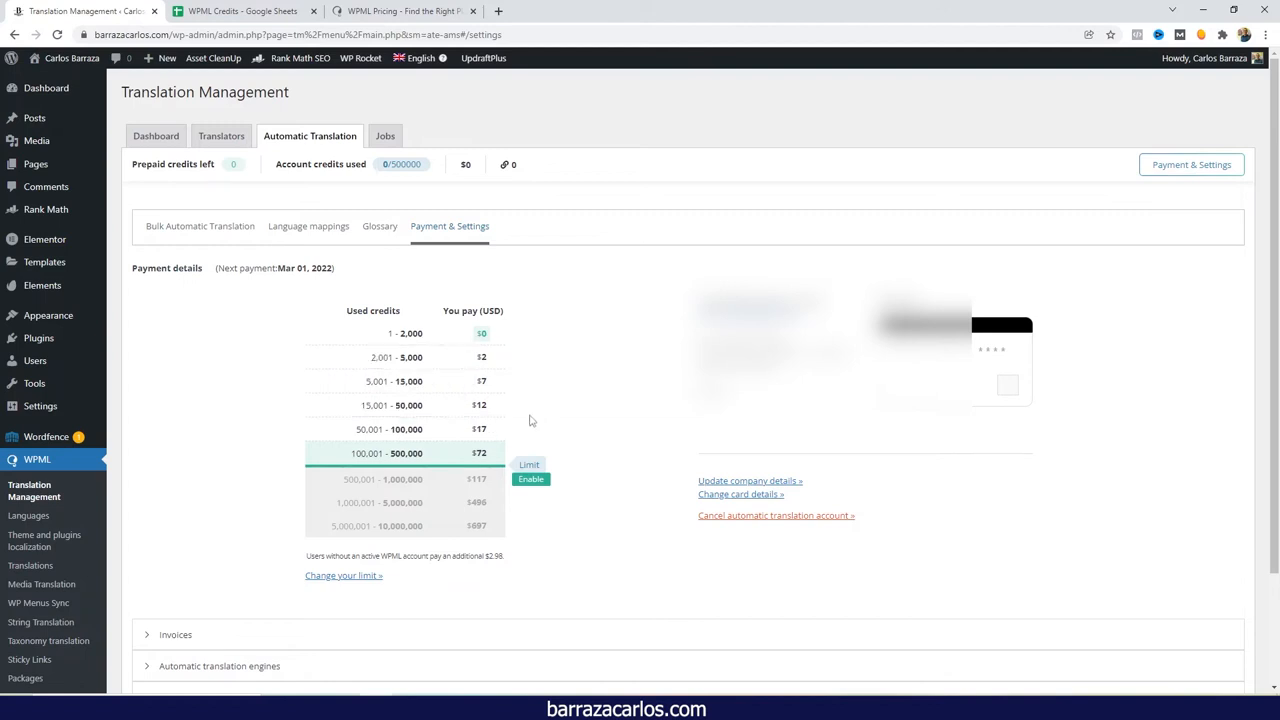
{"action": "mouse_move", "coordinate": [518, 435]}
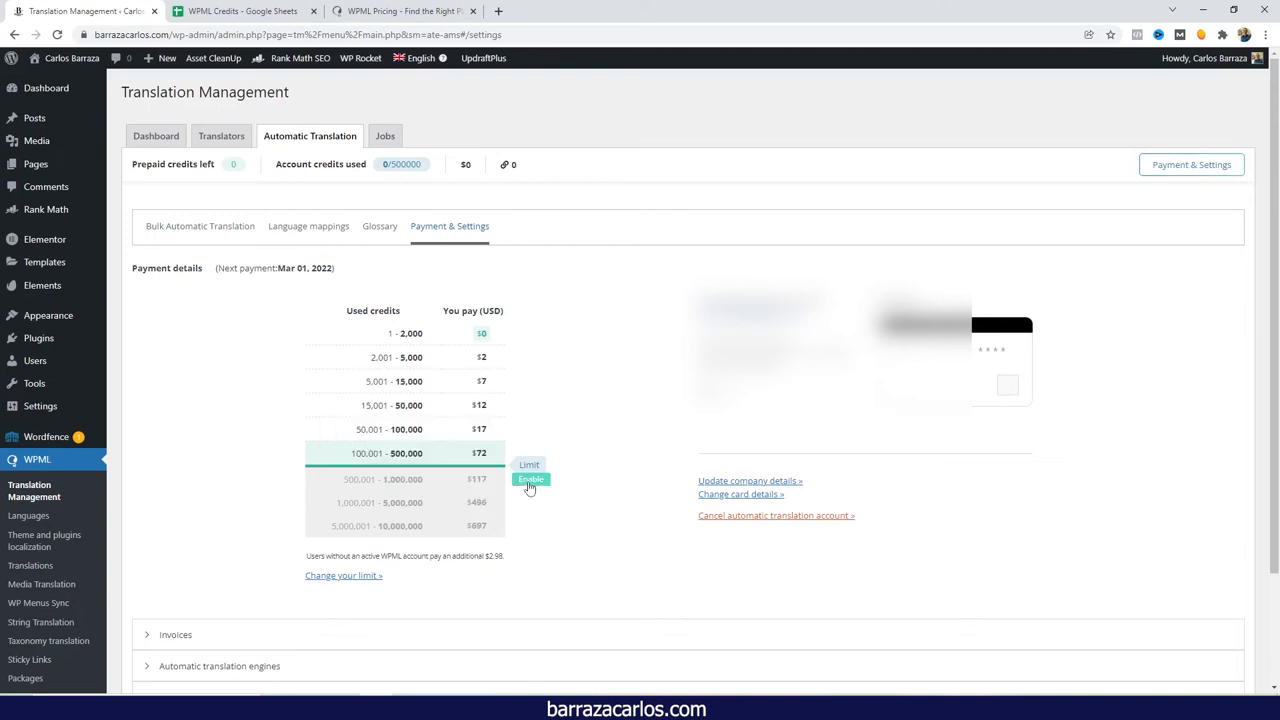
{"action": "left_click", "coordinate": [530, 480]}
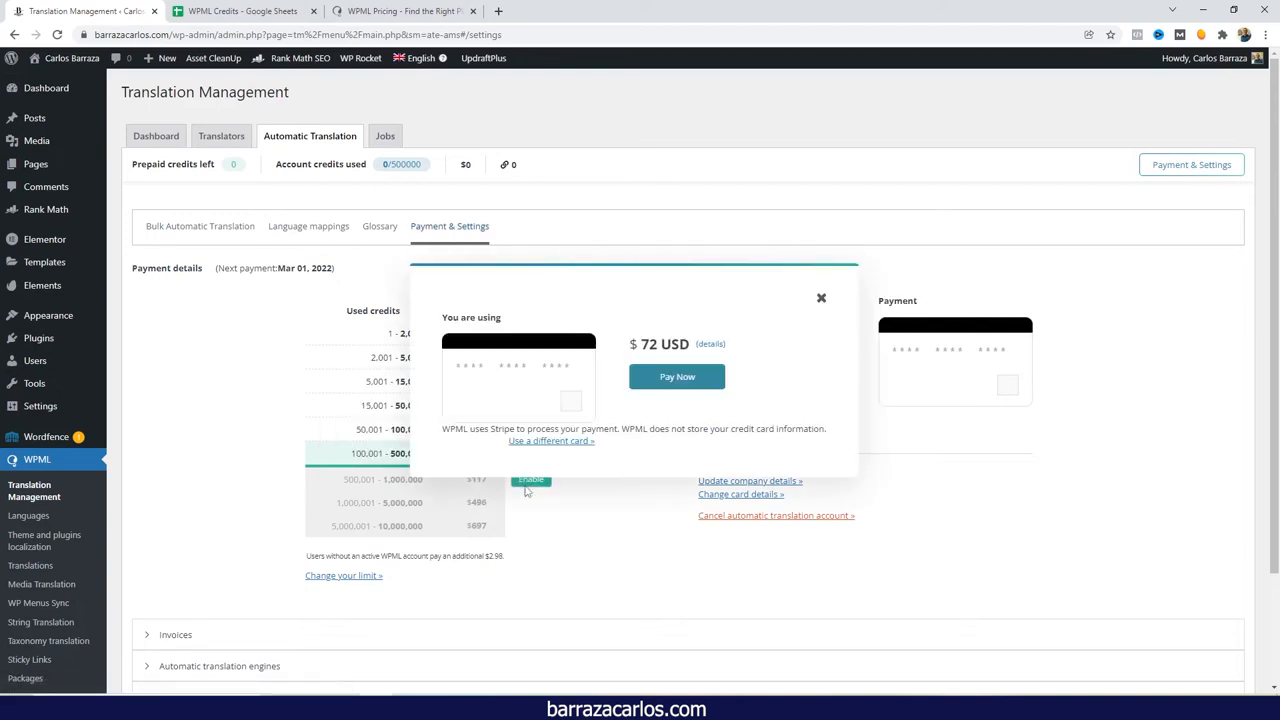
{"action": "mouse_move", "coordinate": [677, 377]}
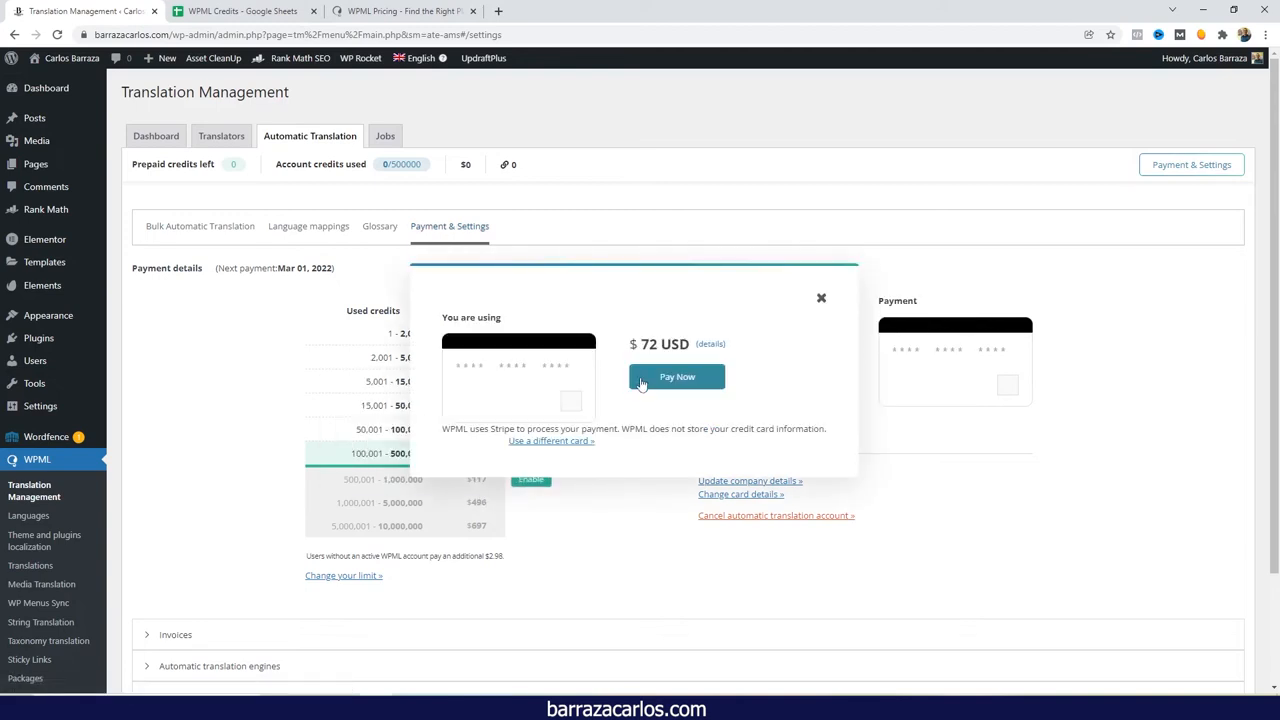
{"action": "mouse_move", "coordinate": [821, 304]}
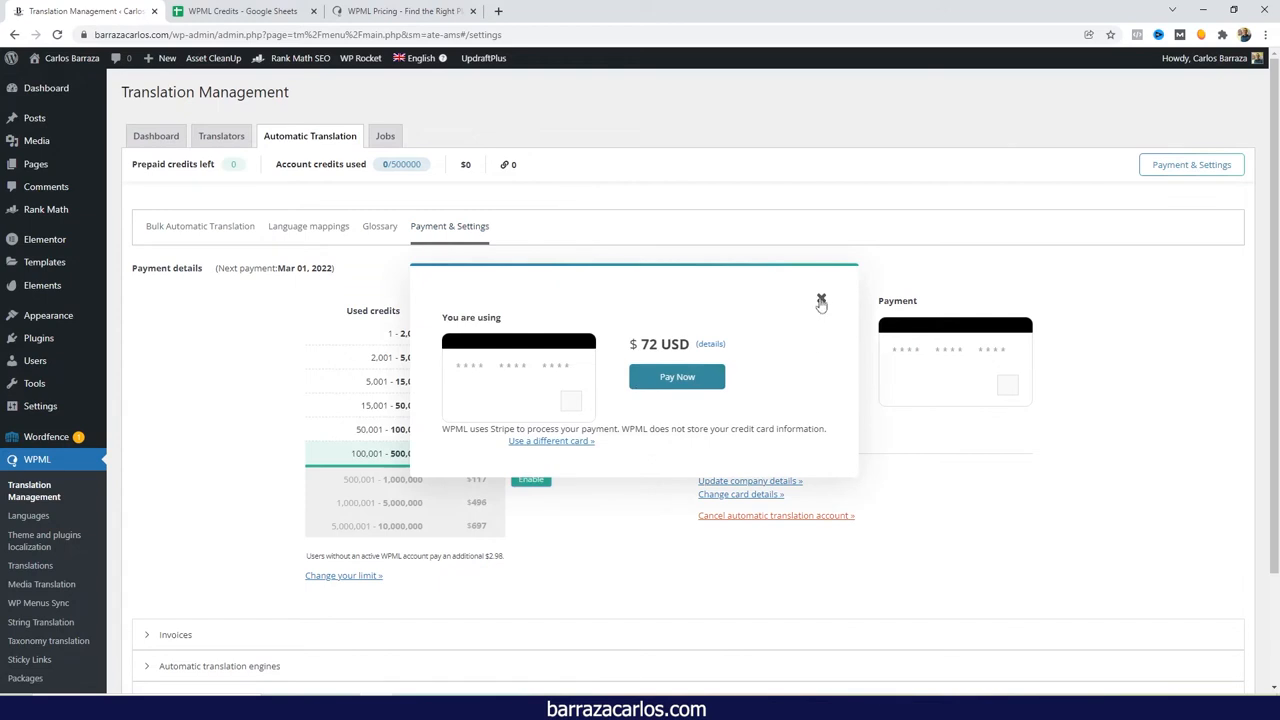
{"action": "left_click", "coordinate": [821, 300]}
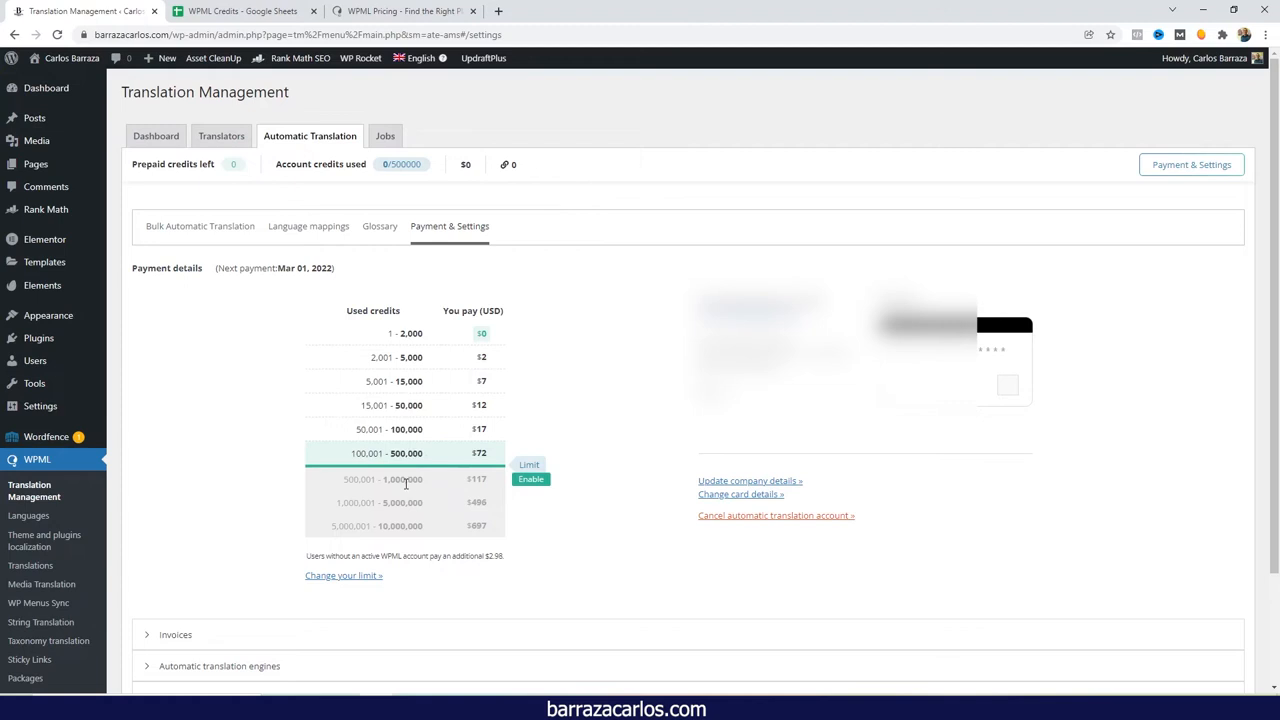
{"action": "mouse_move", "coordinate": [395, 483]}
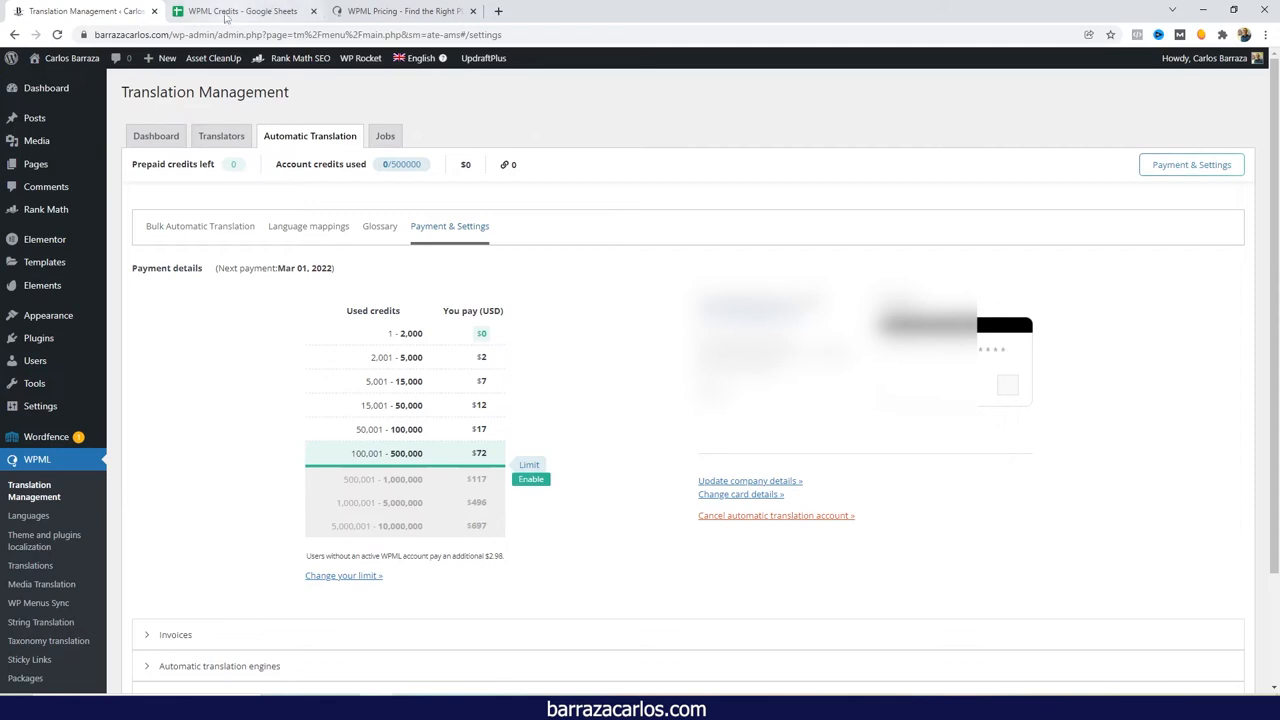
{"action": "left_click", "coordinate": [240, 11]}
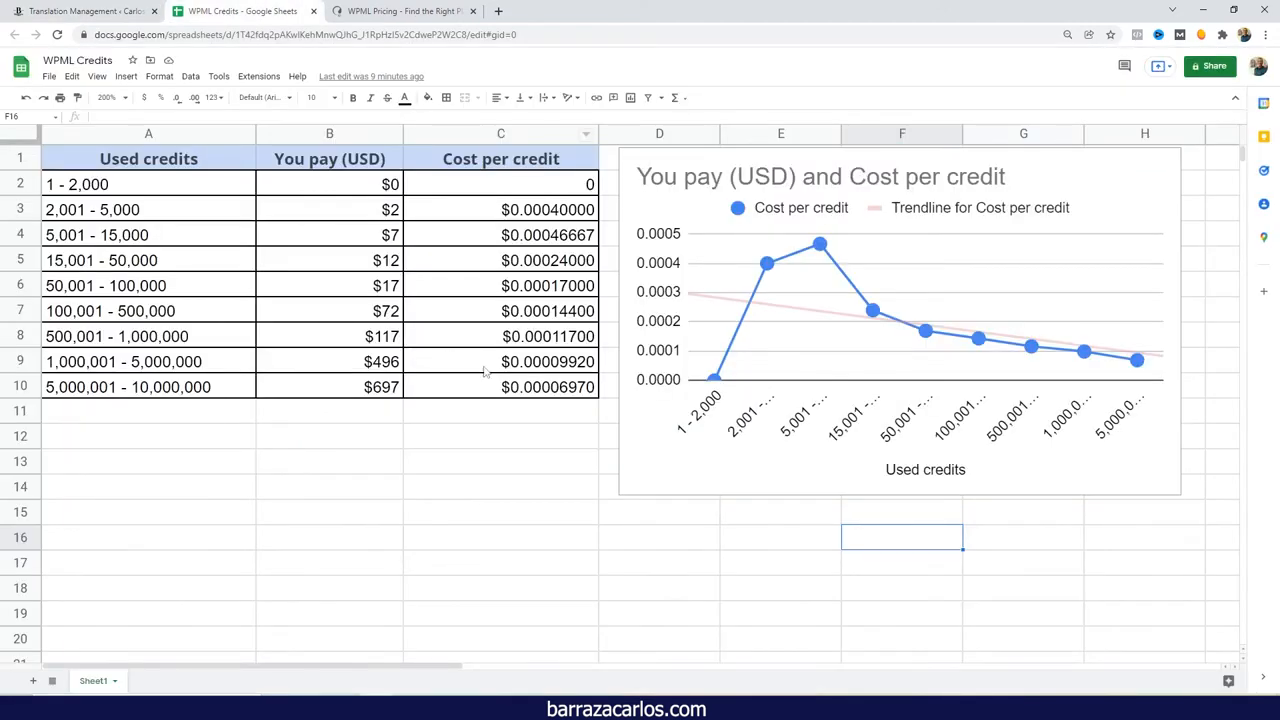
{"action": "mouse_move", "coordinate": [532, 307]}
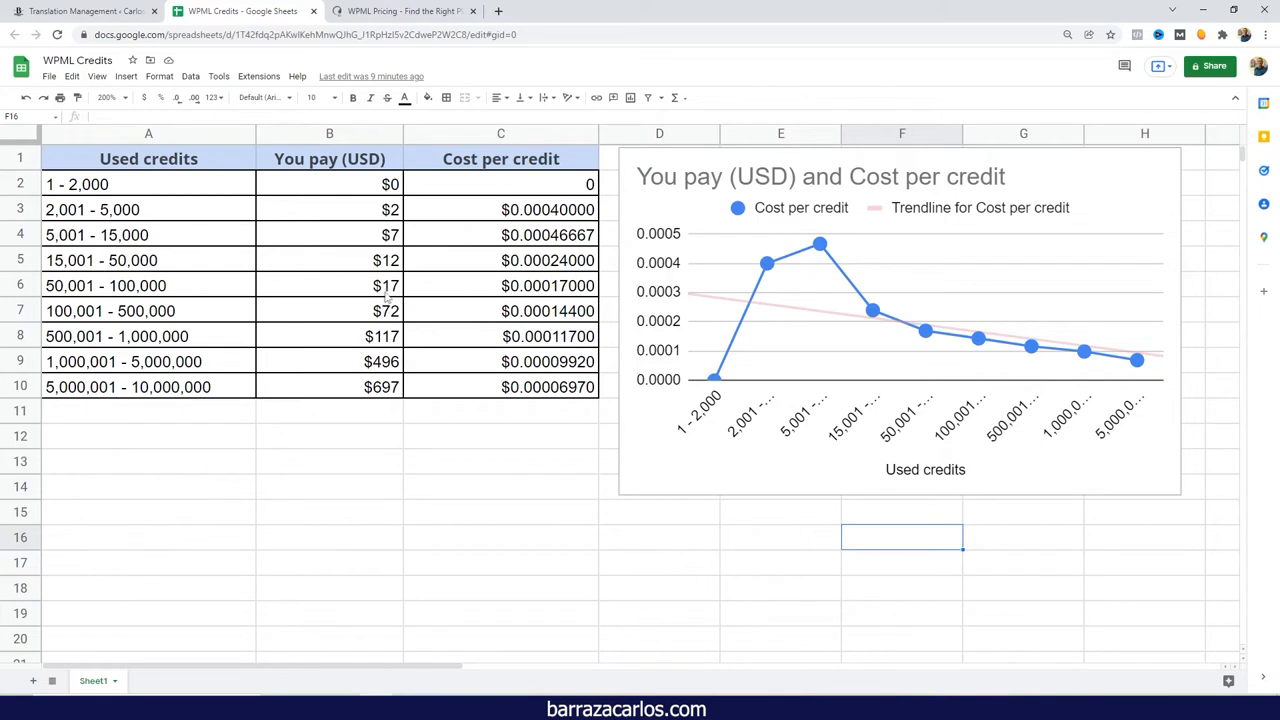
{"action": "mouse_move", "coordinate": [430, 227]}
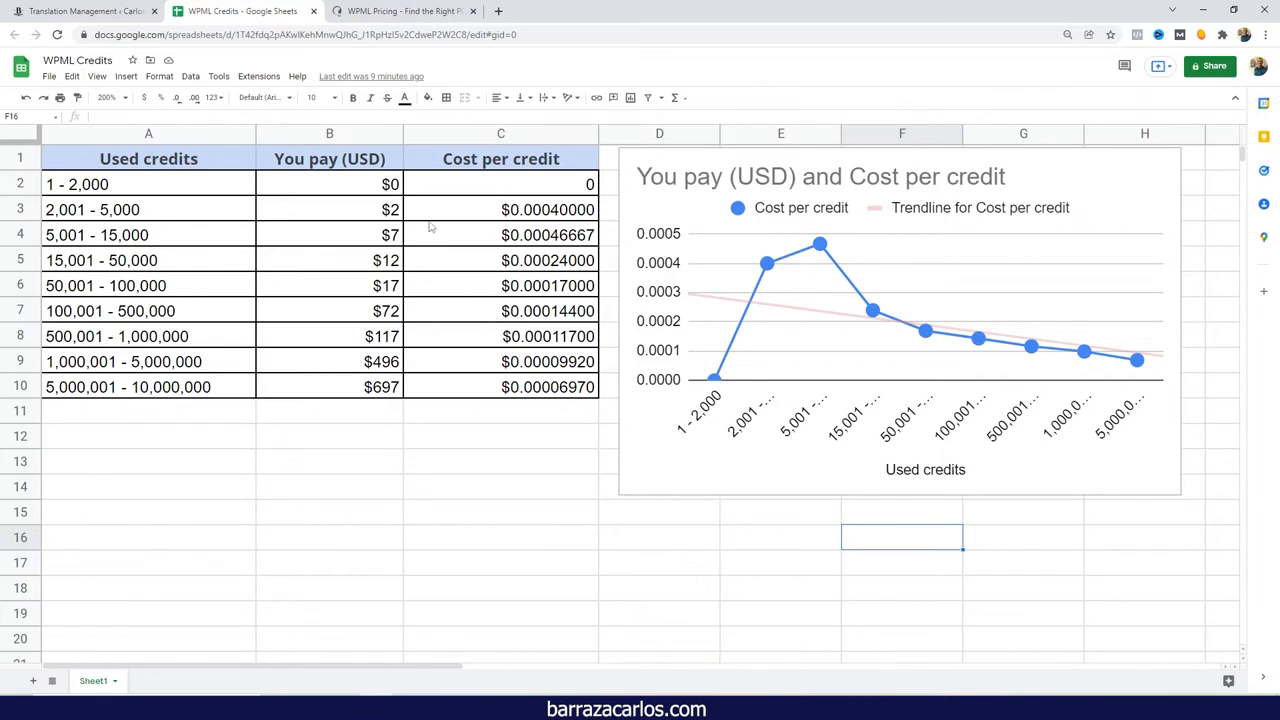
{"action": "mouse_move", "coordinate": [277, 364]}
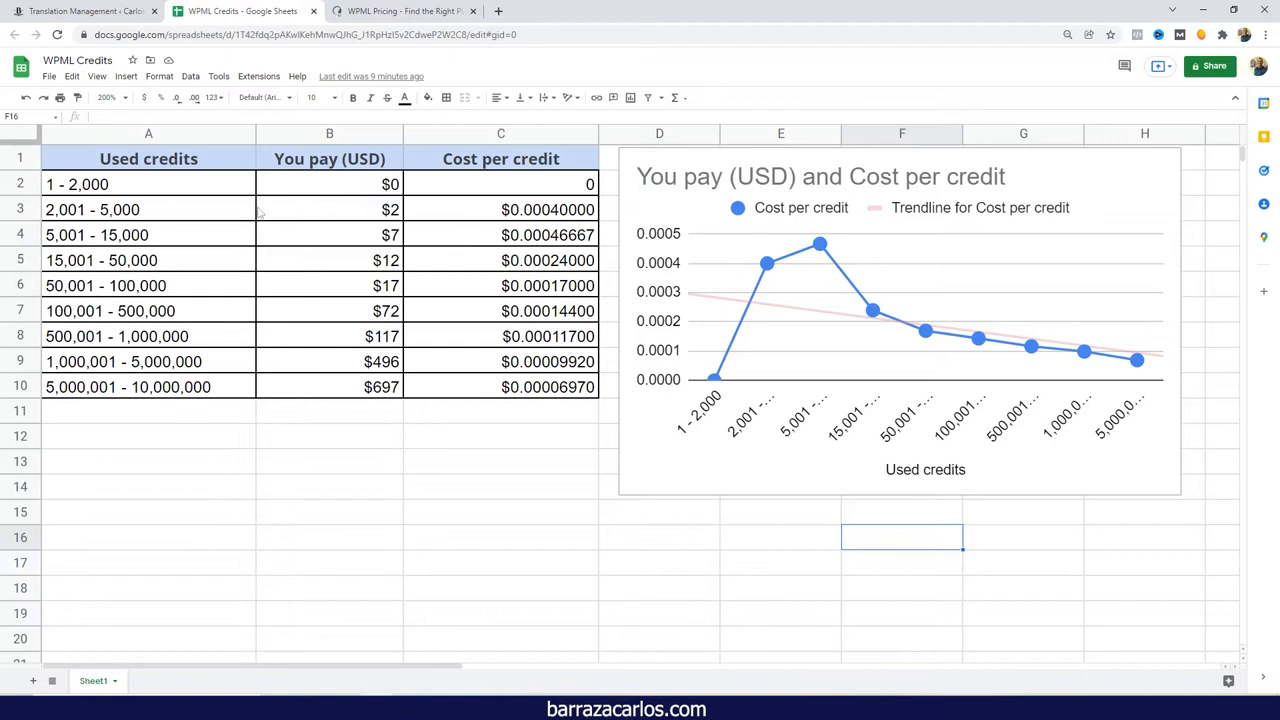
{"action": "mouse_move", "coordinate": [510, 183]}
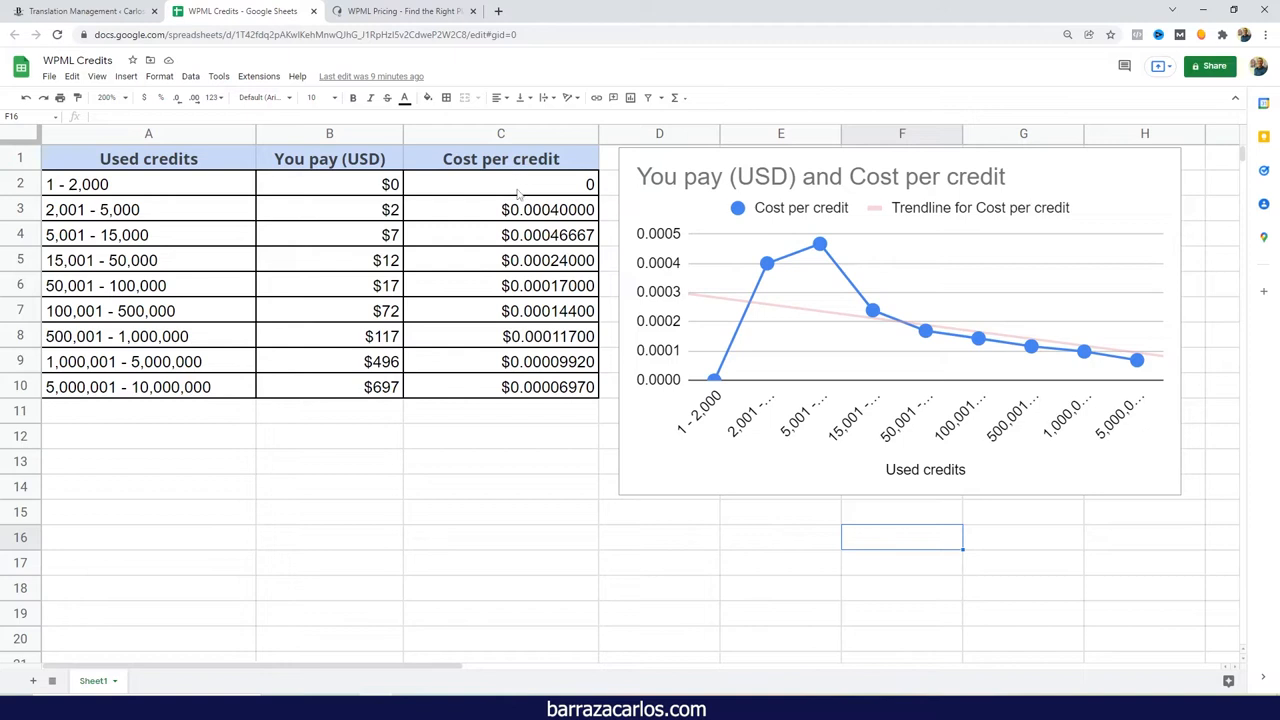
{"action": "mouse_move", "coordinate": [525, 218]}
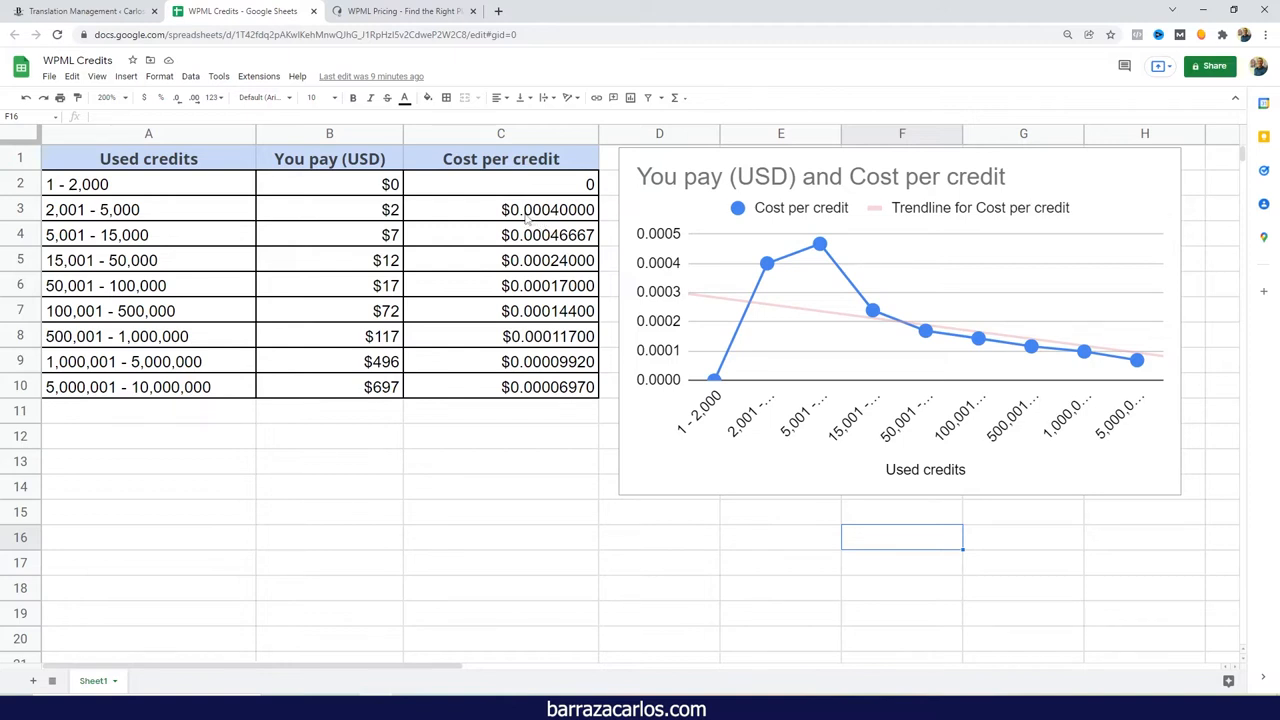
{"action": "left_click", "coordinate": [500, 209]}
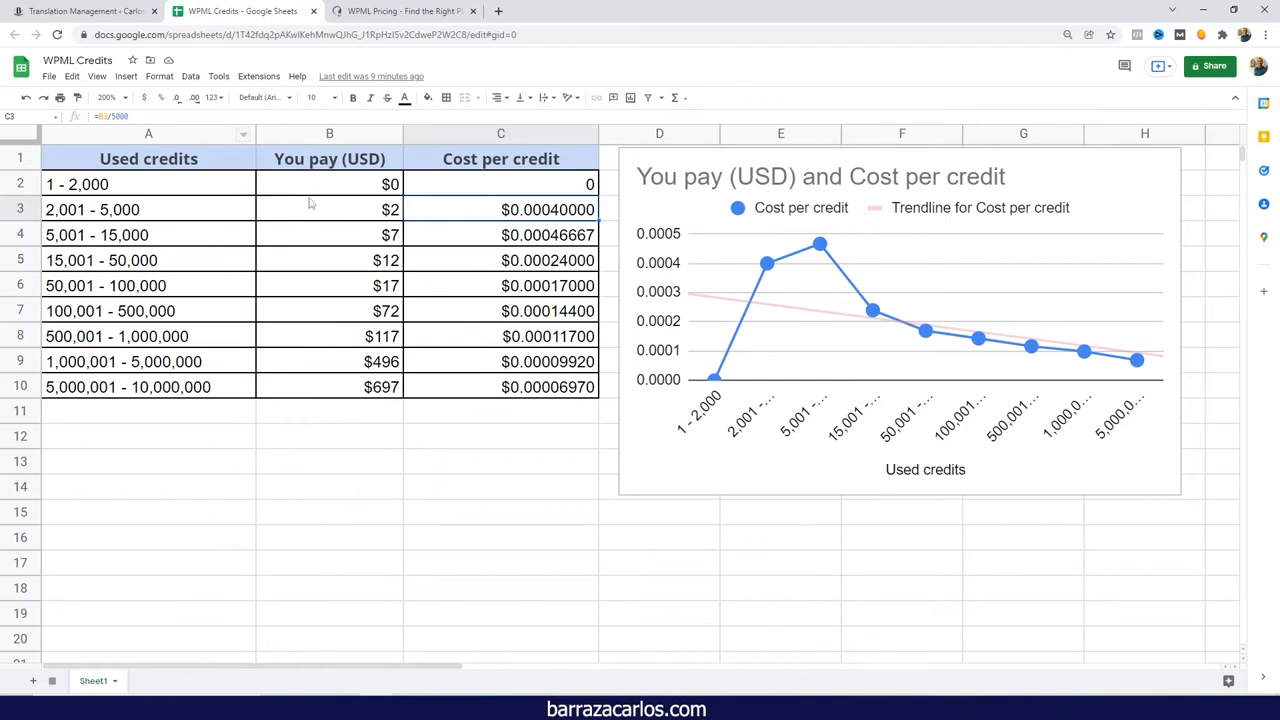
{"action": "mouse_move", "coordinate": [163, 211]}
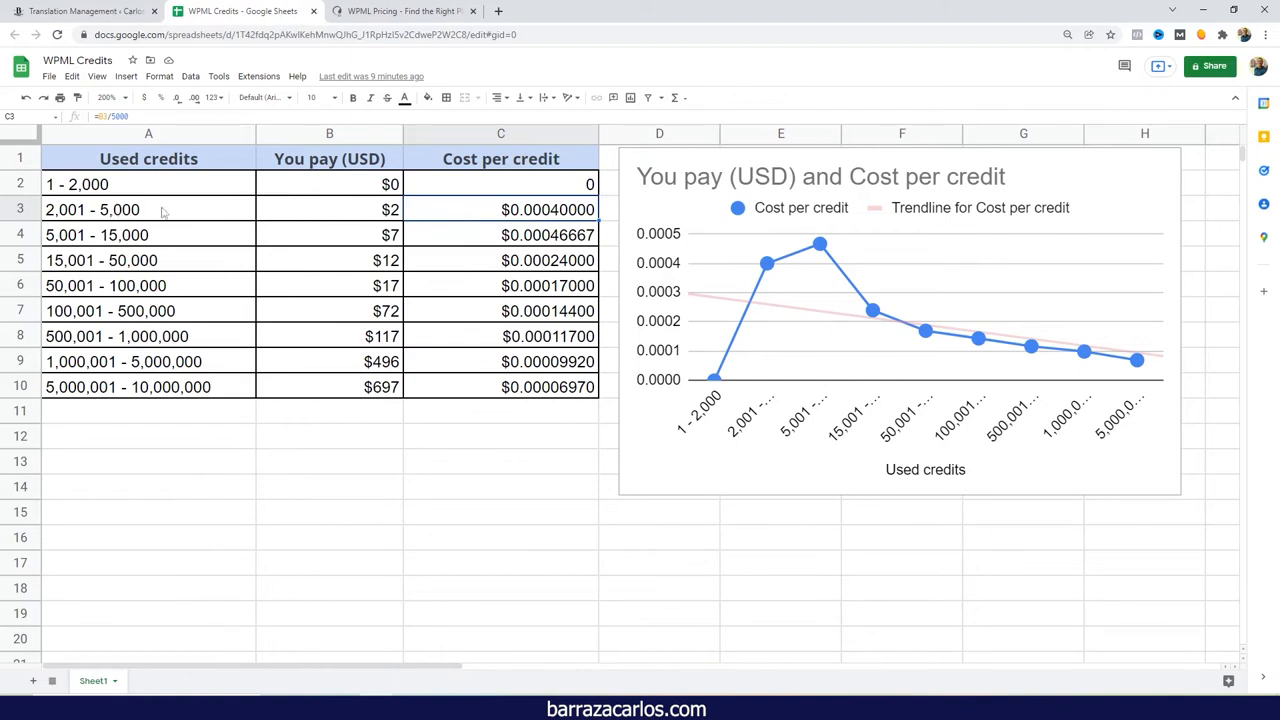
{"action": "mouse_move", "coordinate": [393, 230]}
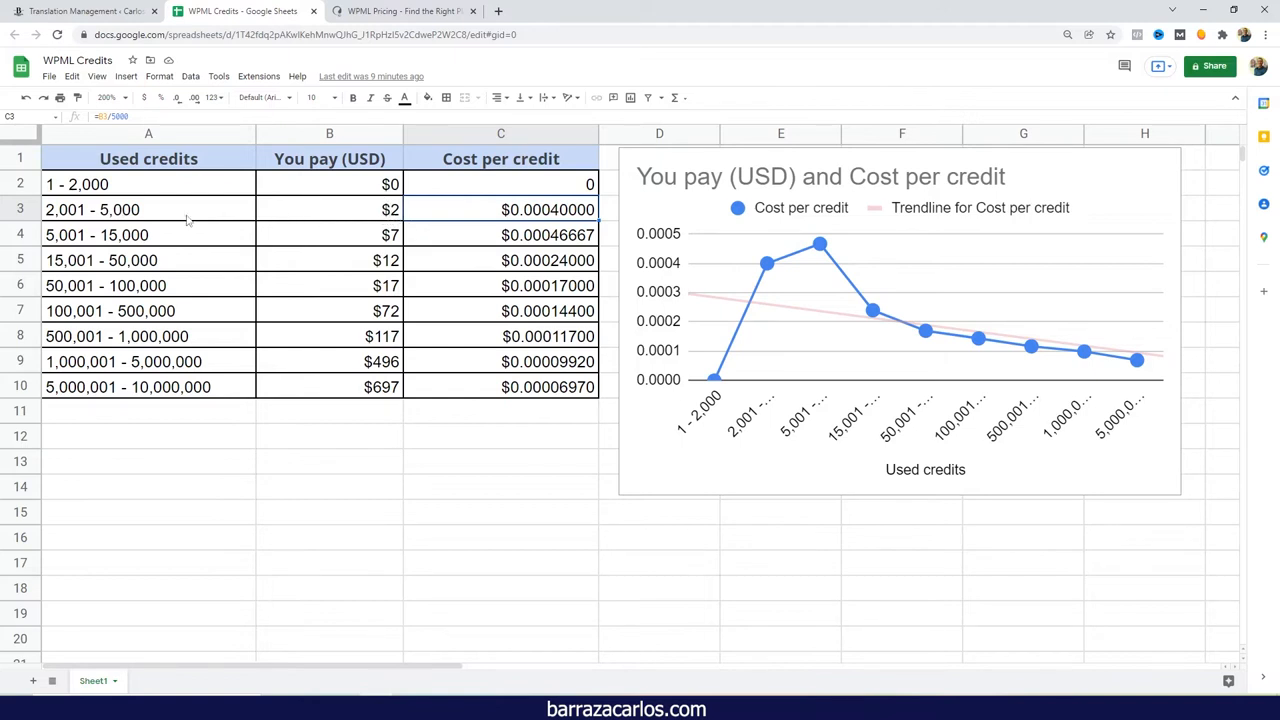
{"action": "mouse_move", "coordinate": [158, 227]}
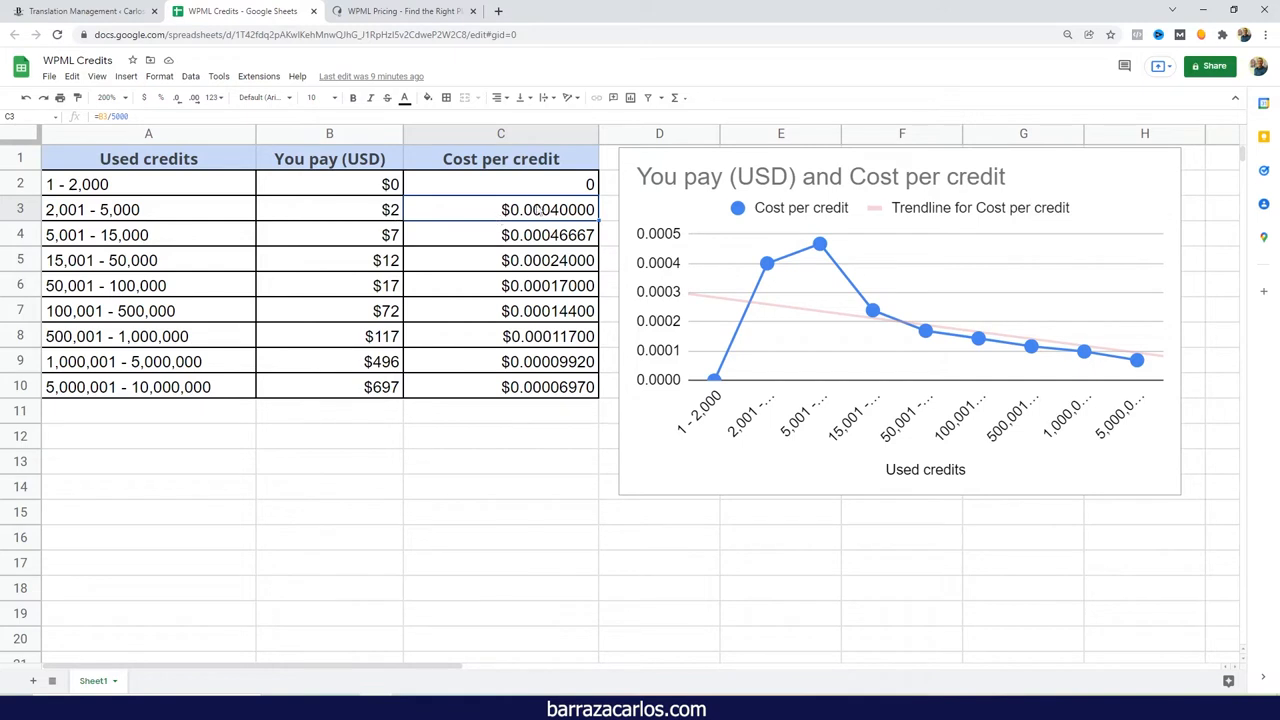
{"action": "mouse_move", "coordinate": [543, 236]}
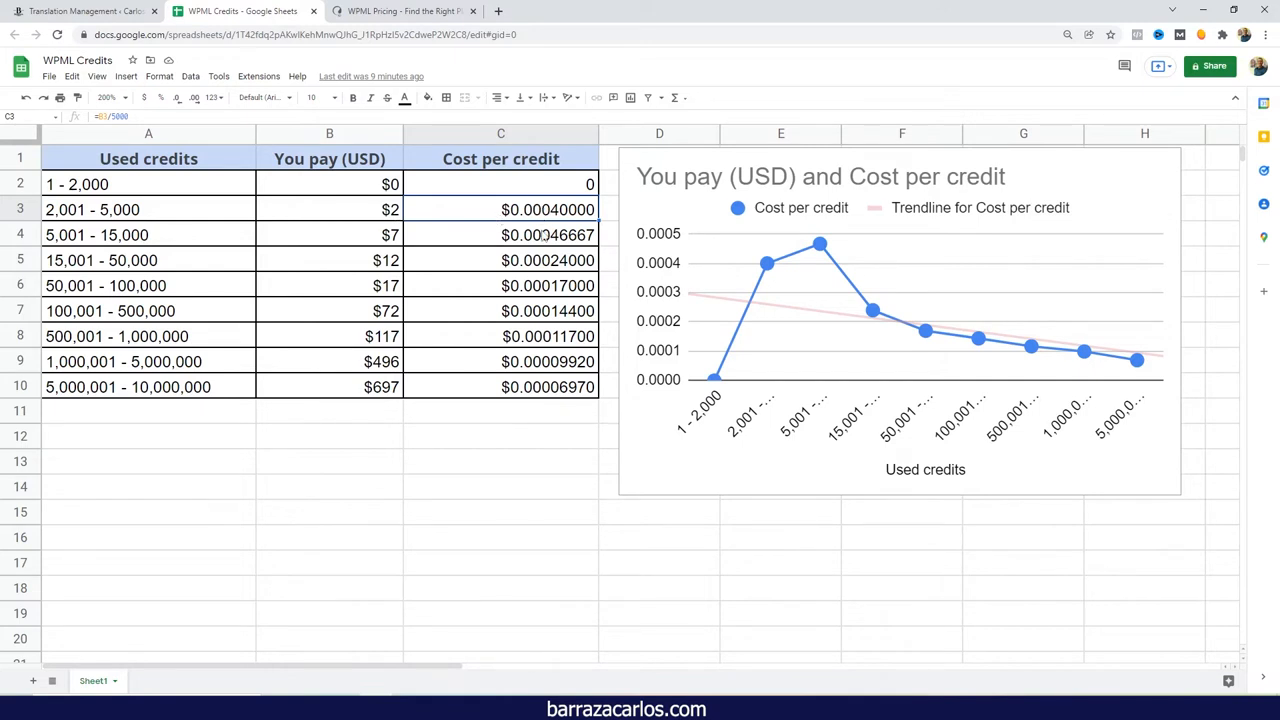
{"action": "left_click", "coordinate": [500, 234]}
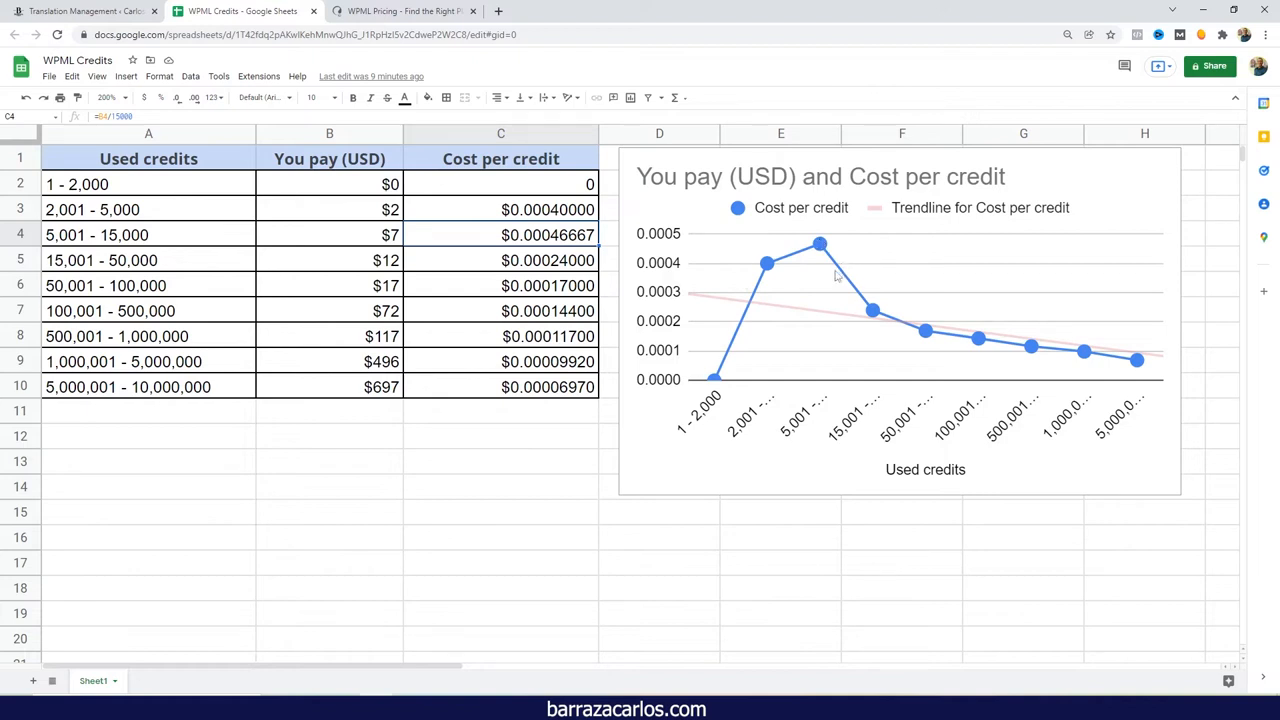
{"action": "mouse_move", "coordinate": [960, 225]}
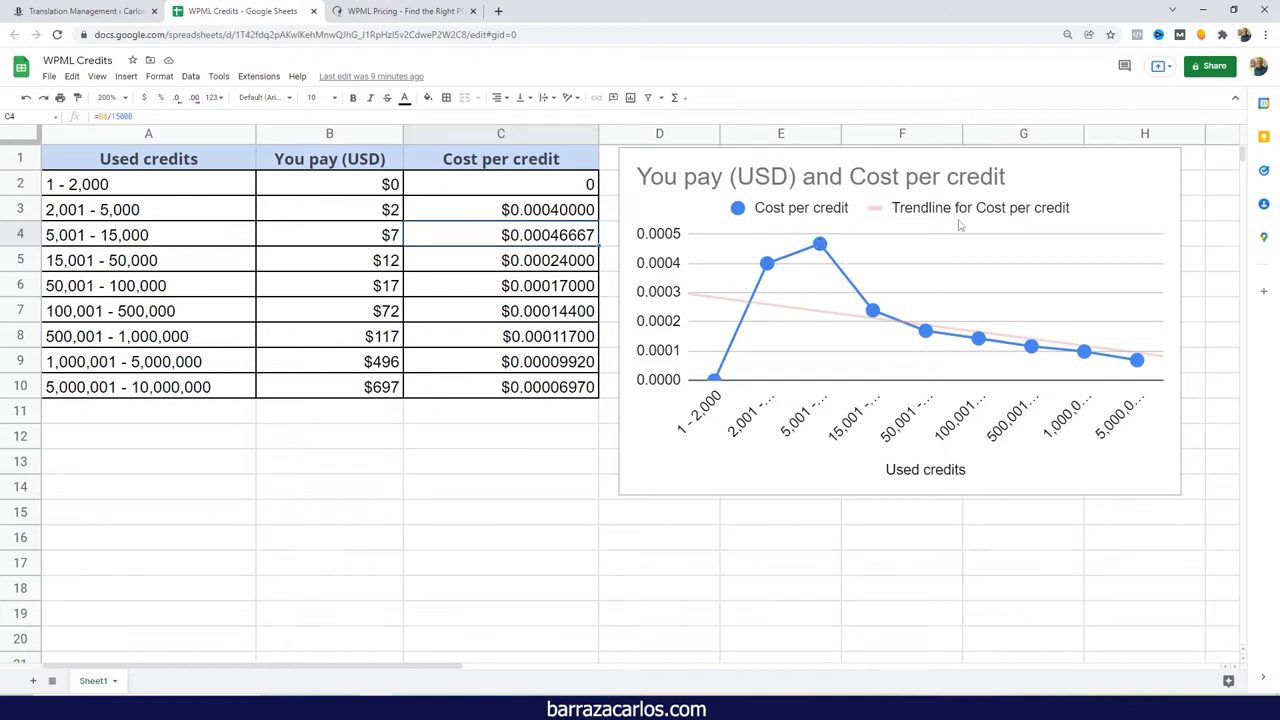
{"action": "mouse_move", "coordinate": [959, 328]}
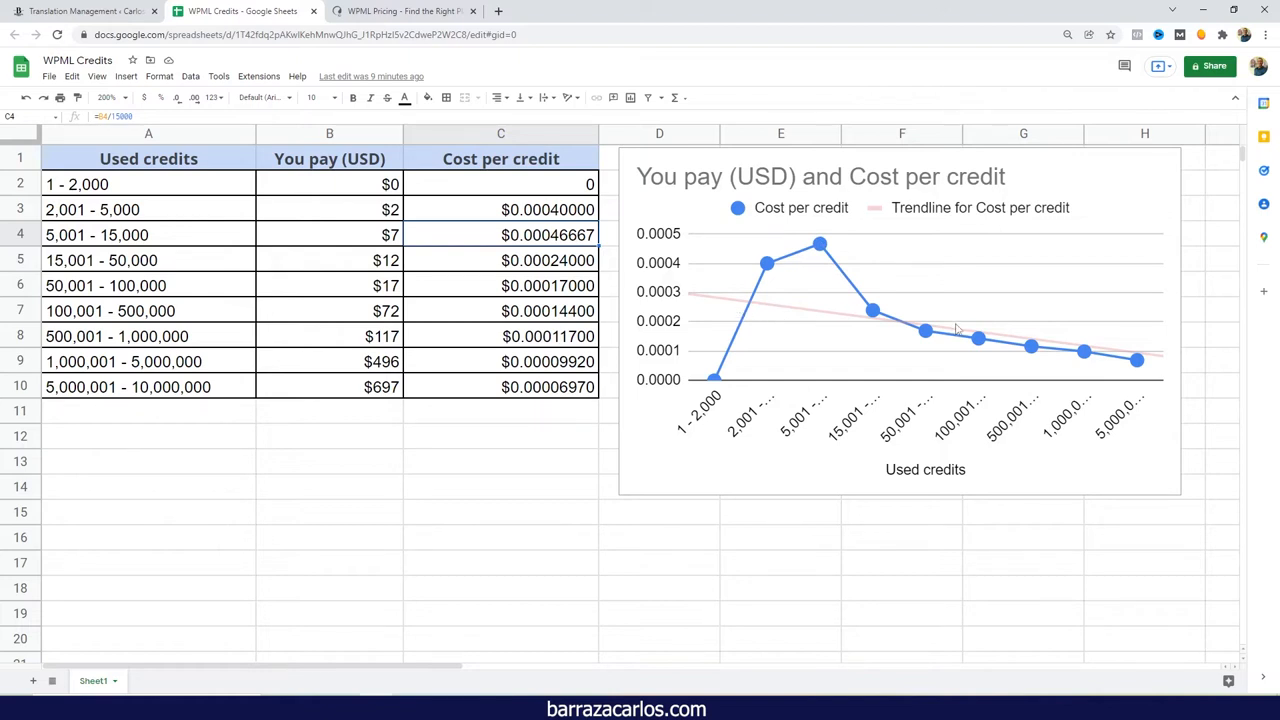
{"action": "mouse_move", "coordinate": [756, 355]}
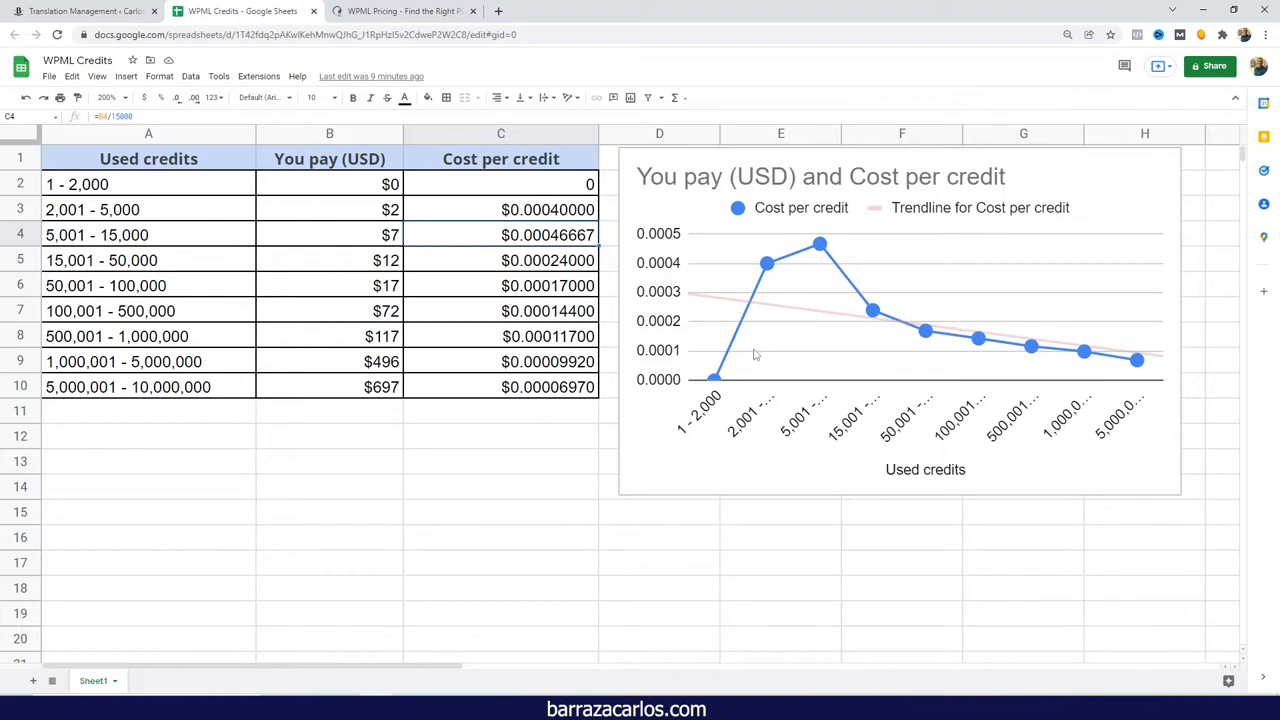
{"action": "mouse_move", "coordinate": [842, 323]}
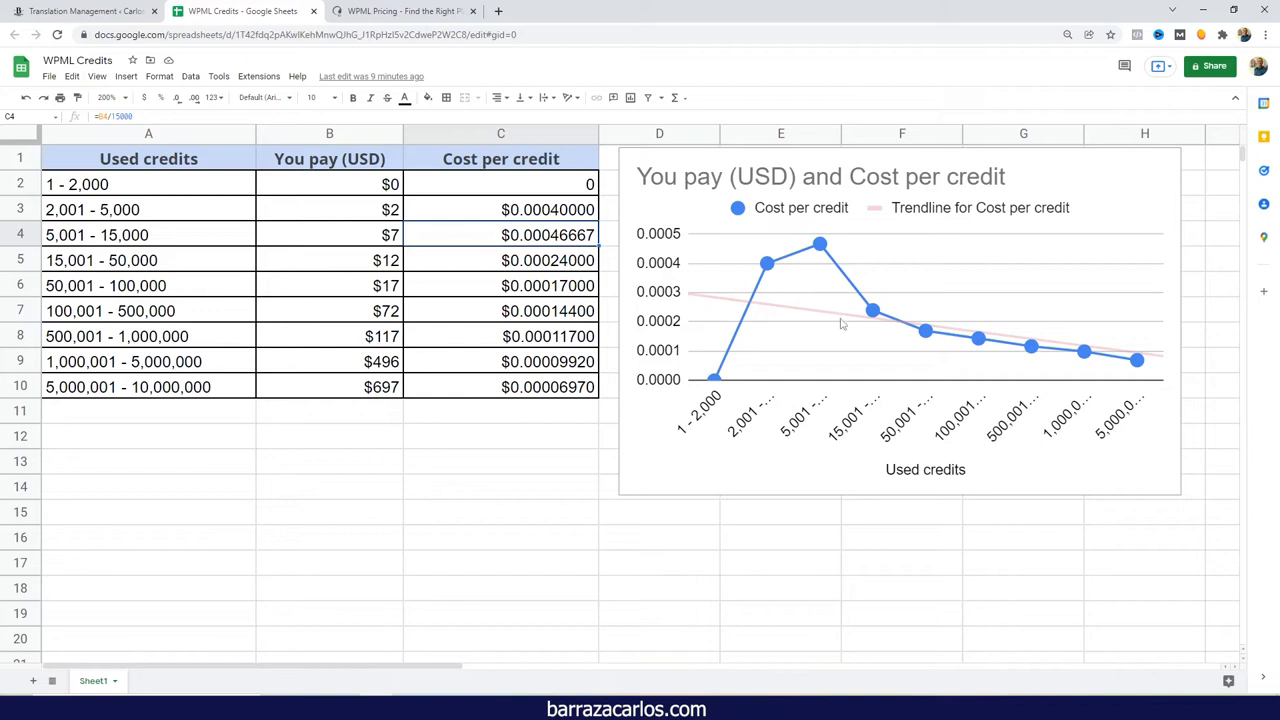
{"action": "mouse_move", "coordinate": [885, 322]}
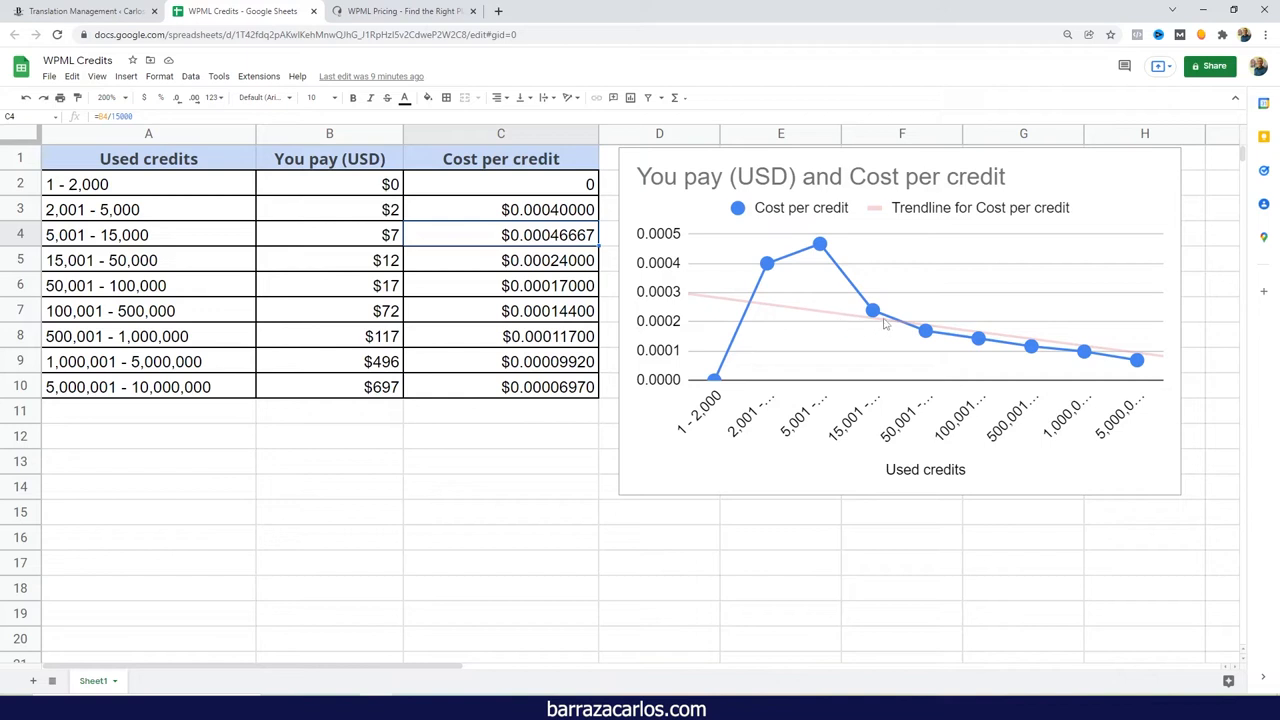
{"action": "mouse_move", "coordinate": [1017, 366]}
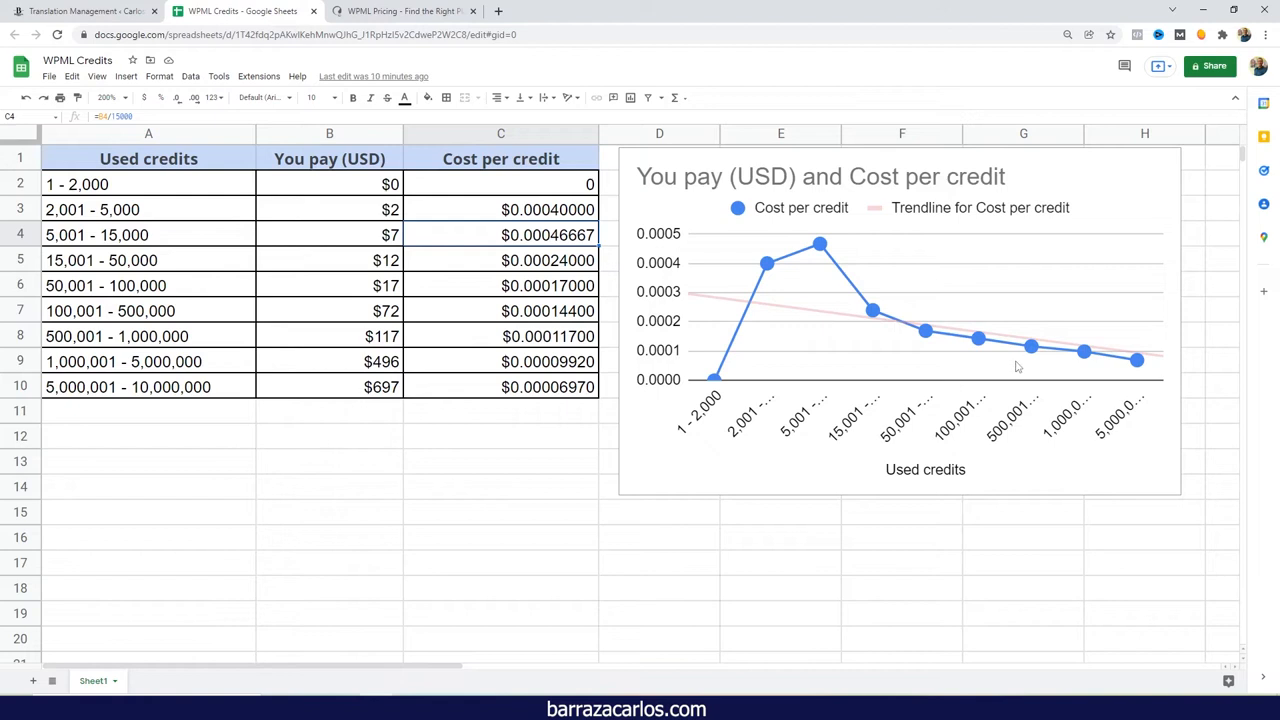
{"action": "mouse_move", "coordinate": [853, 348]}
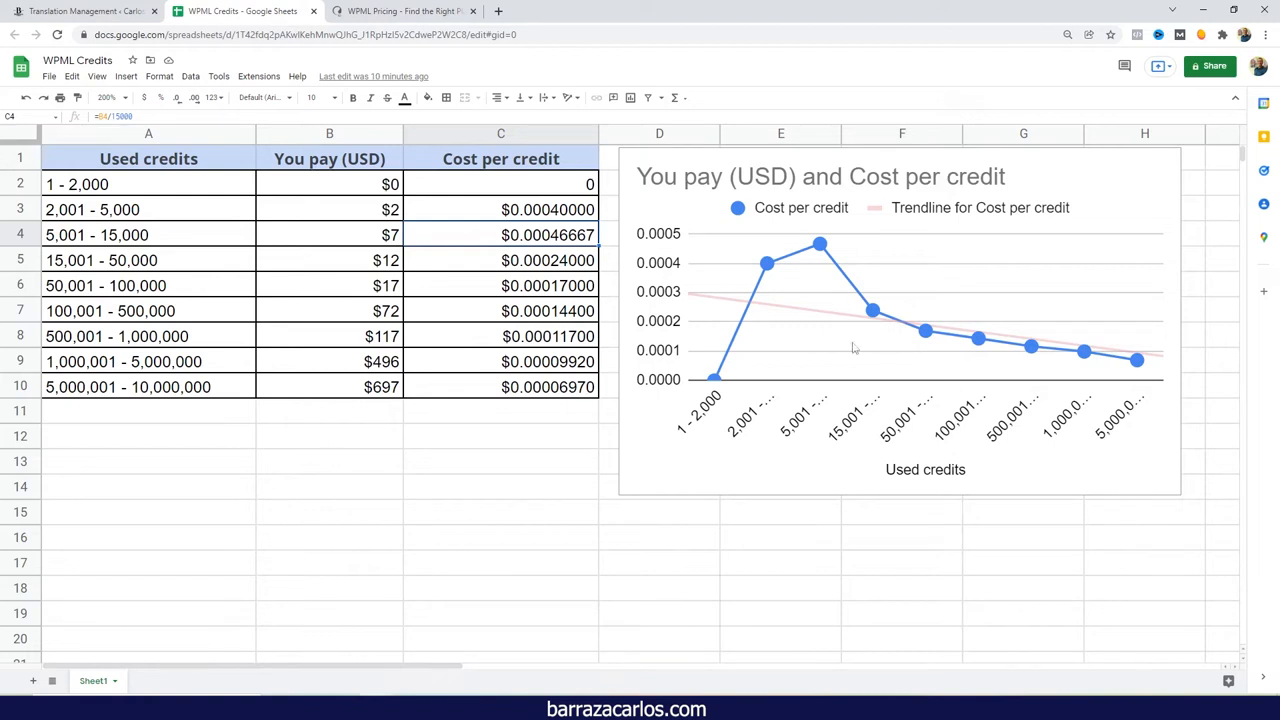
{"action": "mouse_move", "coordinate": [700, 326]}
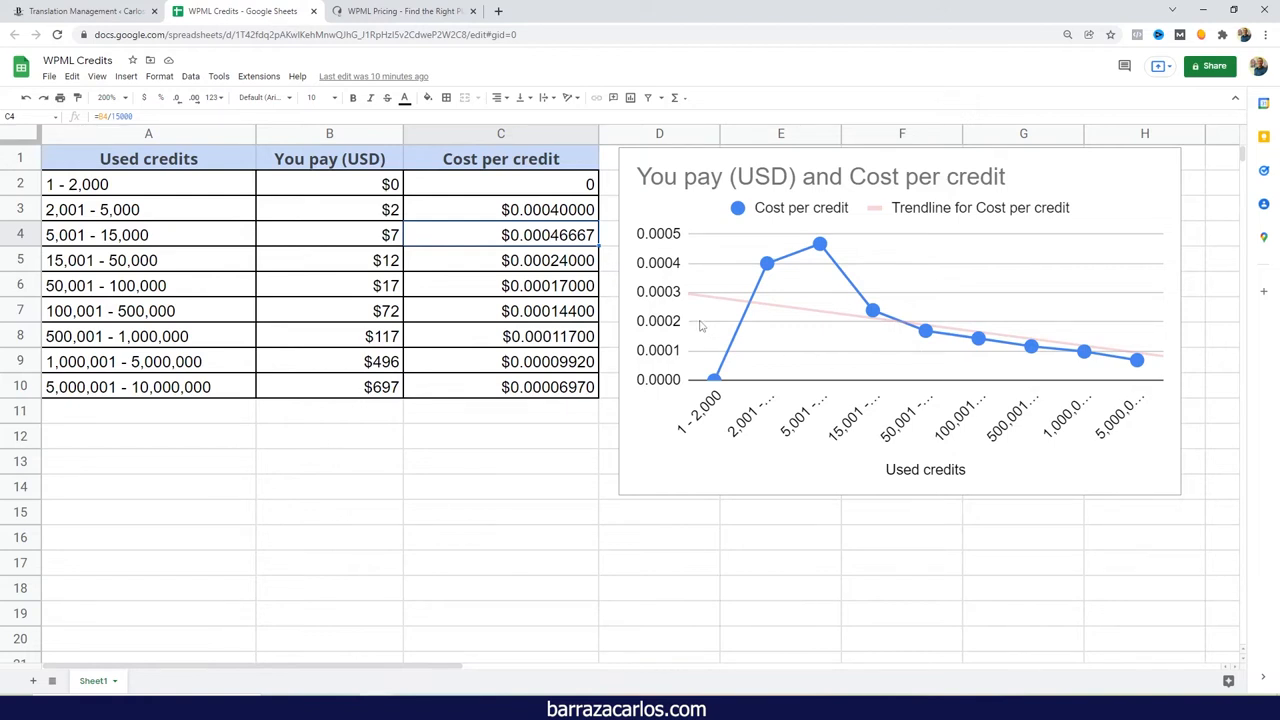
{"action": "mouse_move", "coordinate": [714, 320]}
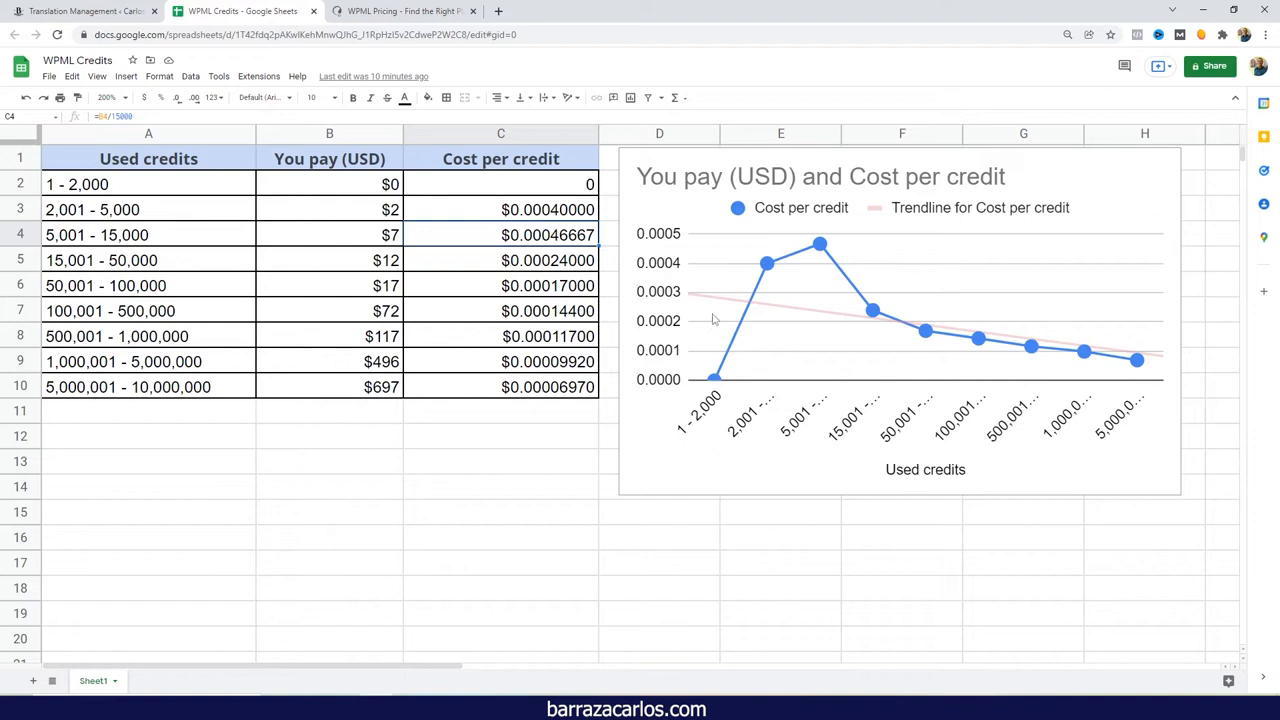
{"action": "mouse_move", "coordinate": [810, 326]}
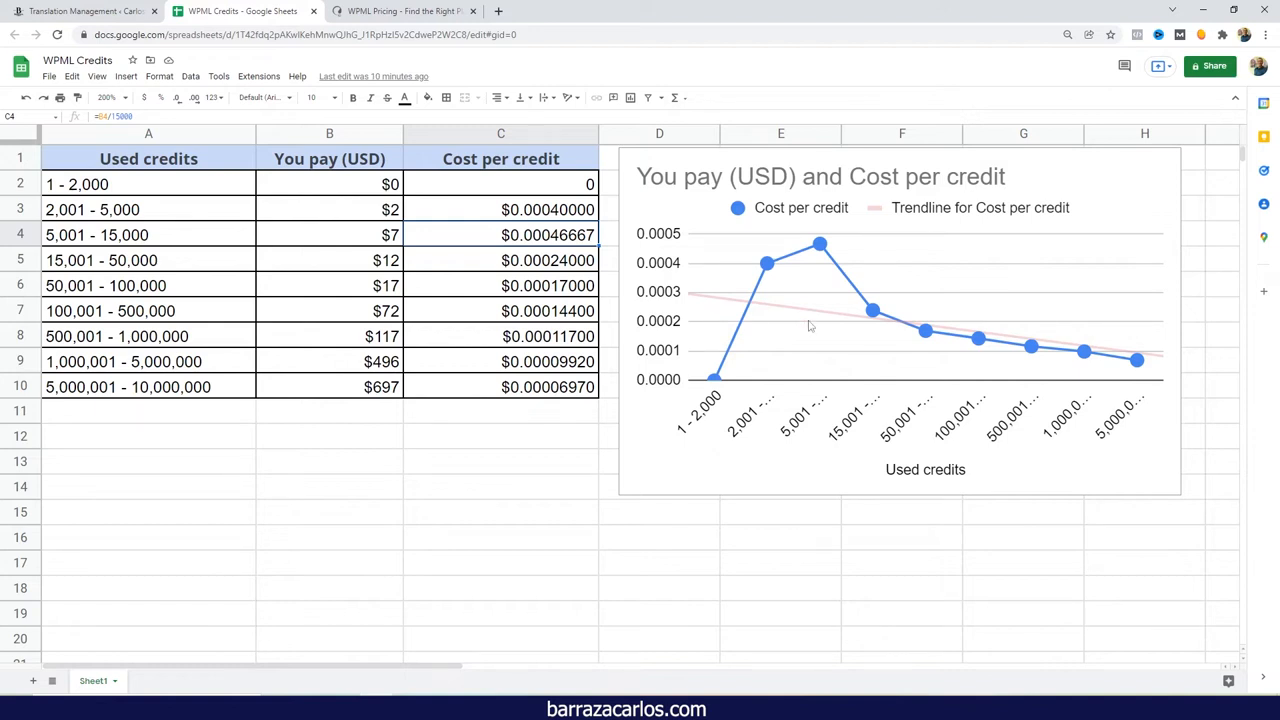
{"action": "mouse_move", "coordinate": [867, 312]}
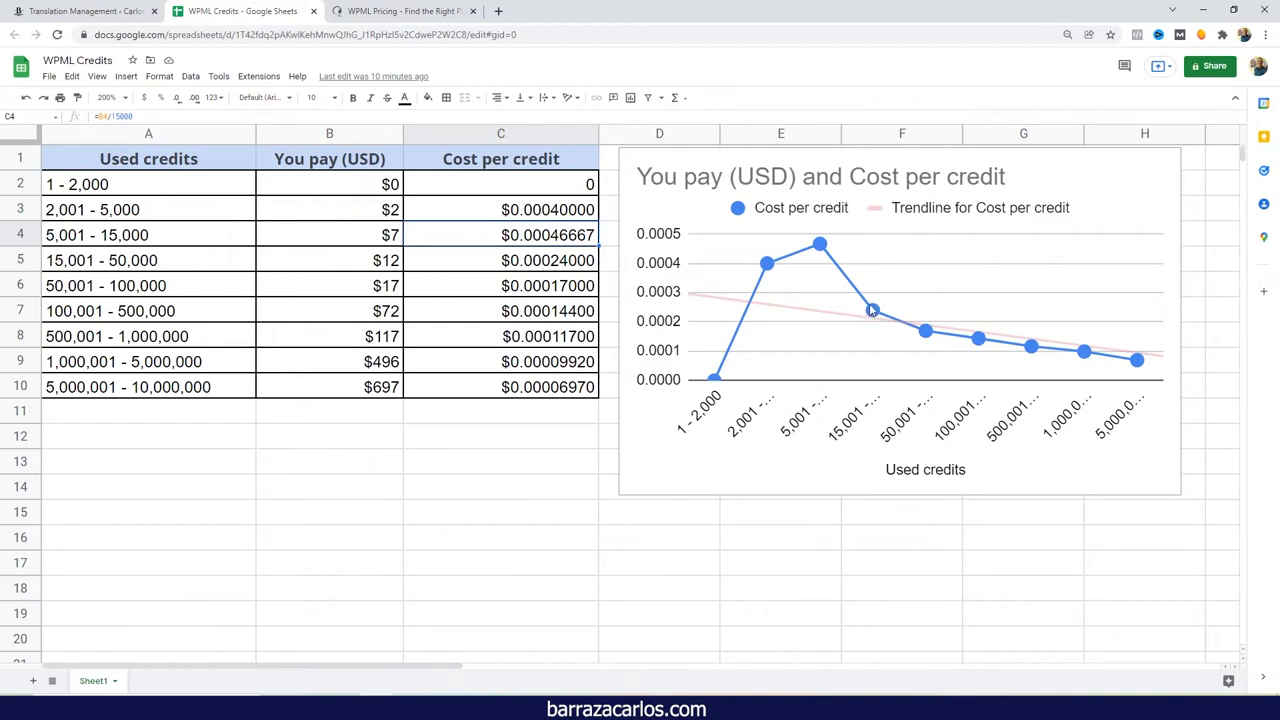
{"action": "mouse_move", "coordinate": [880, 305]}
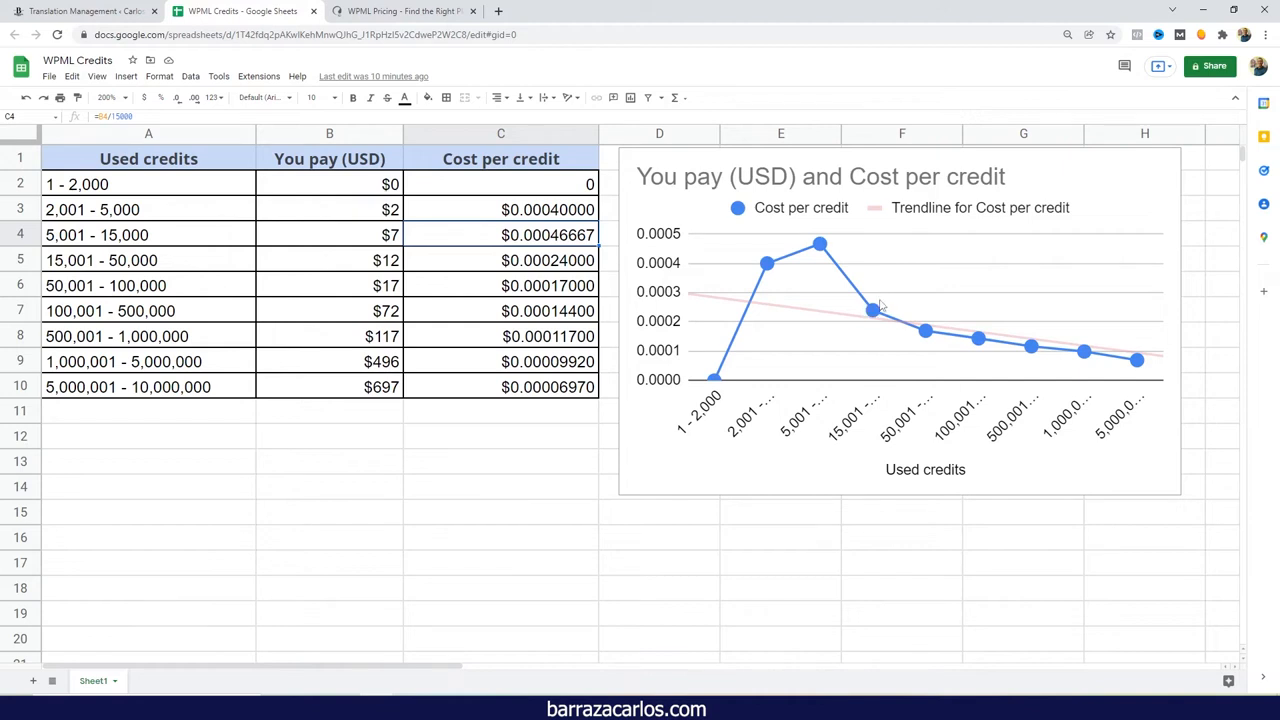
{"action": "mouse_move", "coordinate": [827, 302]}
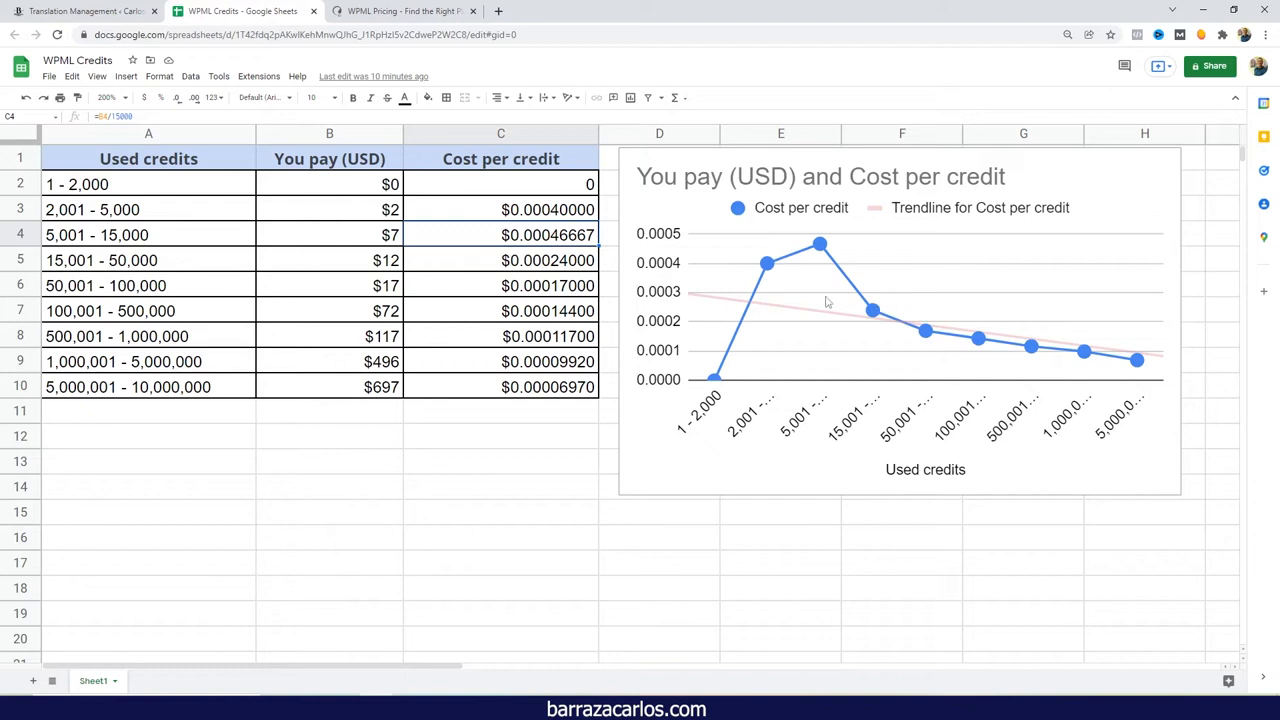
{"action": "mouse_move", "coordinate": [377, 278]}
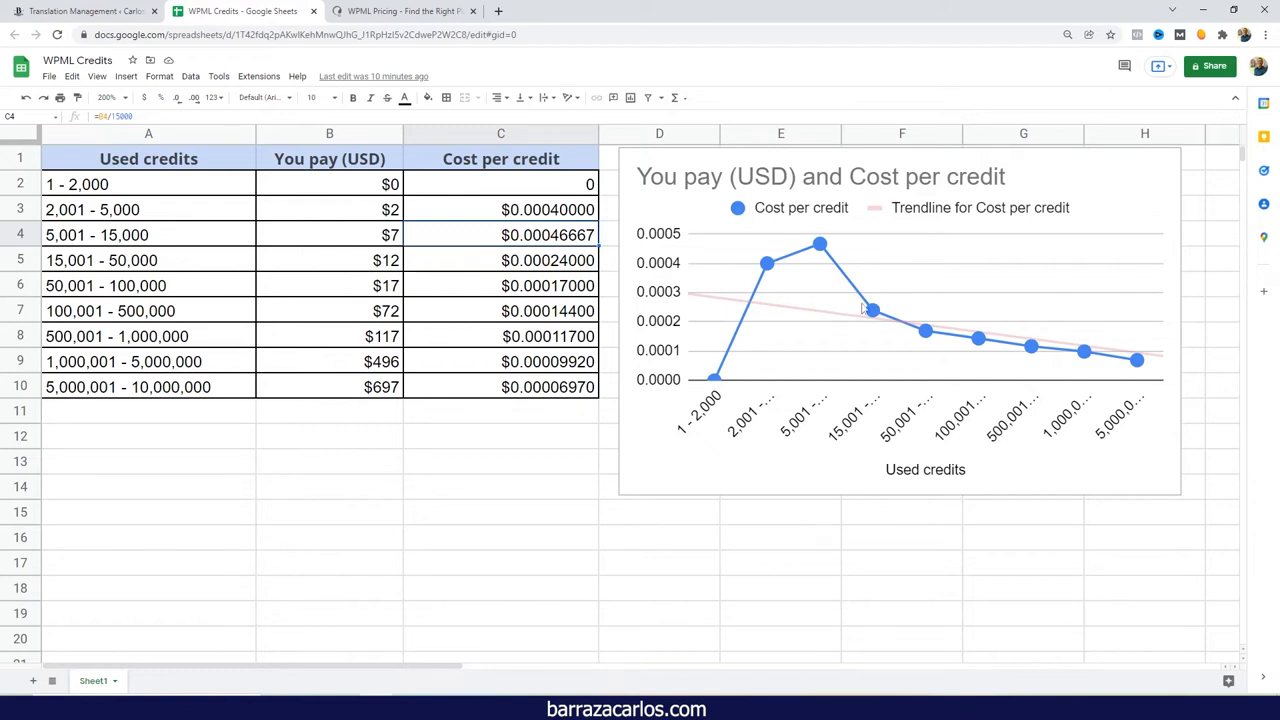
{"action": "mouse_move", "coordinate": [1052, 334]}
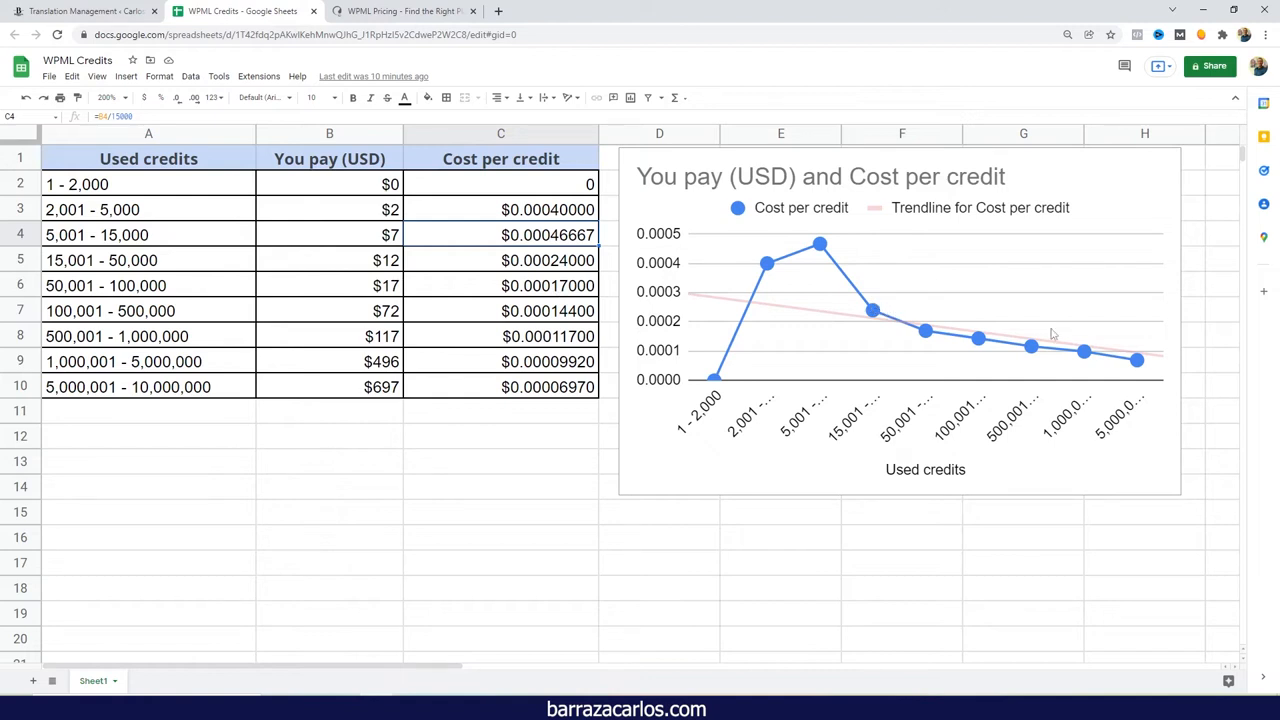
{"action": "mouse_move", "coordinate": [933, 341]}
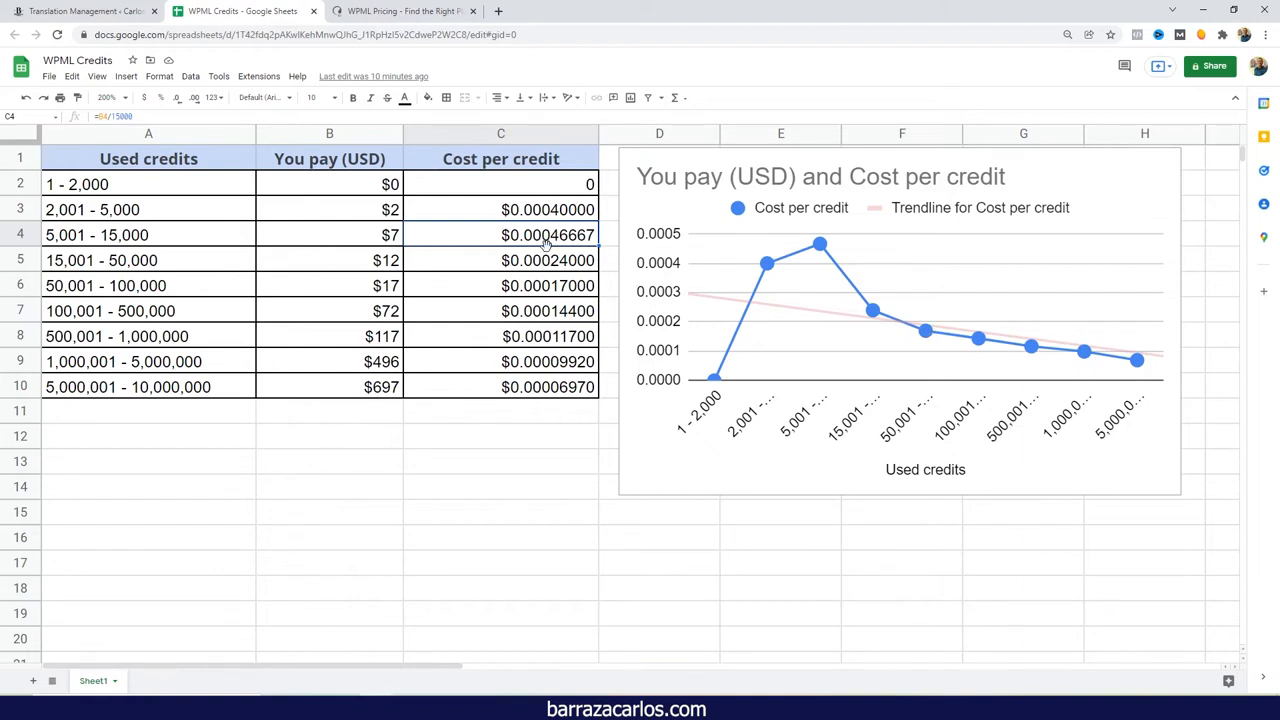
{"action": "mouse_move", "coordinate": [324, 243]}
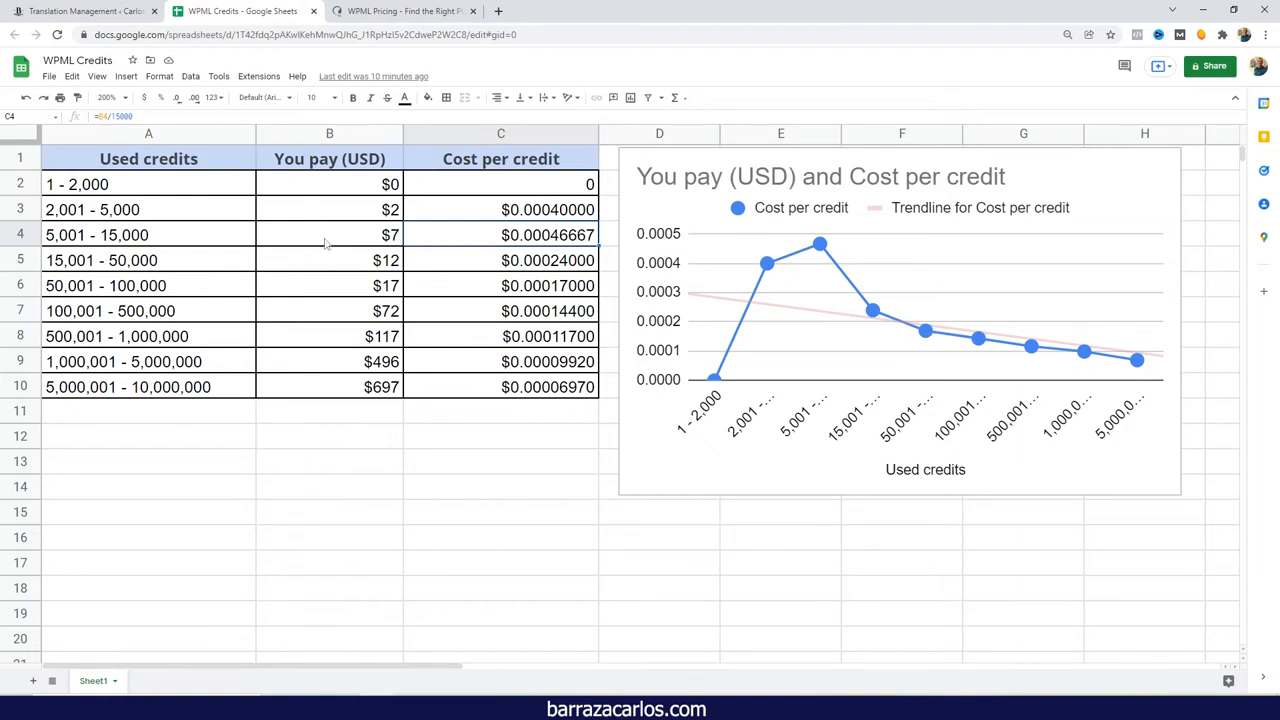
{"action": "mouse_move", "coordinate": [727, 294]}
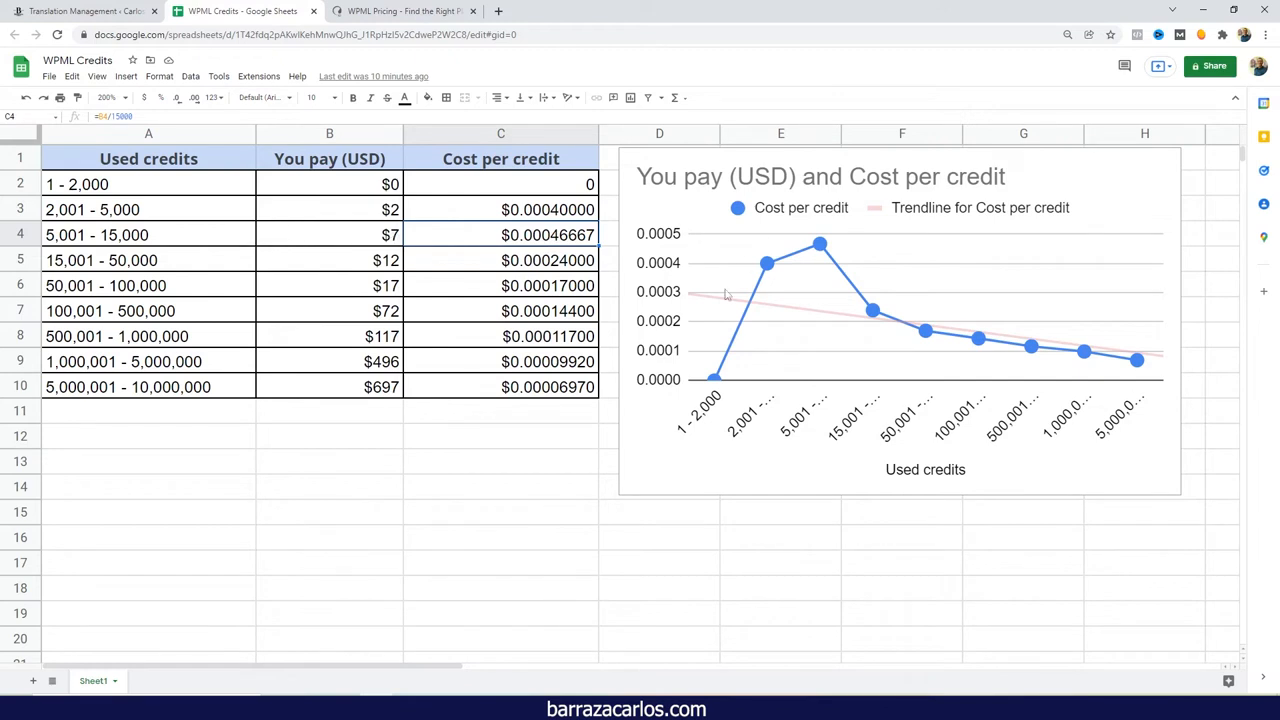
{"action": "mouse_move", "coordinate": [537, 247]}
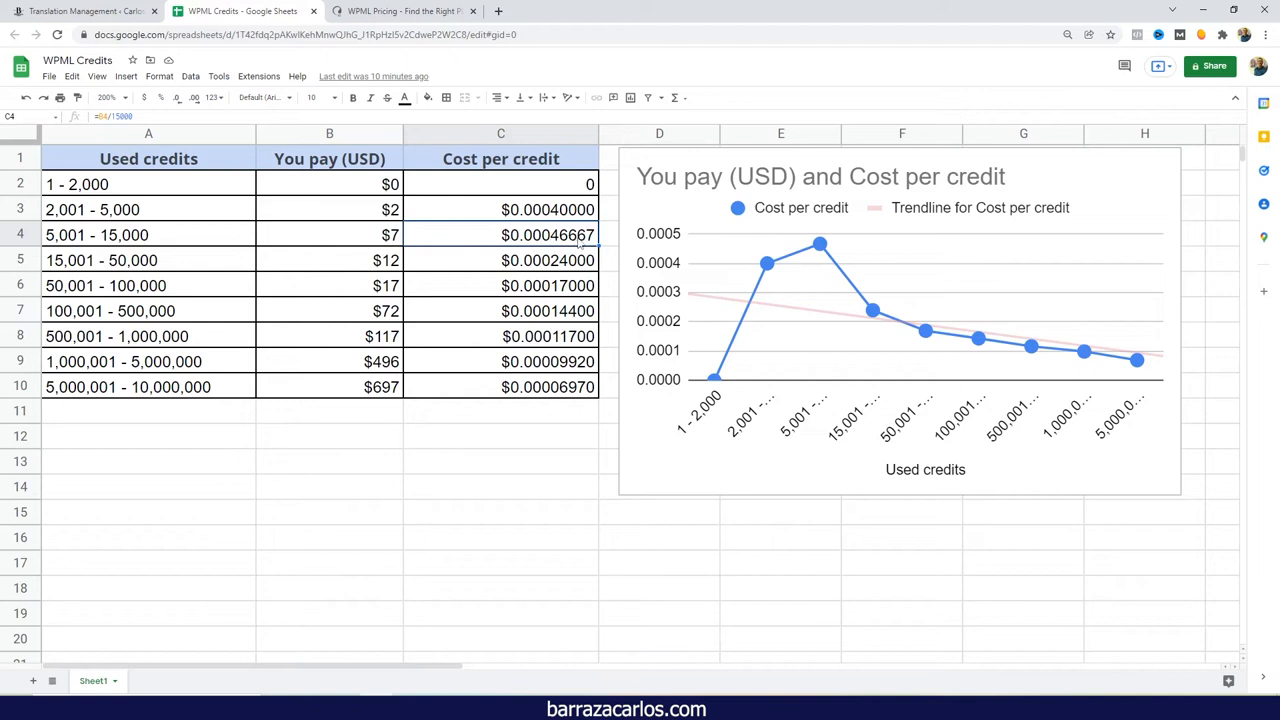
{"action": "mouse_move", "coordinate": [812, 250]}
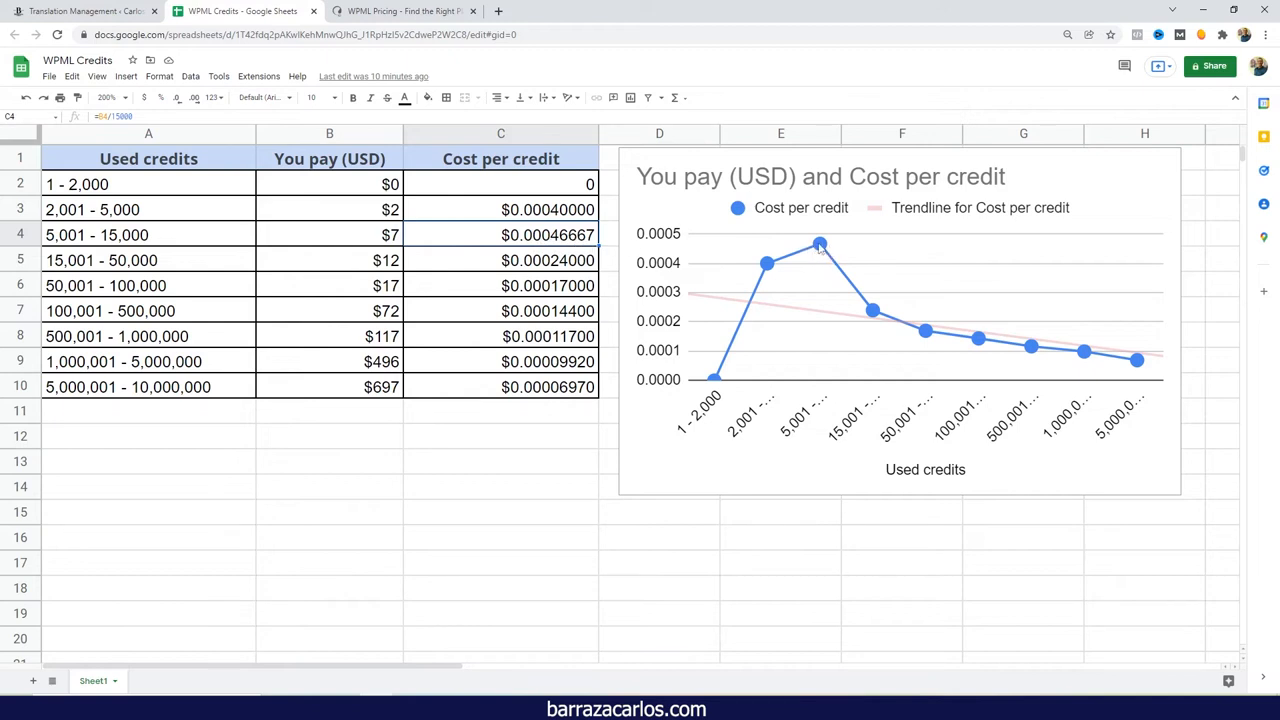
{"action": "mouse_move", "coordinate": [660, 250]}
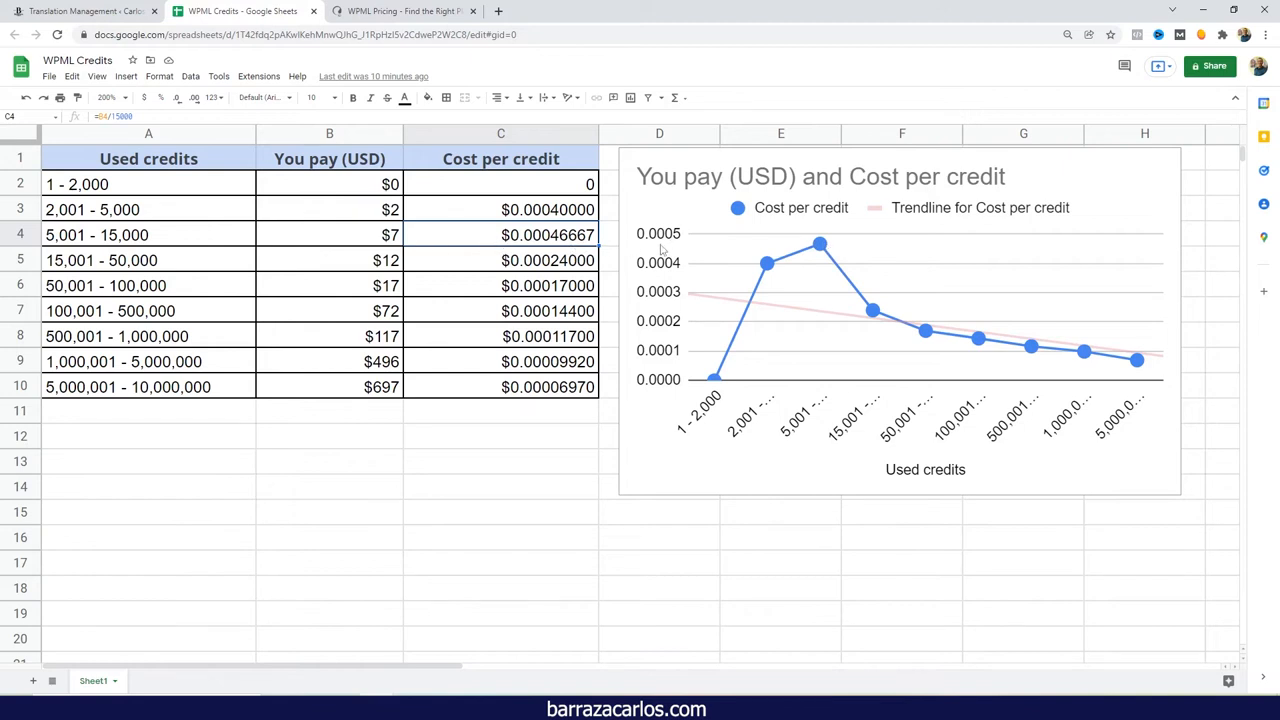
{"action": "mouse_move", "coordinate": [818, 253]}
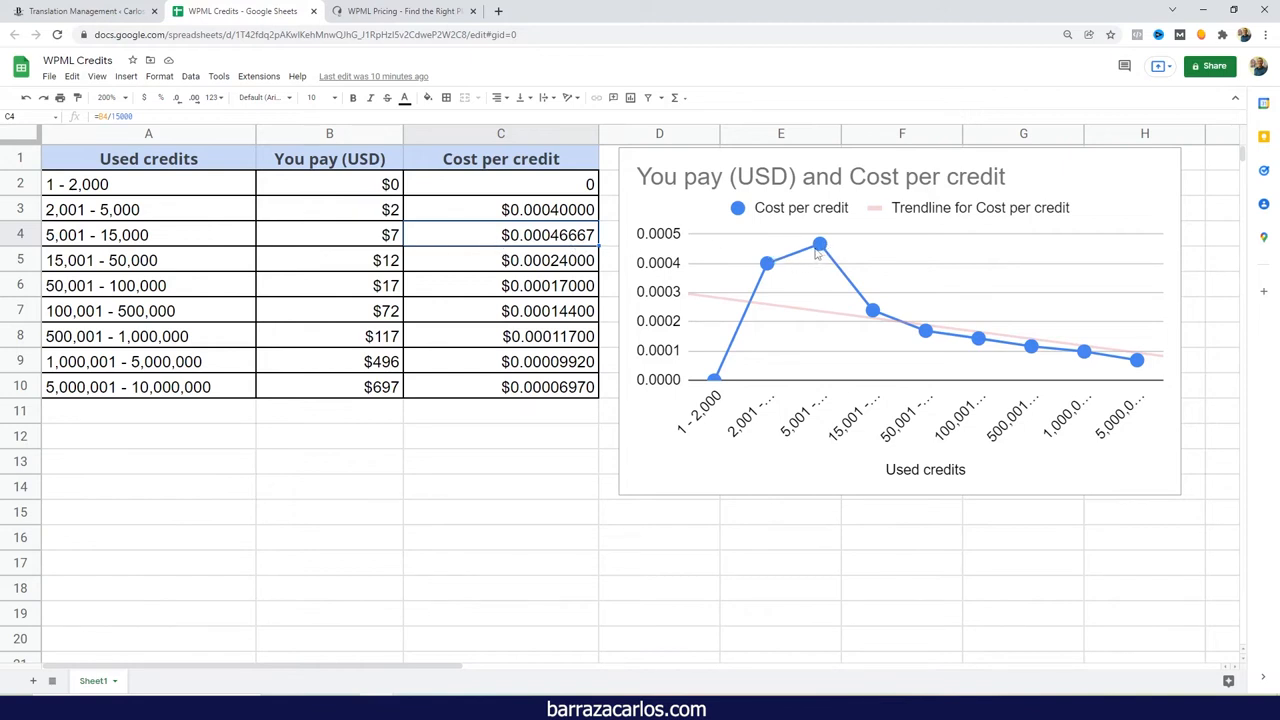
{"action": "mouse_move", "coordinate": [819, 252]}
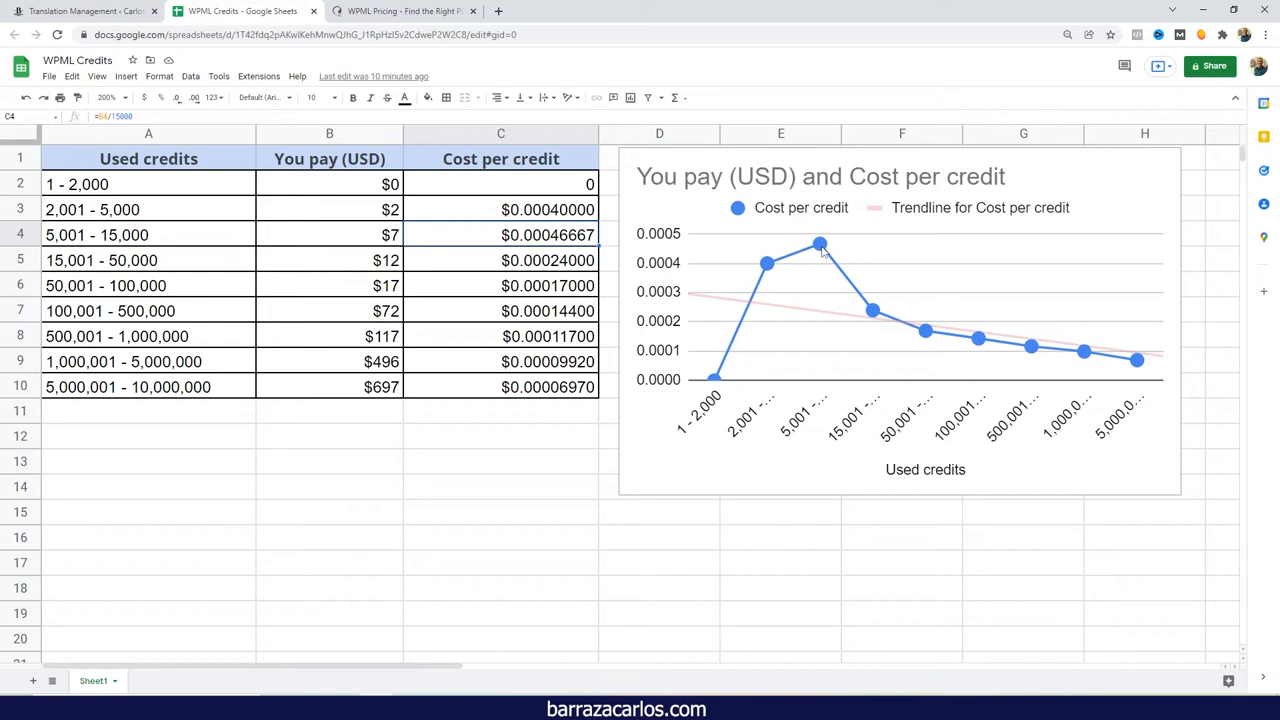
{"action": "mouse_move", "coordinate": [836, 268]}
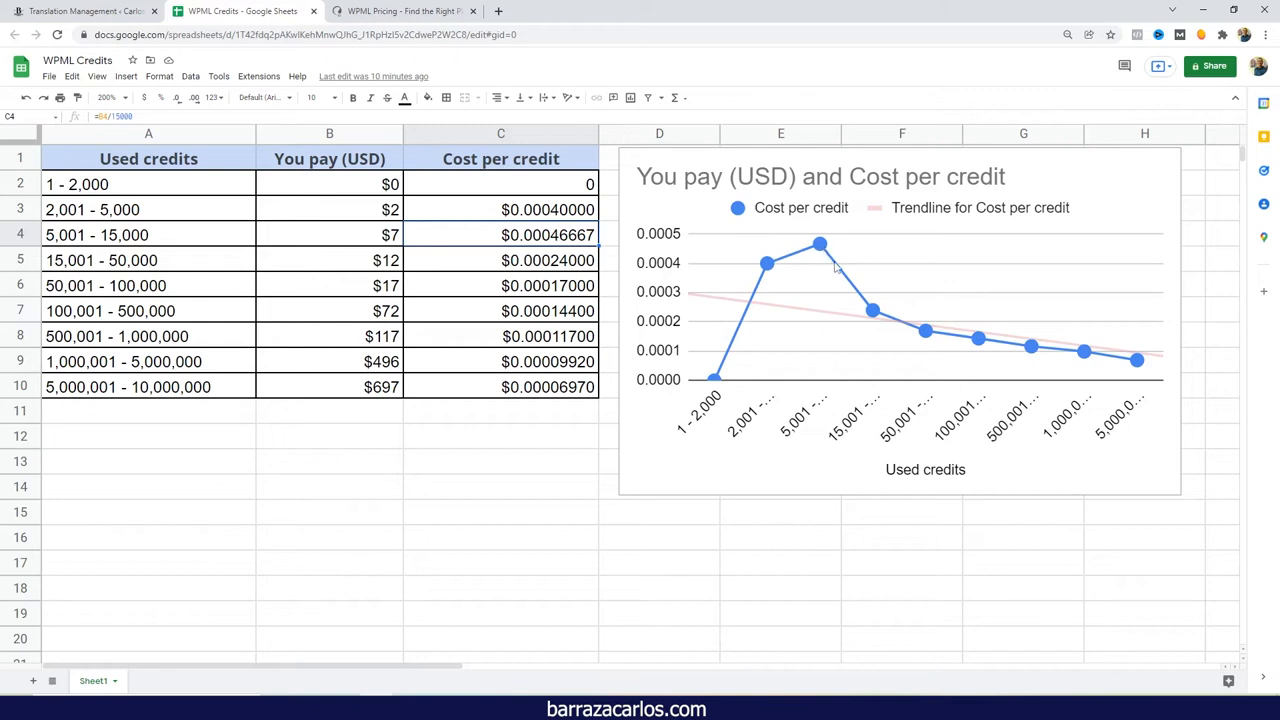
{"action": "mouse_move", "coordinate": [884, 309]}
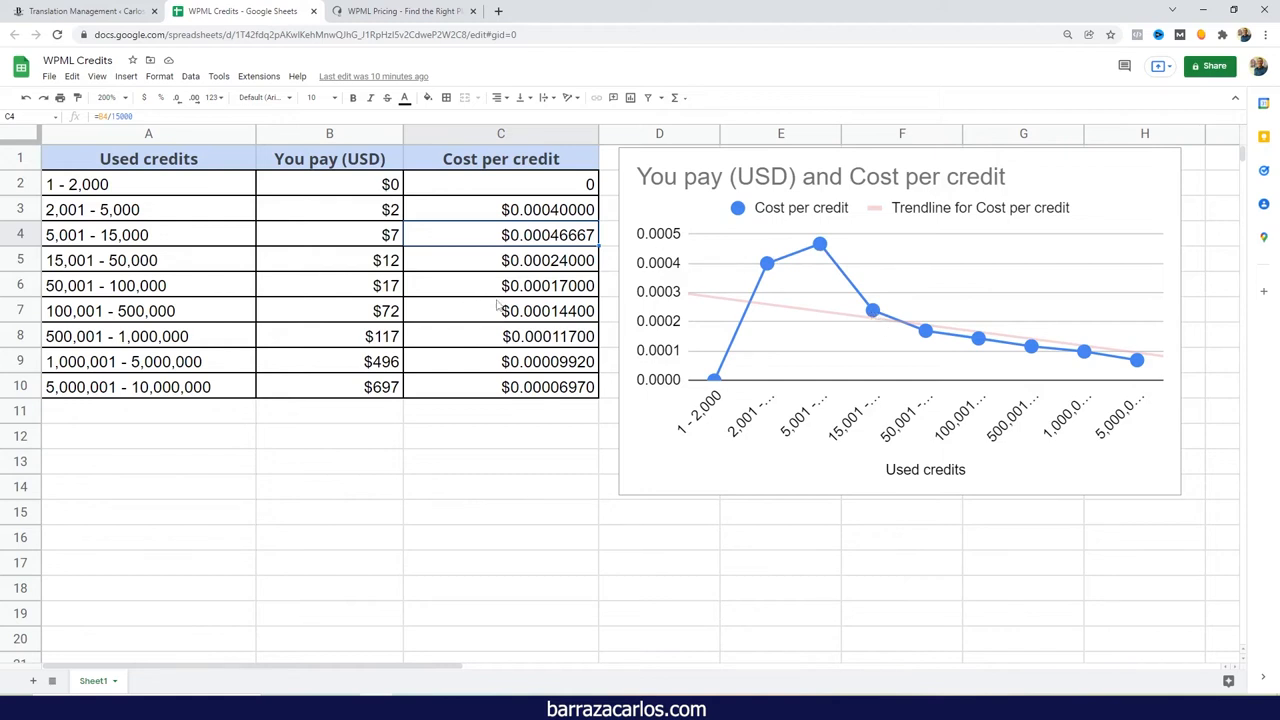
{"action": "mouse_move", "coordinate": [826, 296]}
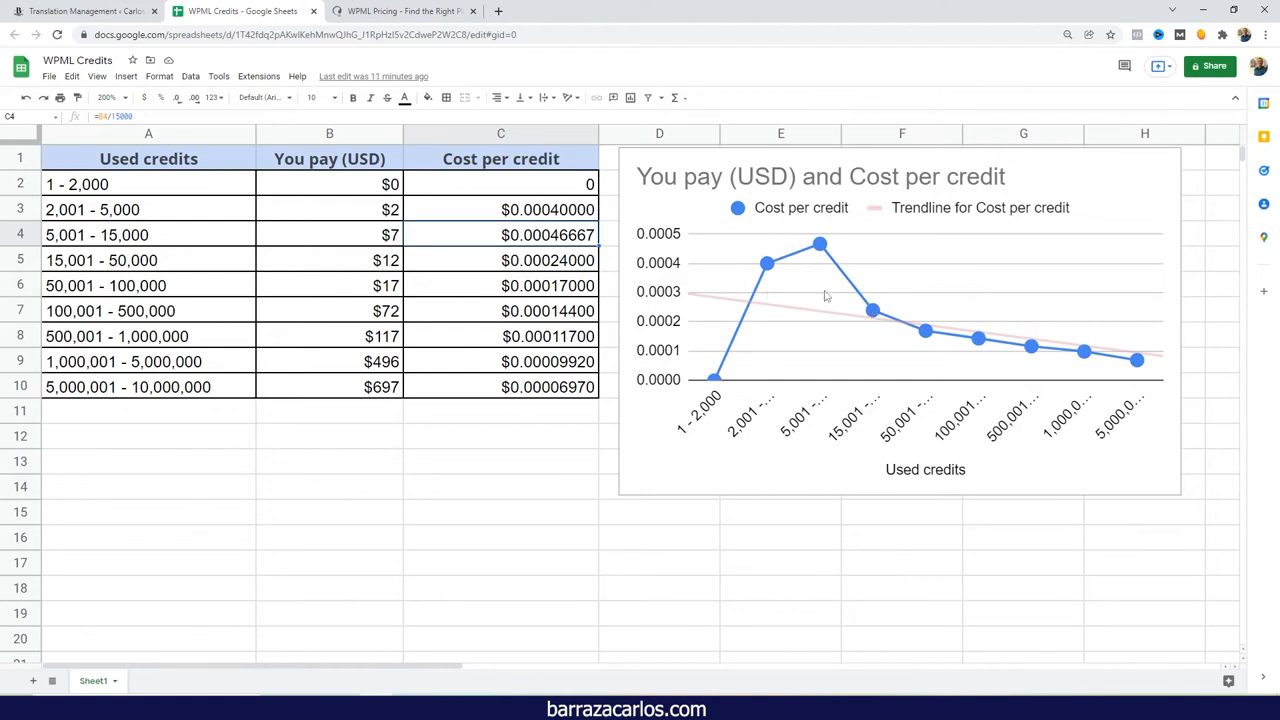
{"action": "mouse_move", "coordinate": [176, 264]}
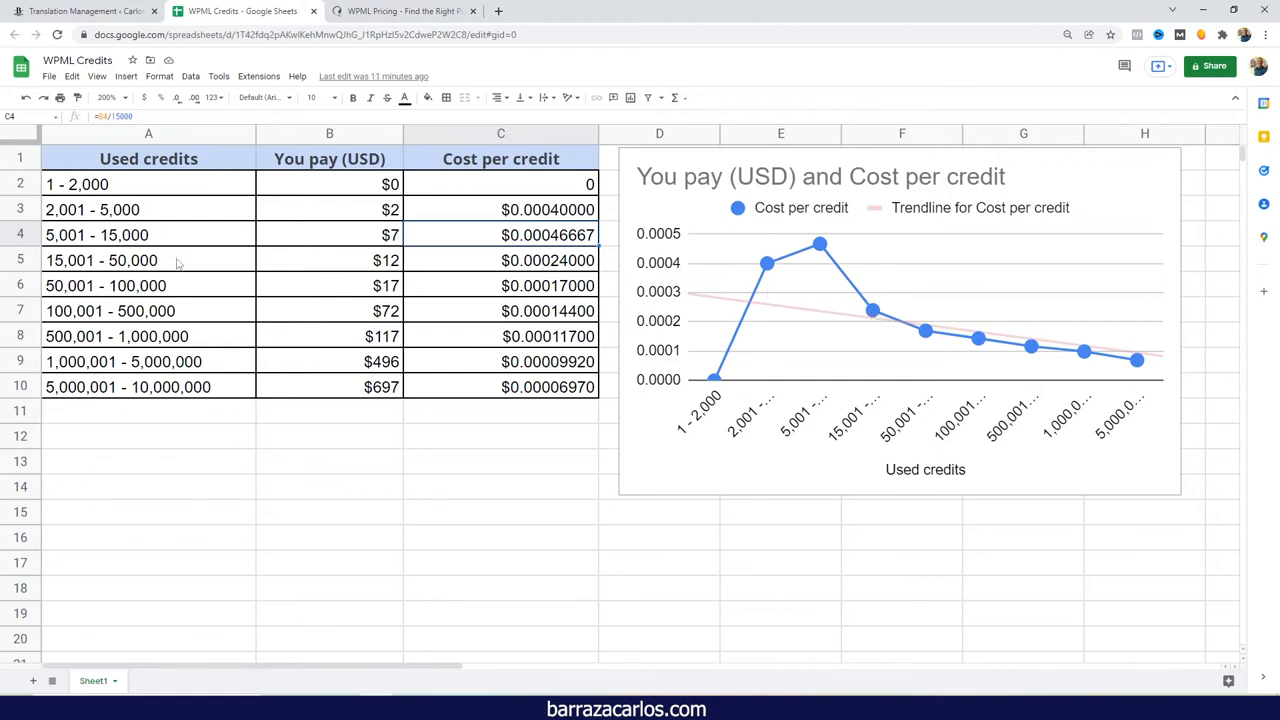
{"action": "mouse_move", "coordinate": [811, 288]}
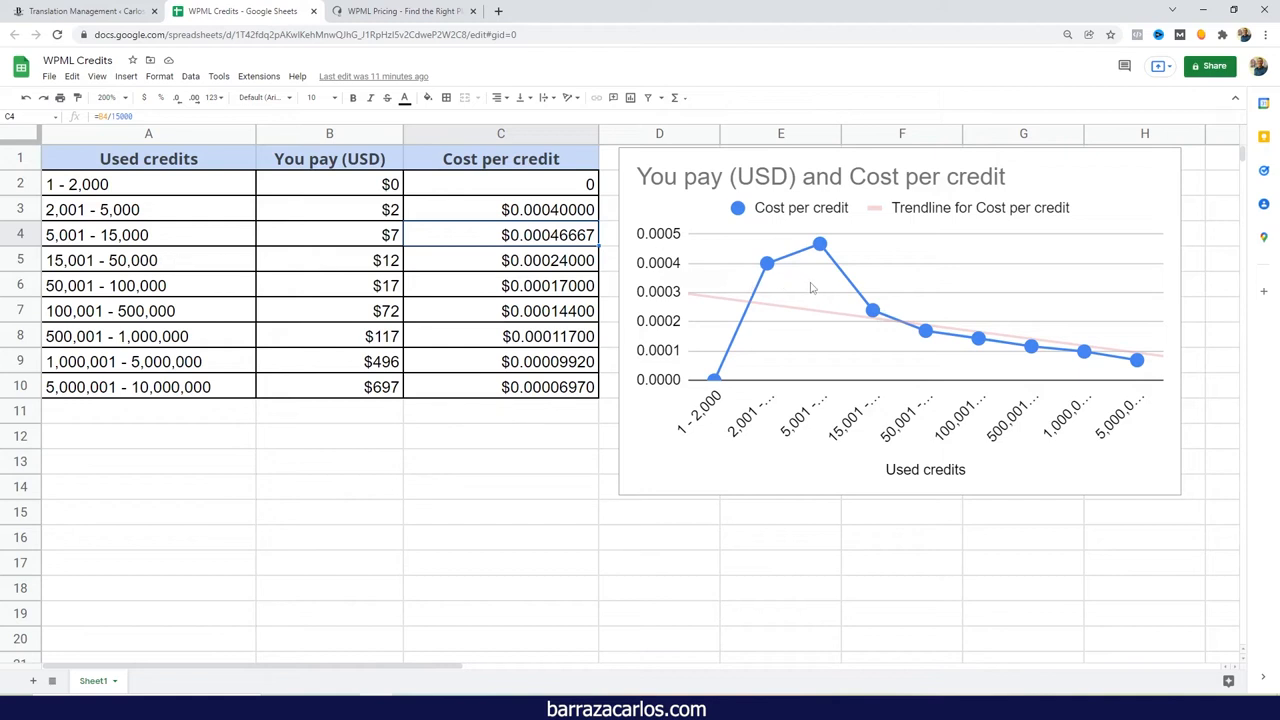
{"action": "mouse_move", "coordinate": [1108, 341]}
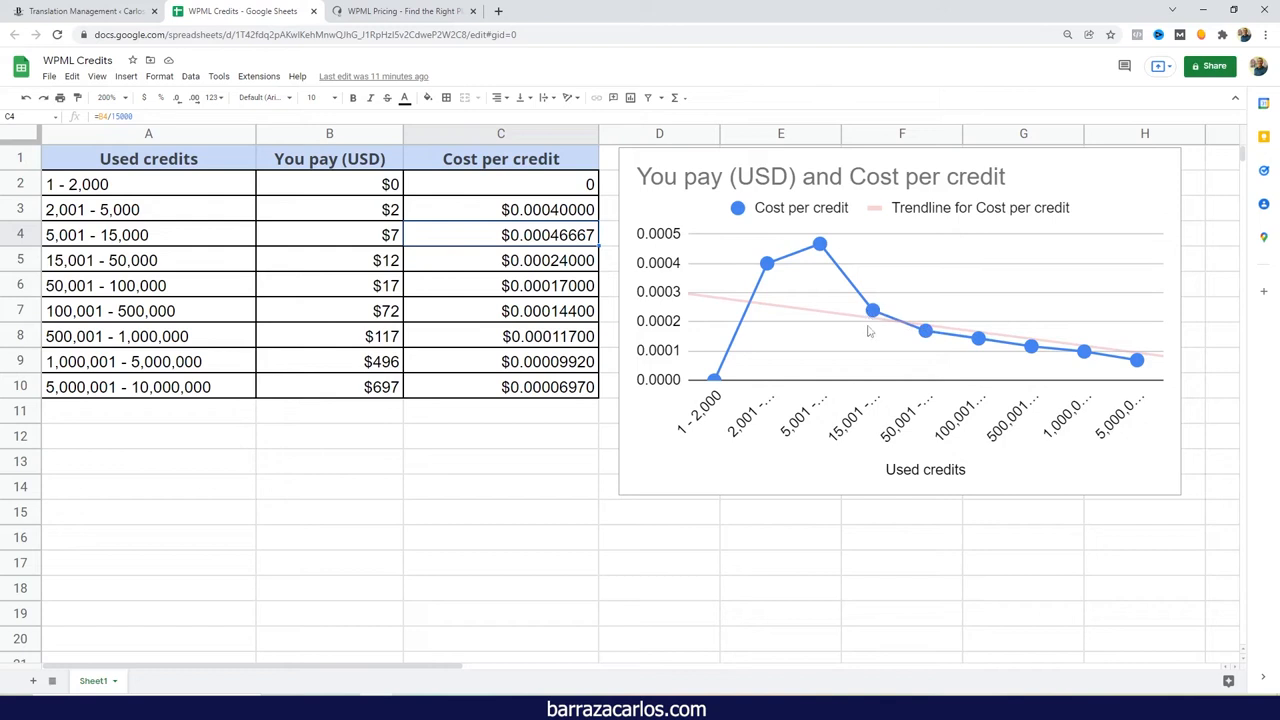
{"action": "mouse_move", "coordinate": [872, 313]}
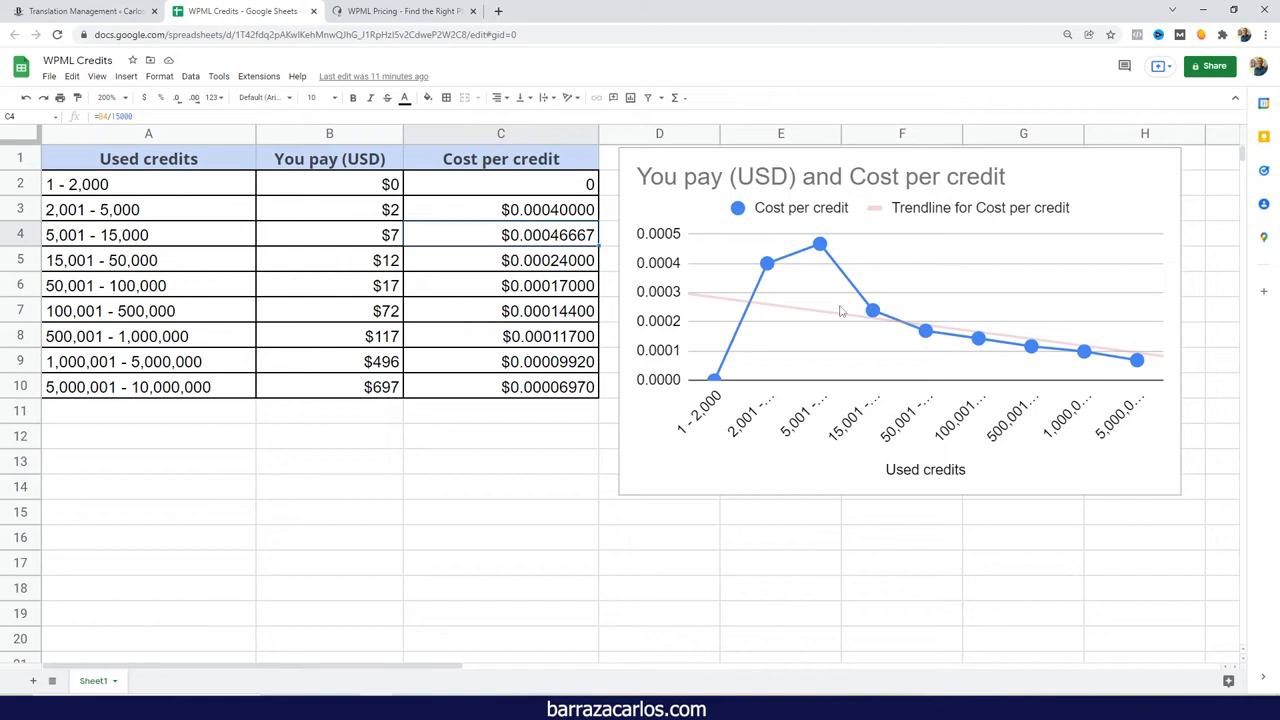
{"action": "mouse_move", "coordinate": [853, 302]}
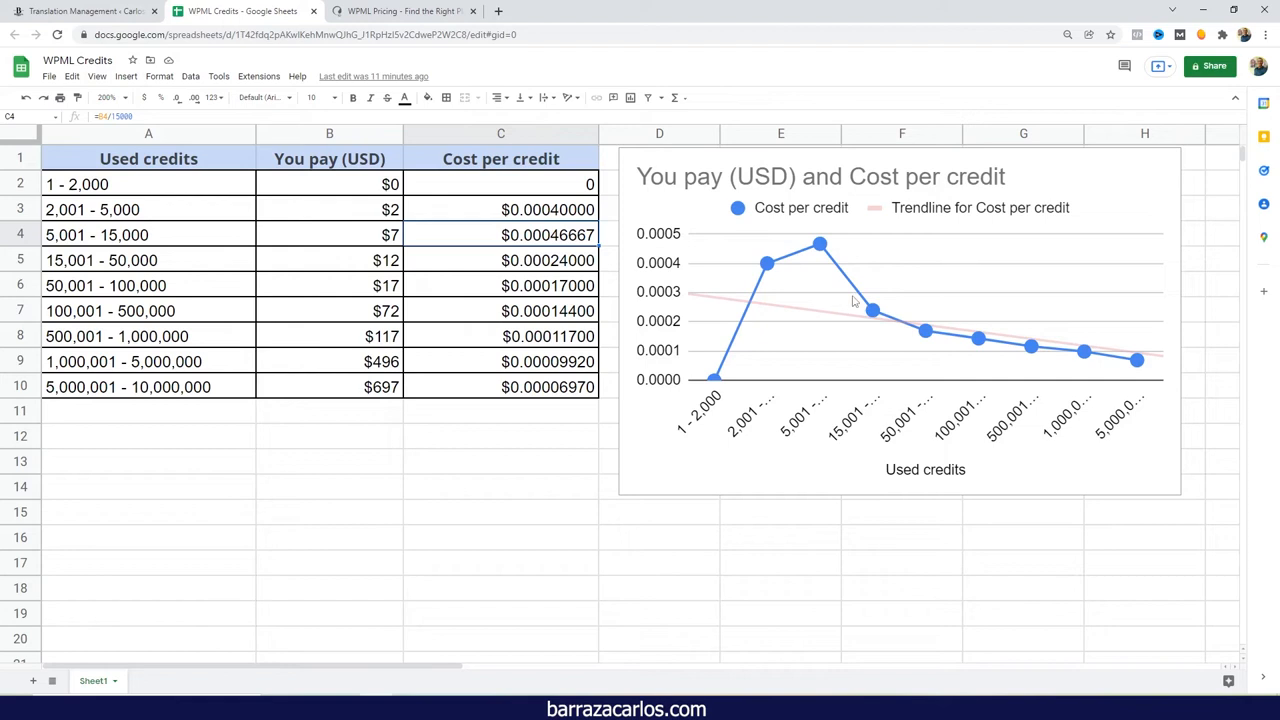
{"action": "mouse_move", "coordinate": [888, 310]}
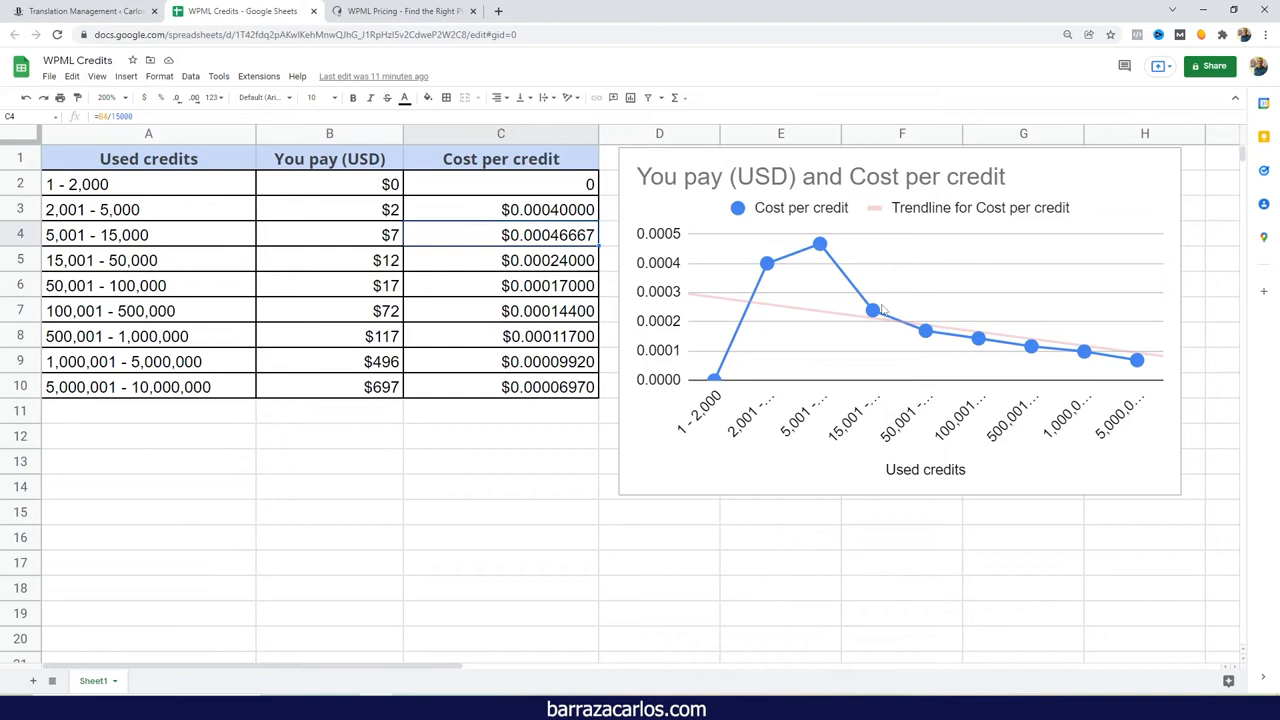
{"action": "mouse_move", "coordinate": [742, 284]}
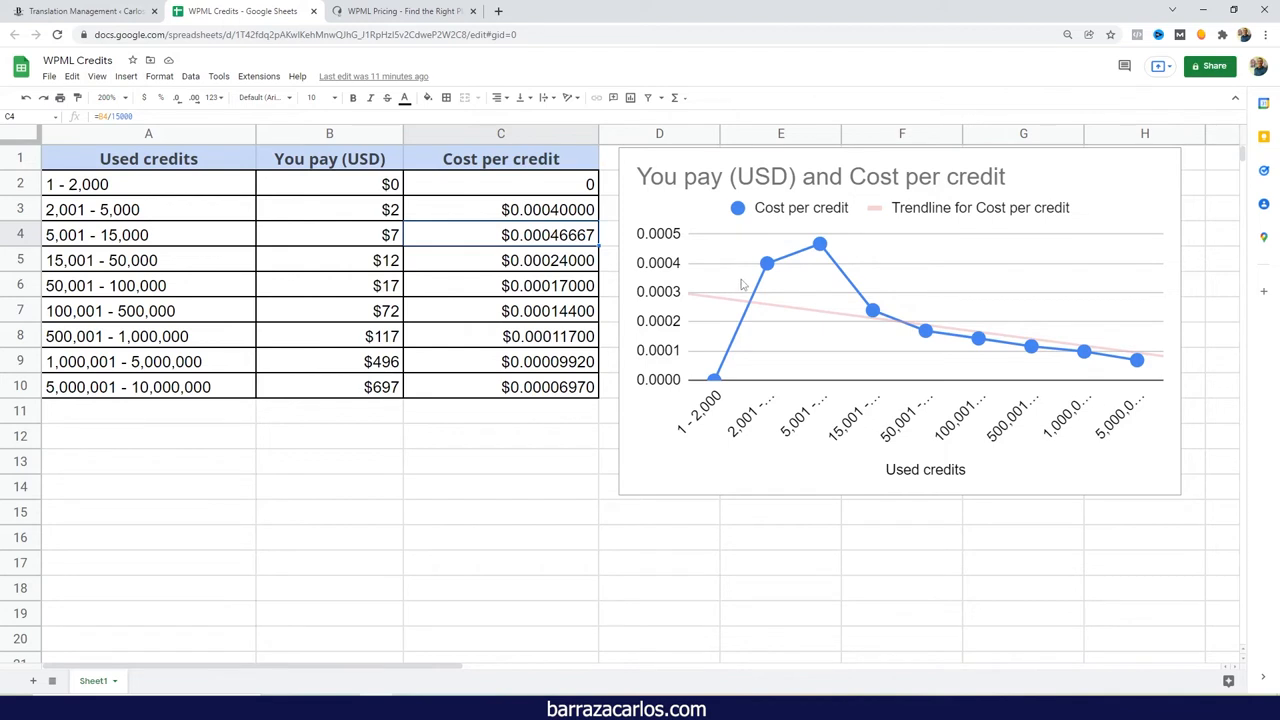
{"action": "mouse_move", "coordinate": [217, 296]}
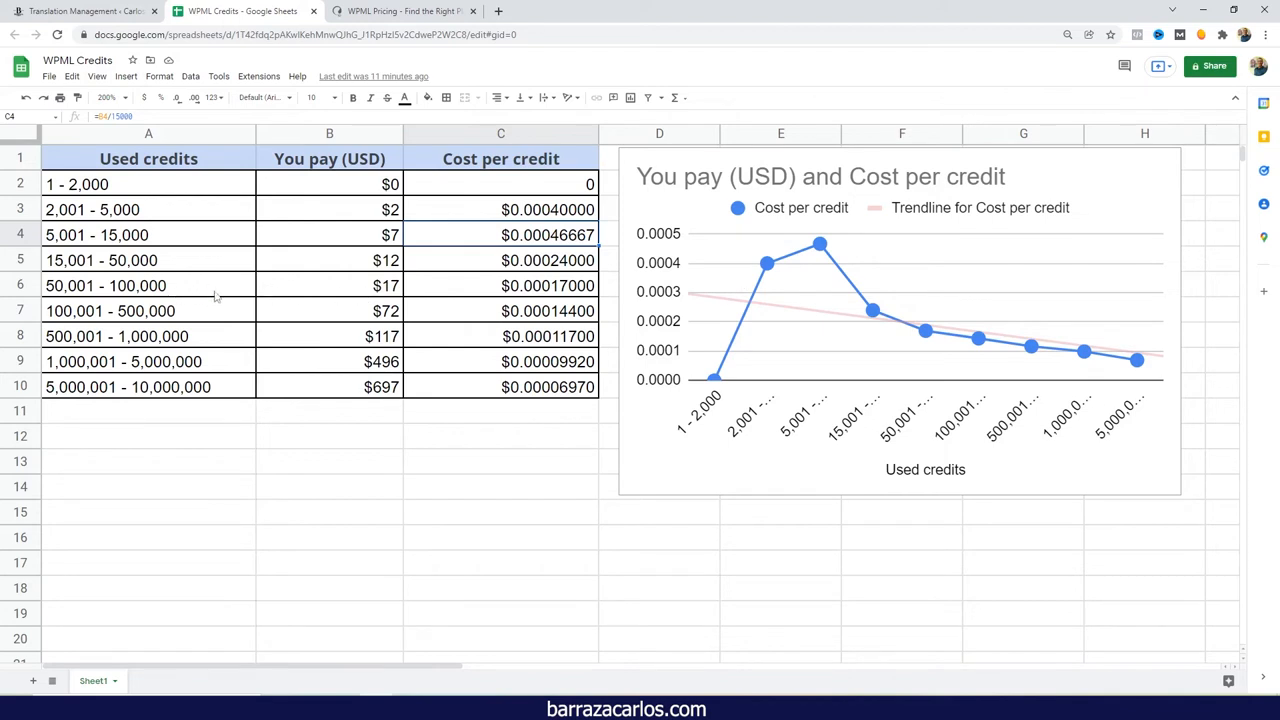
{"action": "left_click", "coordinate": [148, 285]}
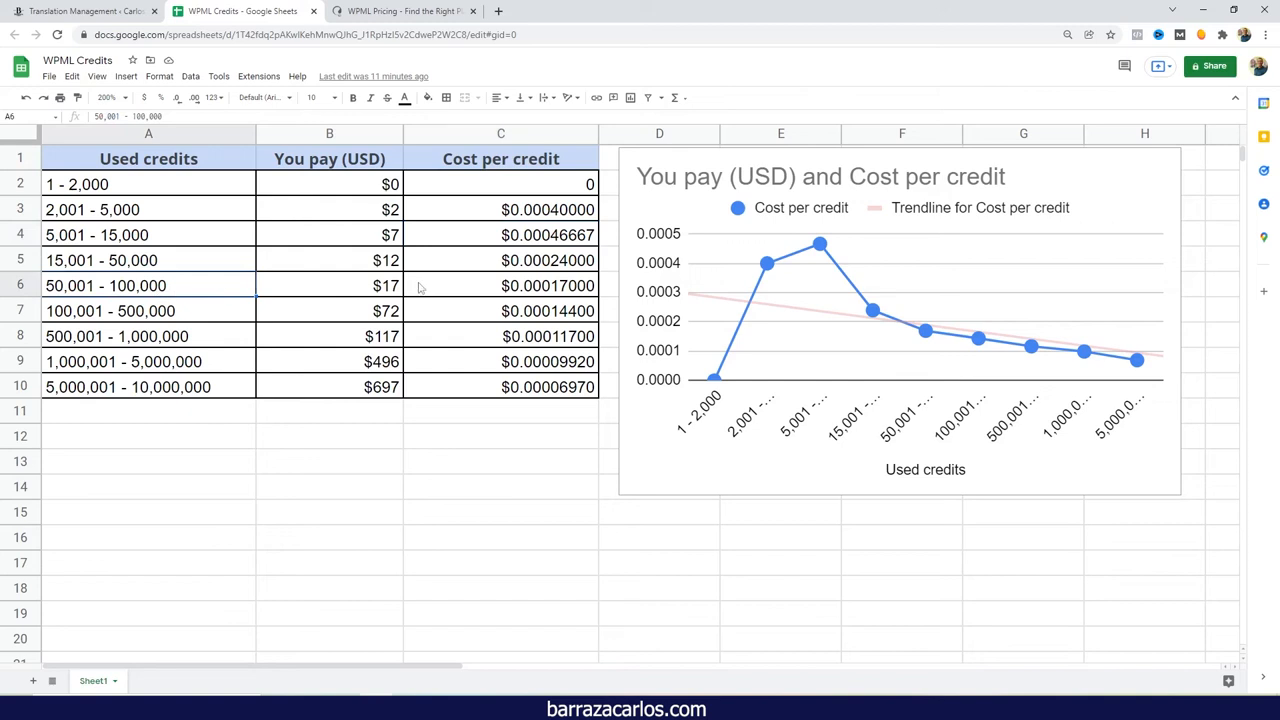
{"action": "mouse_move", "coordinate": [413, 318]}
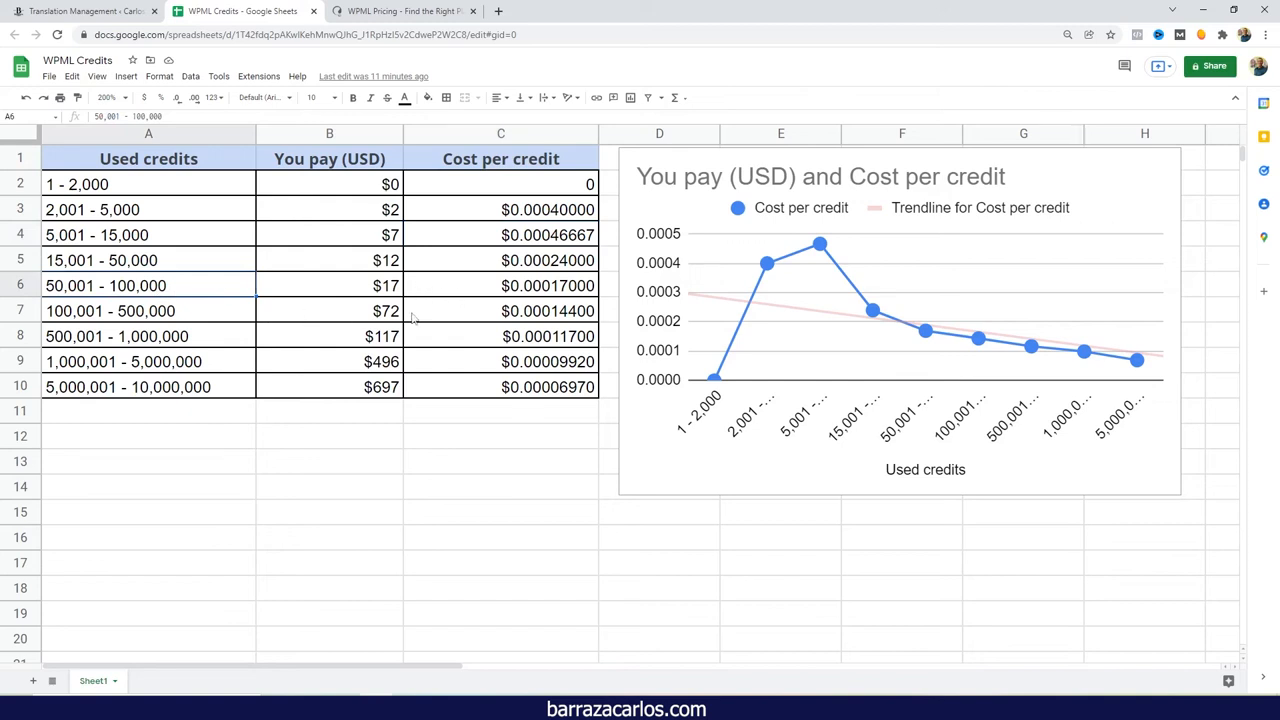
{"action": "mouse_move", "coordinate": [462, 314]}
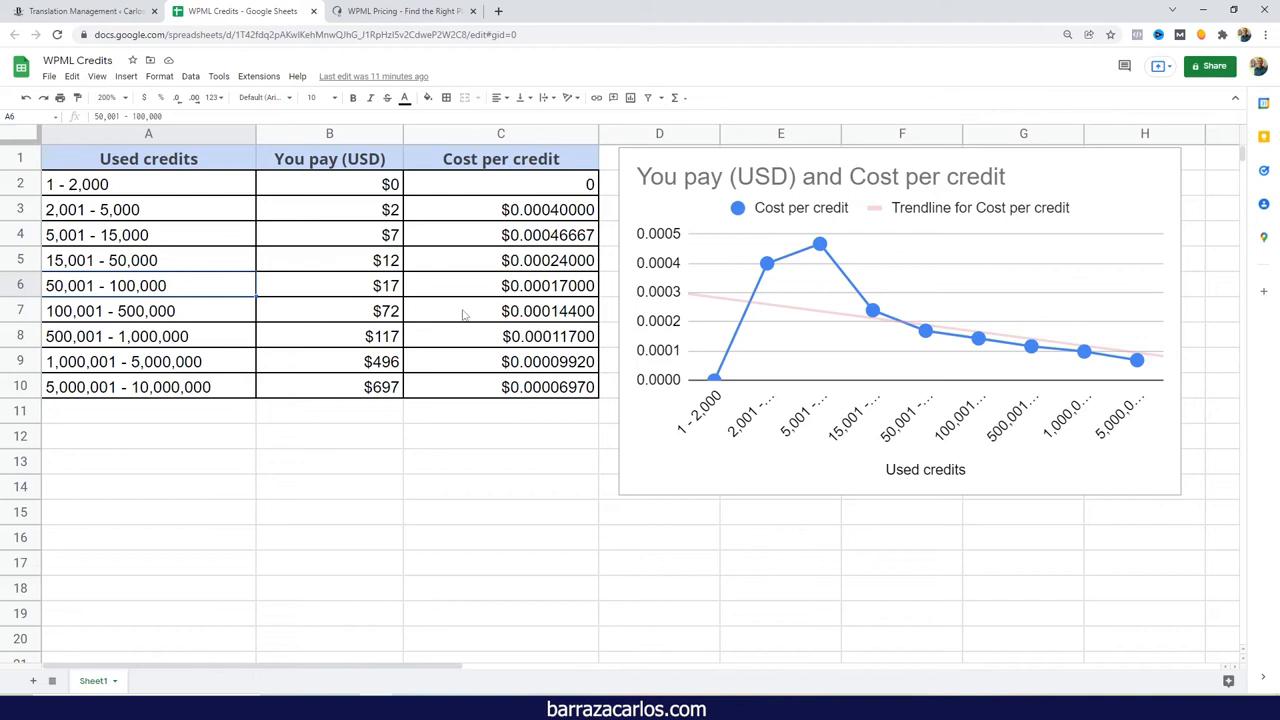
{"action": "mouse_move", "coordinate": [353, 334]}
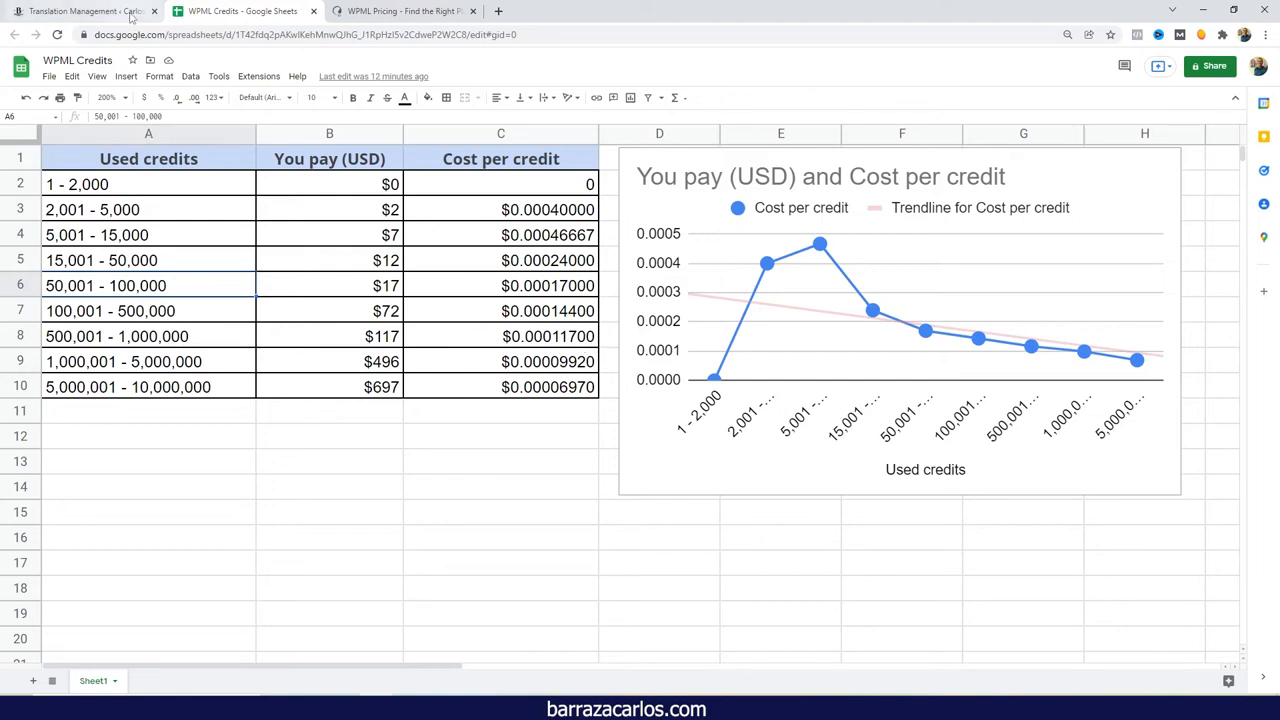
Return to WordPress and expand the automatic translation engines listing DeepL, Microsoft and Google
{"action": "left_click", "coordinate": [85, 11]}
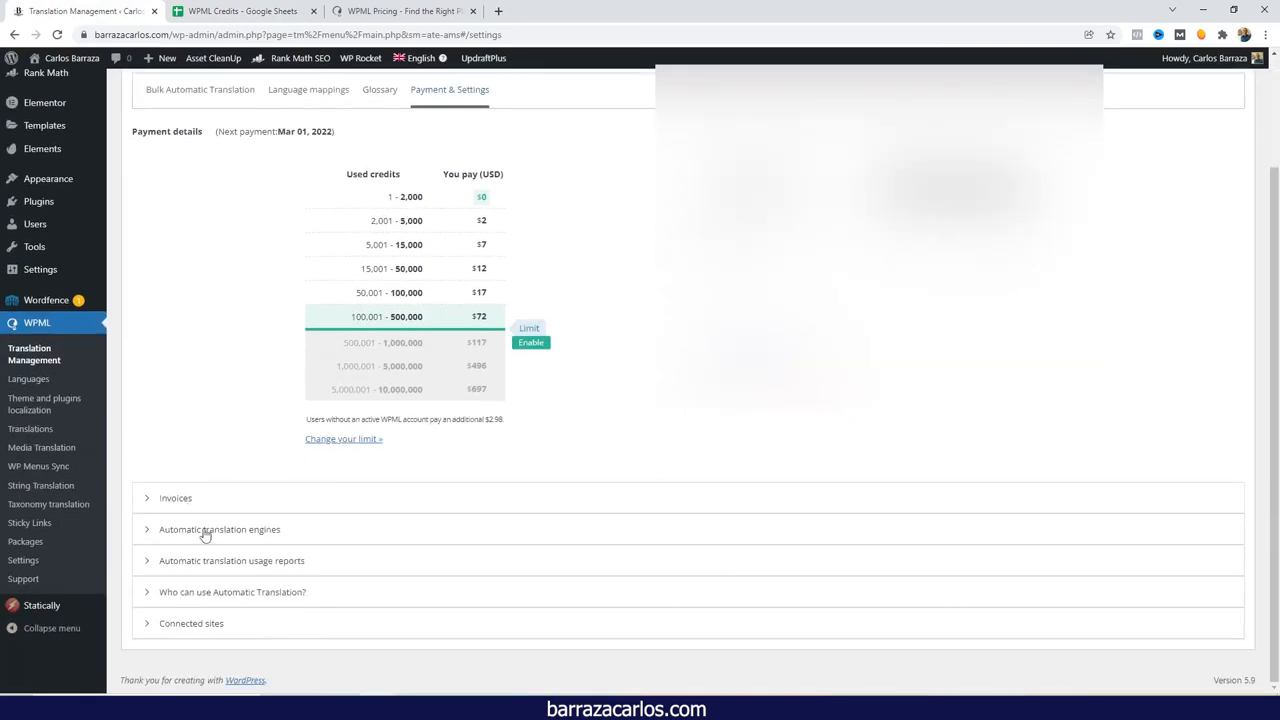
{"action": "left_click", "coordinate": [219, 529]}
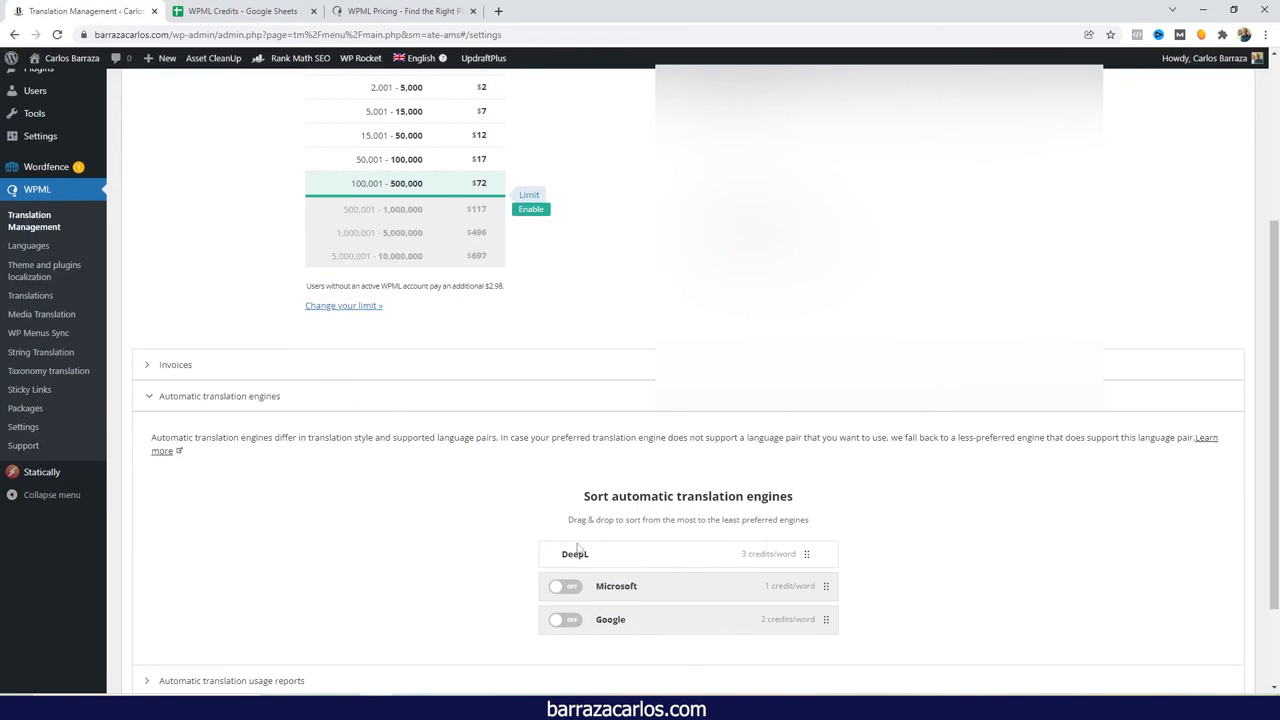
{"action": "mouse_move", "coordinate": [634, 602]}
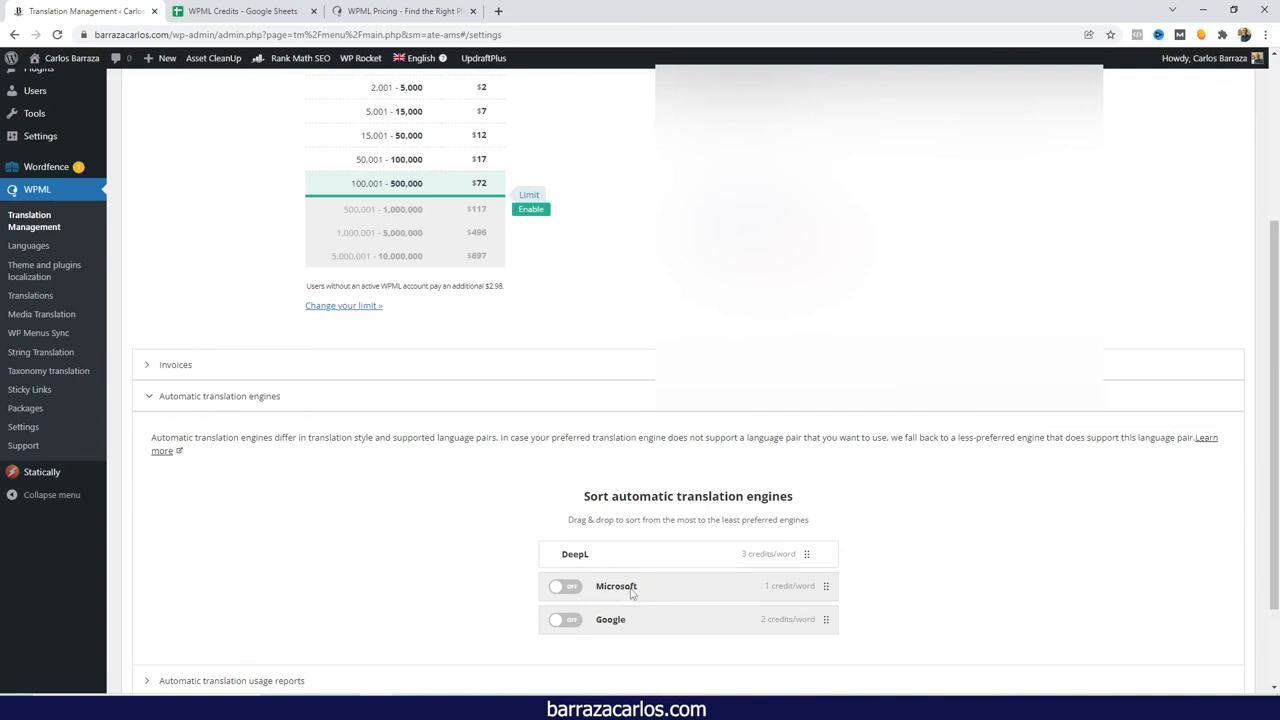
{"action": "mouse_move", "coordinate": [612, 625]}
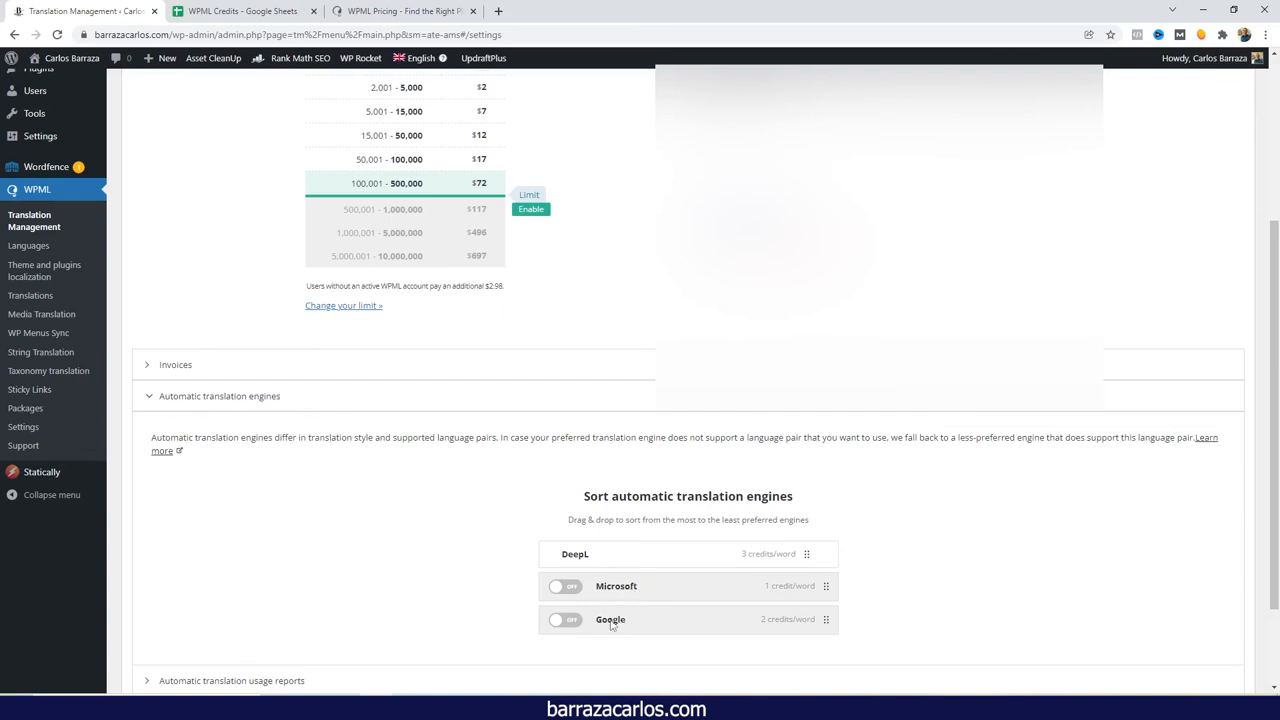
{"action": "mouse_move", "coordinate": [738, 560]}
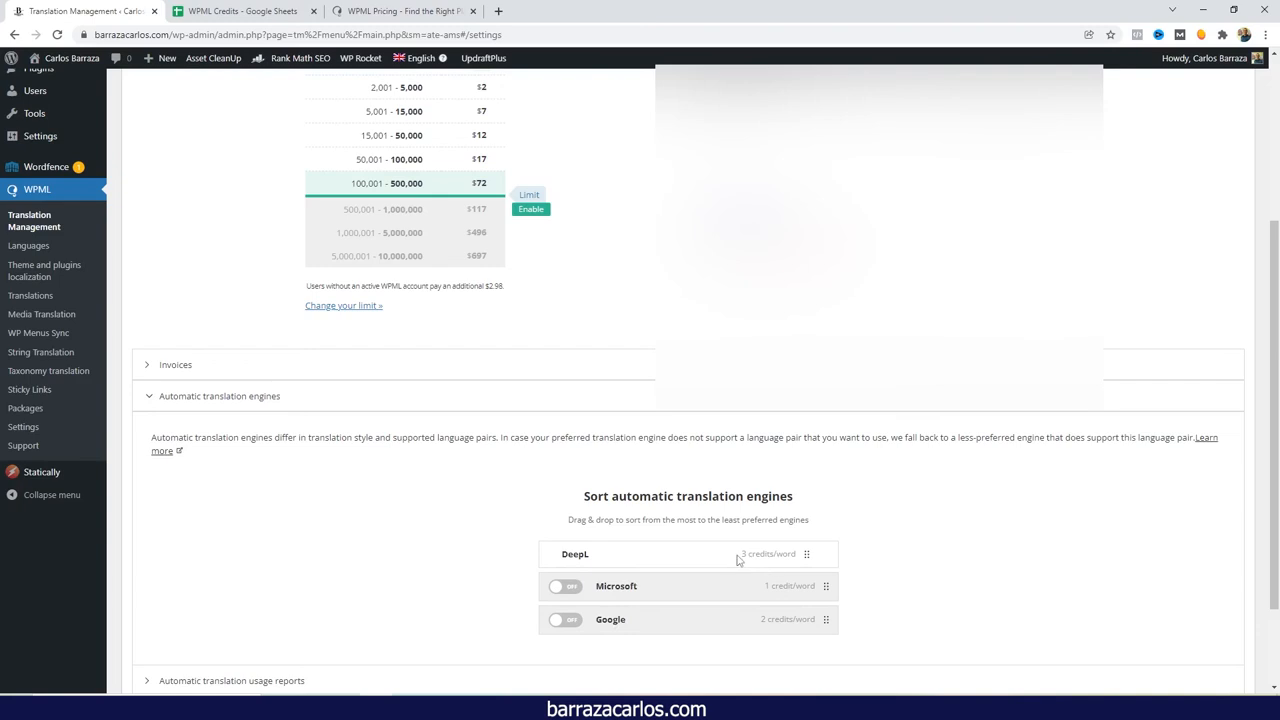
{"action": "mouse_move", "coordinate": [748, 555]}
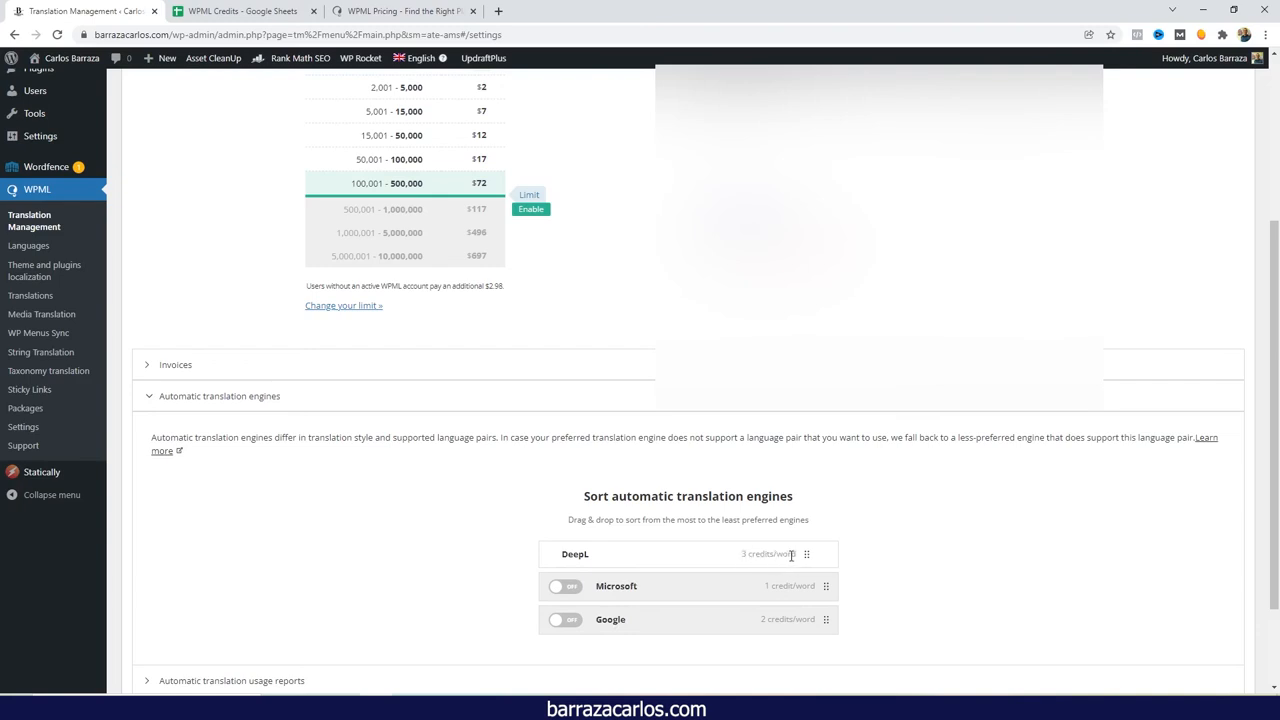
{"action": "mouse_move", "coordinate": [697, 558]}
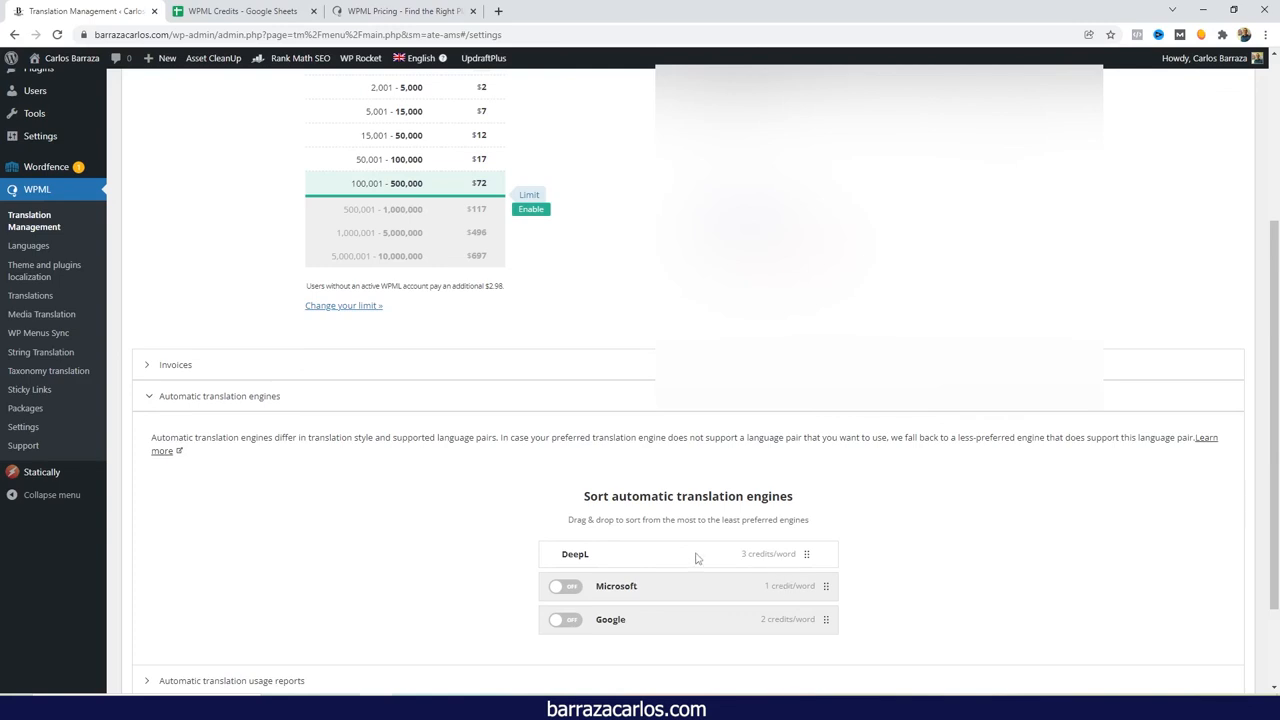
{"action": "mouse_move", "coordinate": [628, 615]}
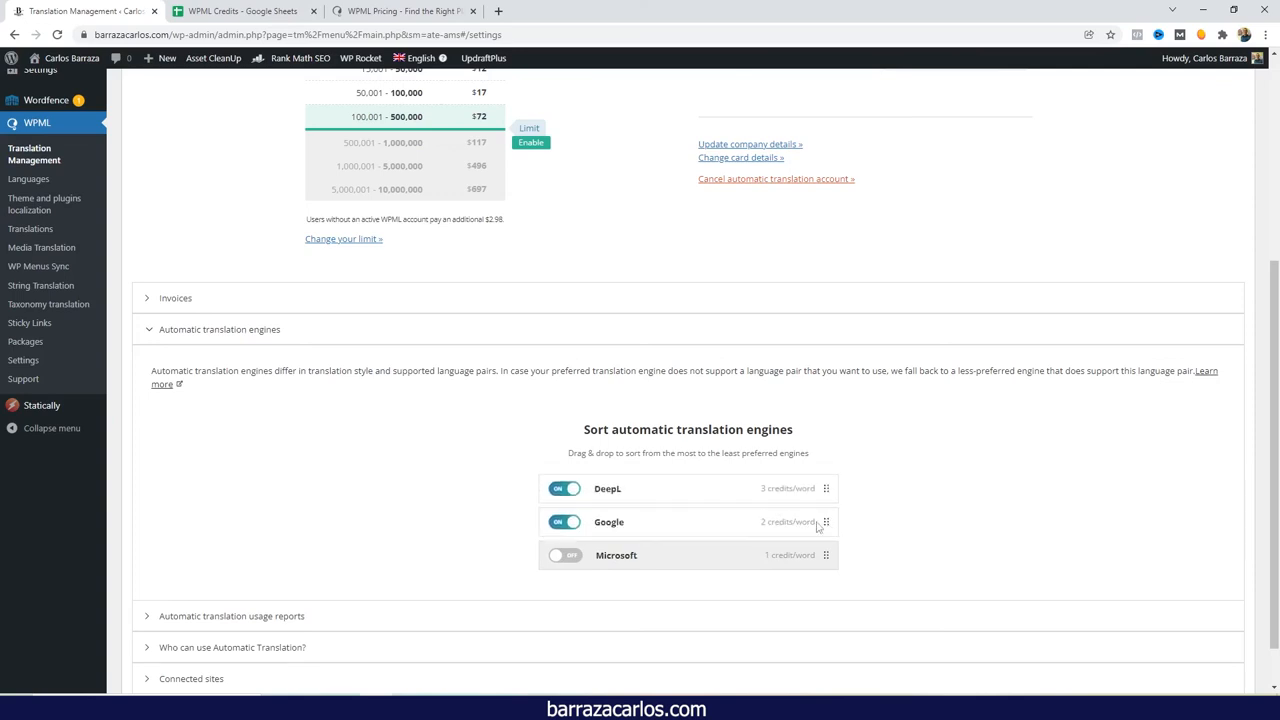
{"action": "mouse_move", "coordinate": [648, 497]}
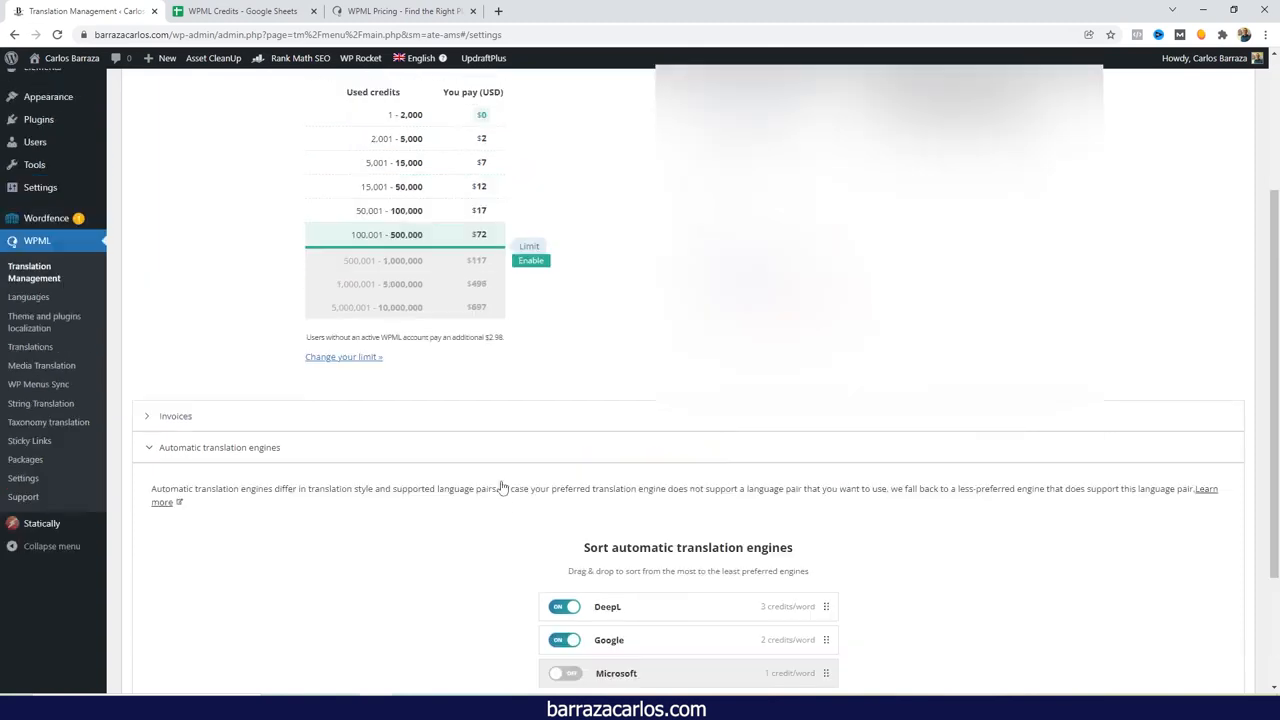
Browse the Language mappings table of Spellcheck, Google, Microsoft and DeepL language support
{"action": "left_click", "coordinate": [308, 156]}
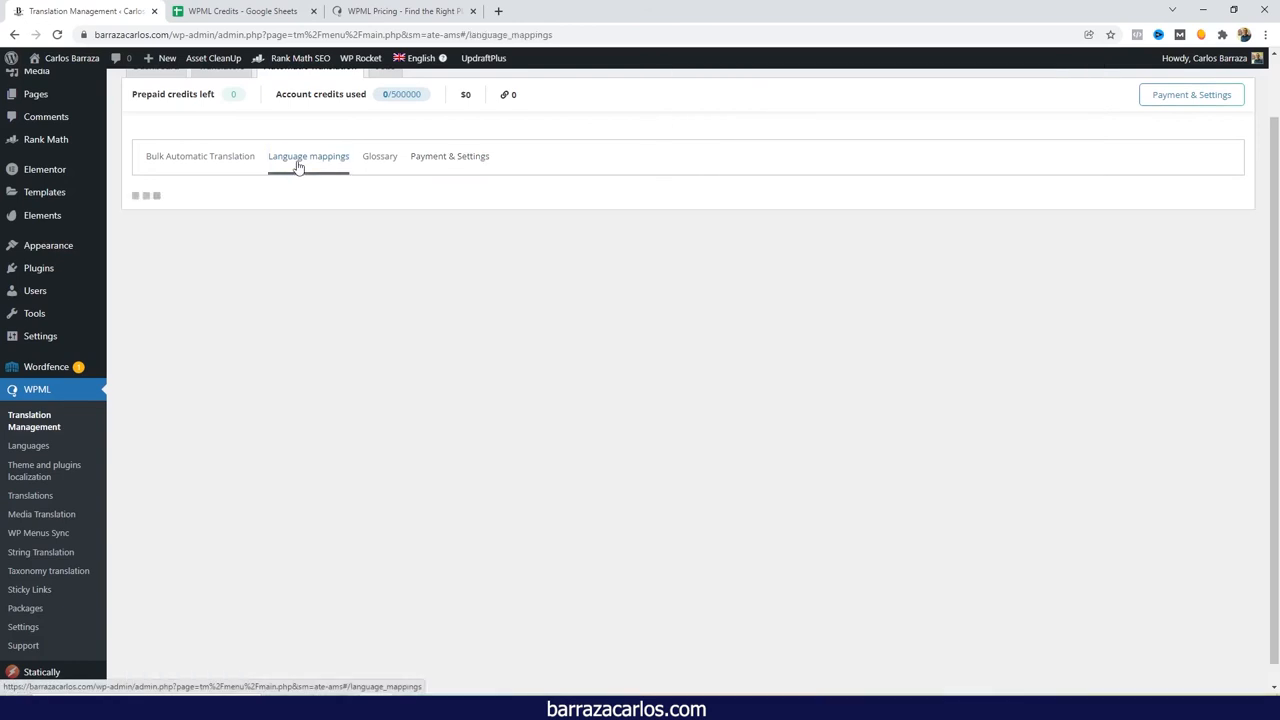
{"action": "left_click", "coordinate": [308, 156]}
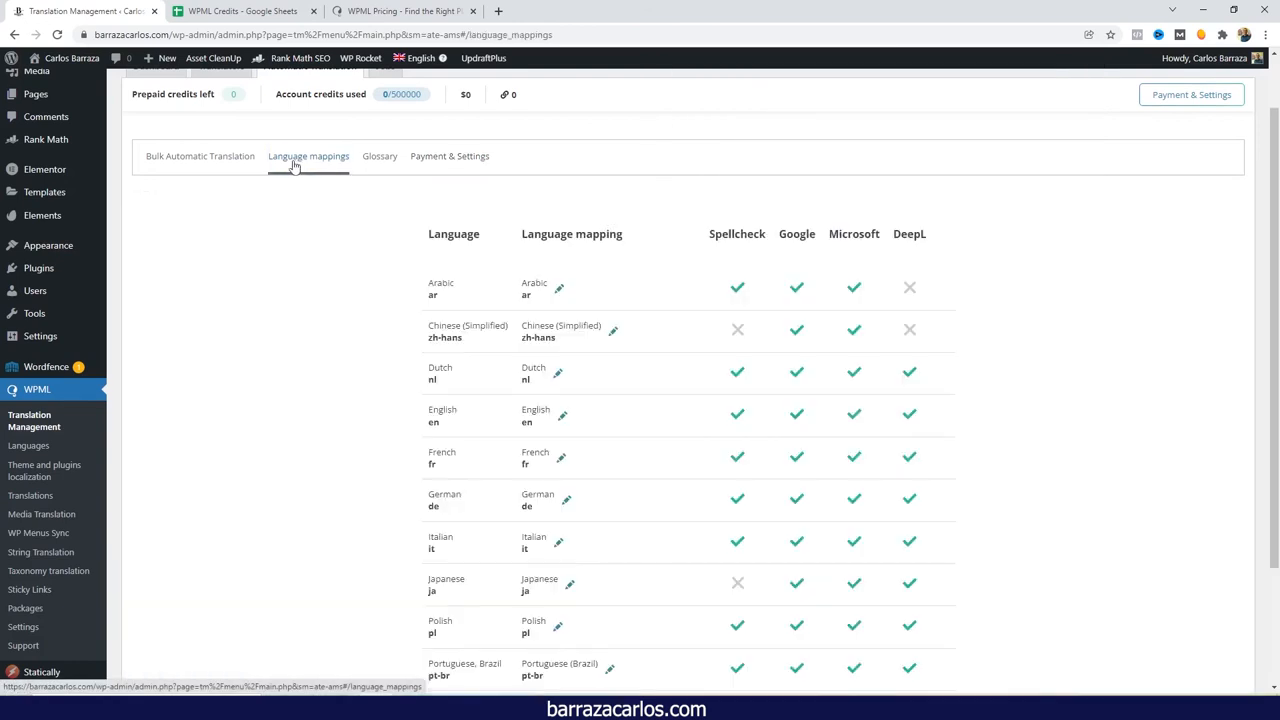
{"action": "mouse_move", "coordinate": [847, 293]}
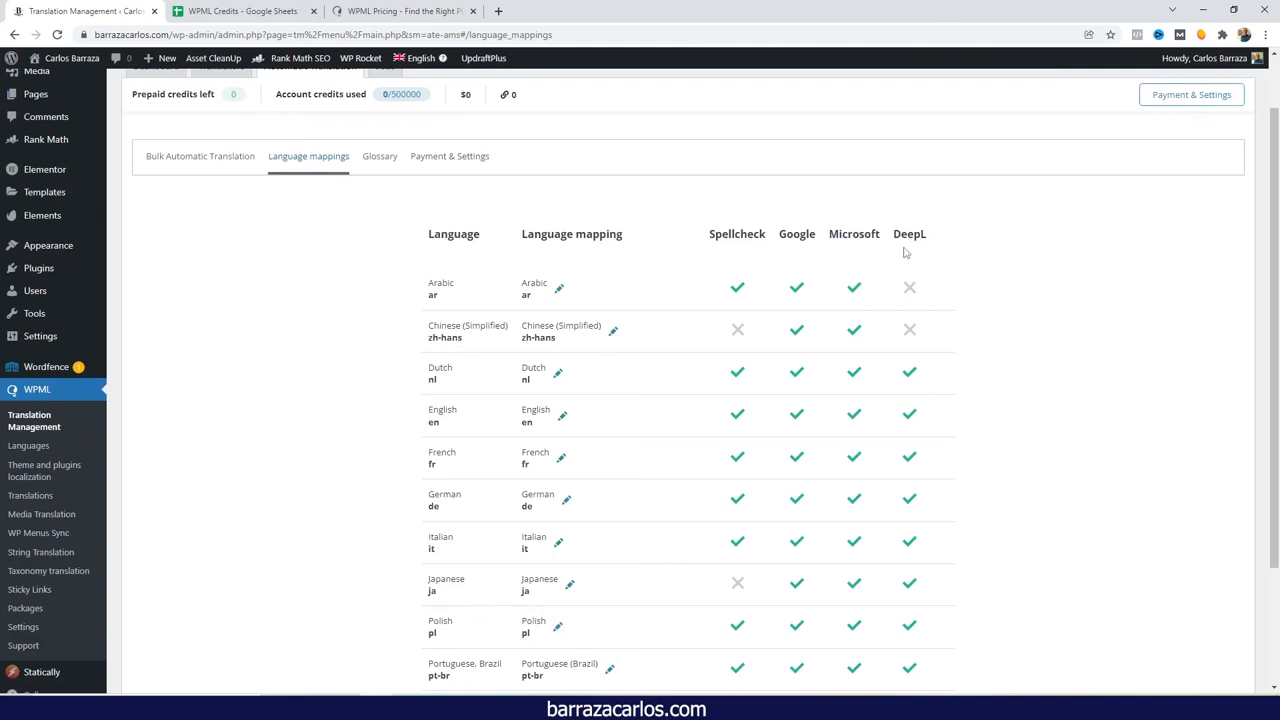
{"action": "mouse_move", "coordinate": [803, 347]}
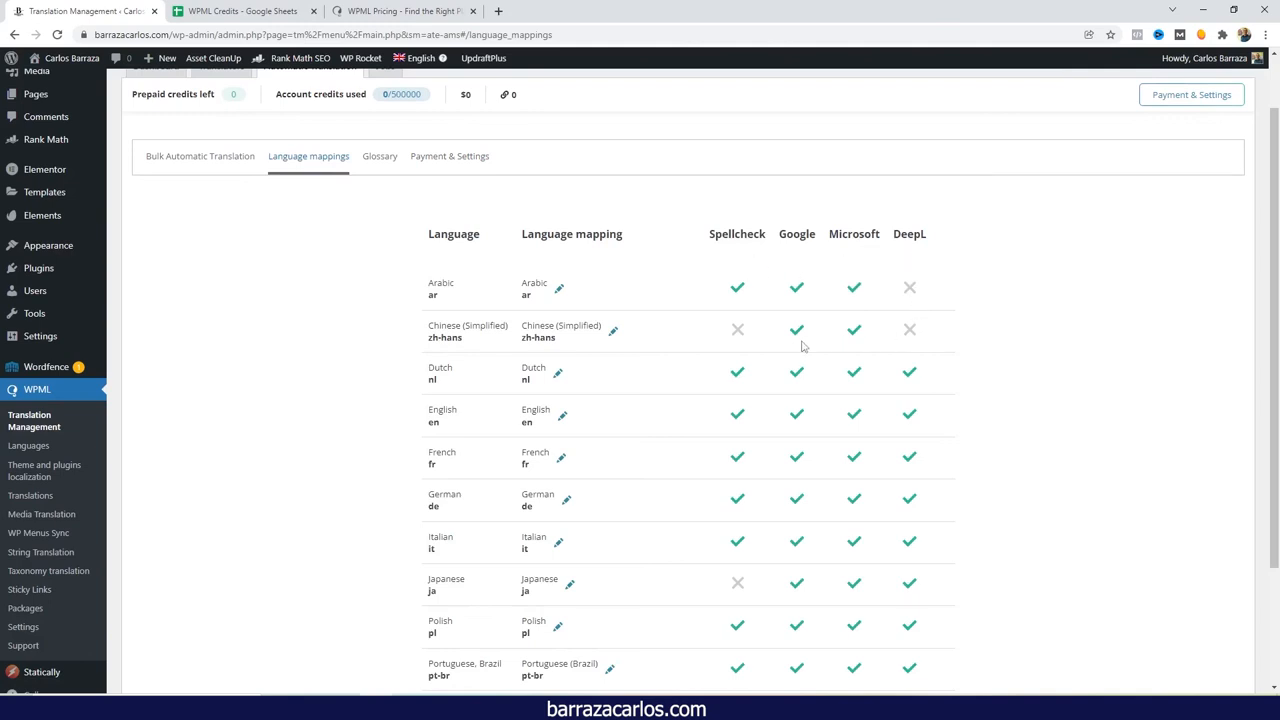
{"action": "mouse_move", "coordinate": [883, 325]}
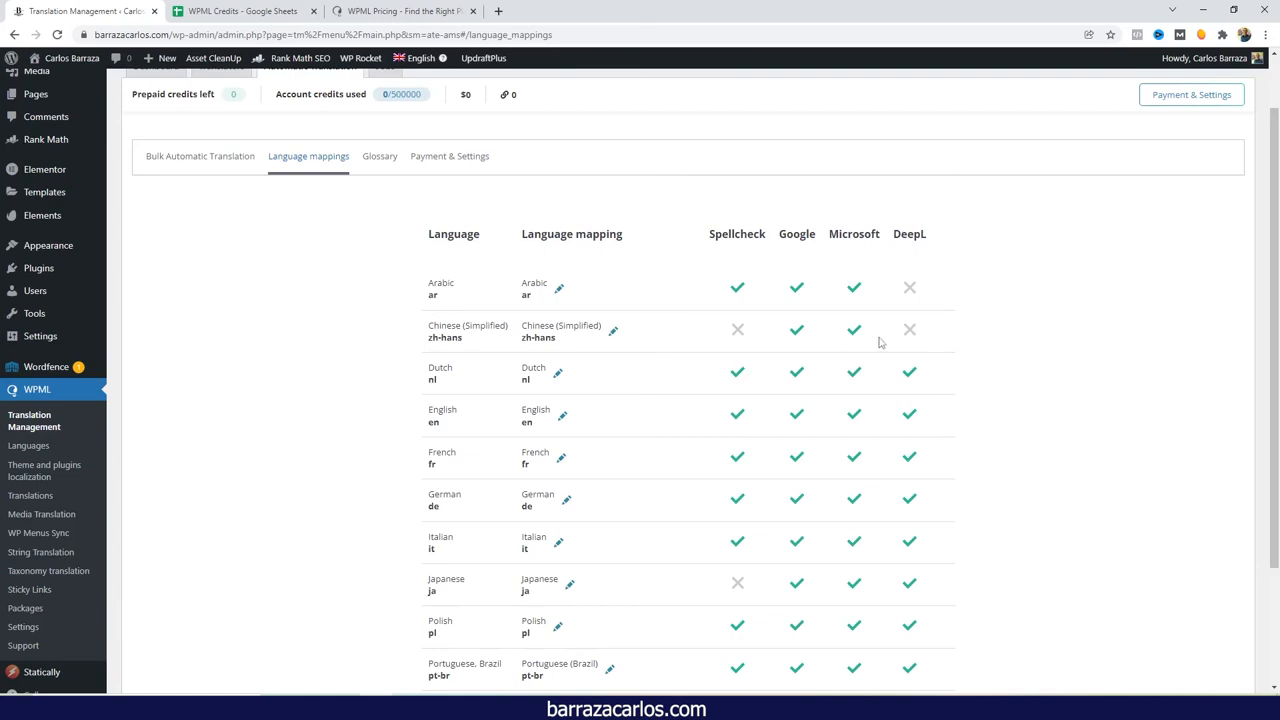
{"action": "mouse_move", "coordinate": [843, 340]}
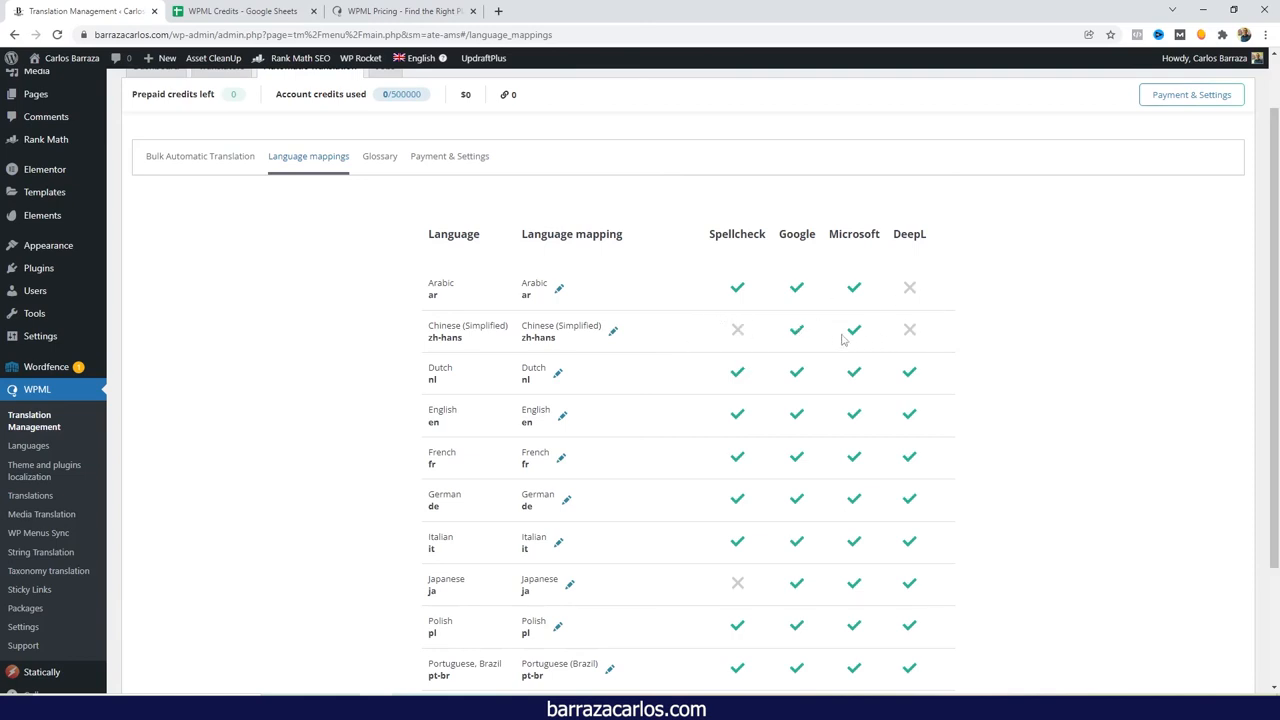
{"action": "mouse_move", "coordinate": [916, 312]}
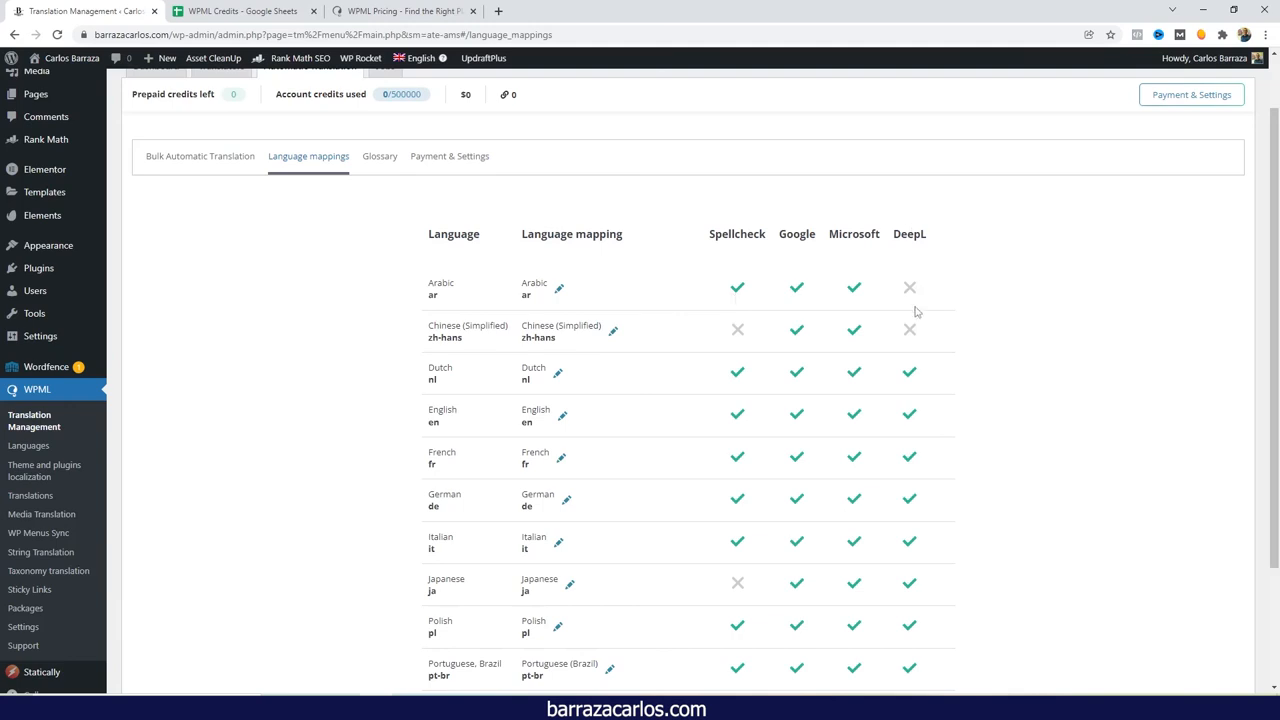
{"action": "mouse_move", "coordinate": [900, 320]}
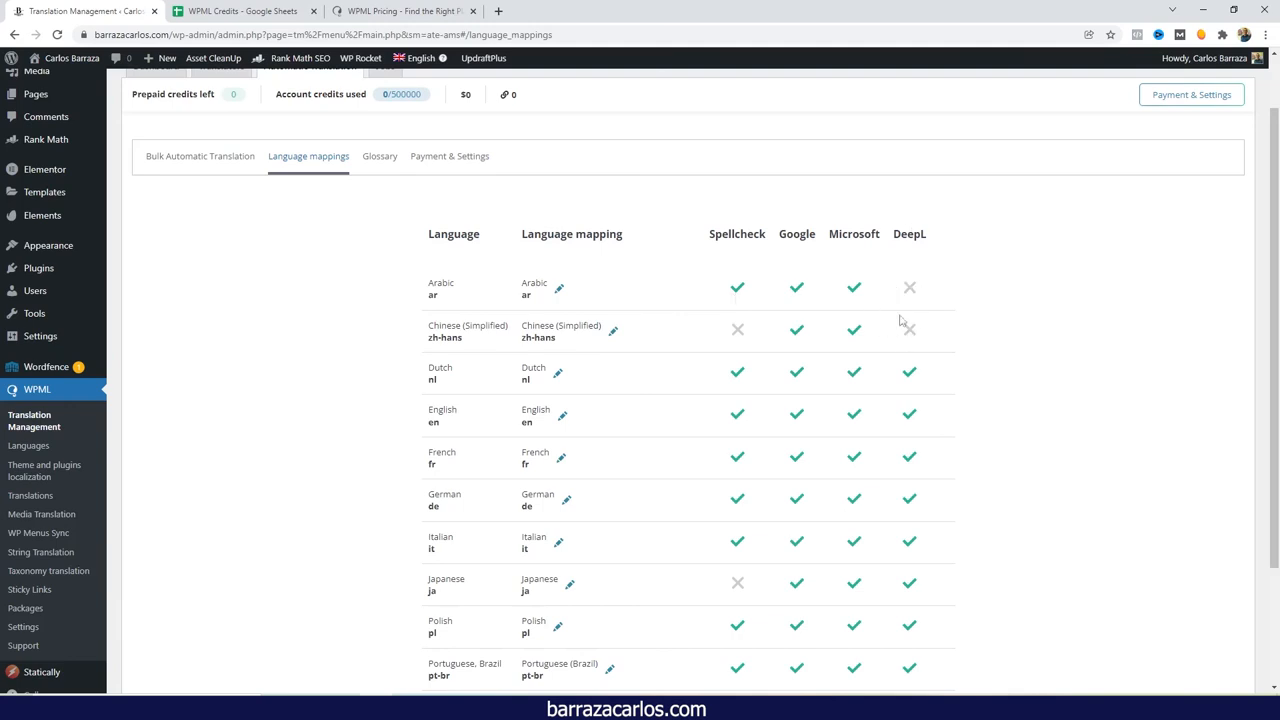
{"action": "mouse_move", "coordinate": [913, 330]}
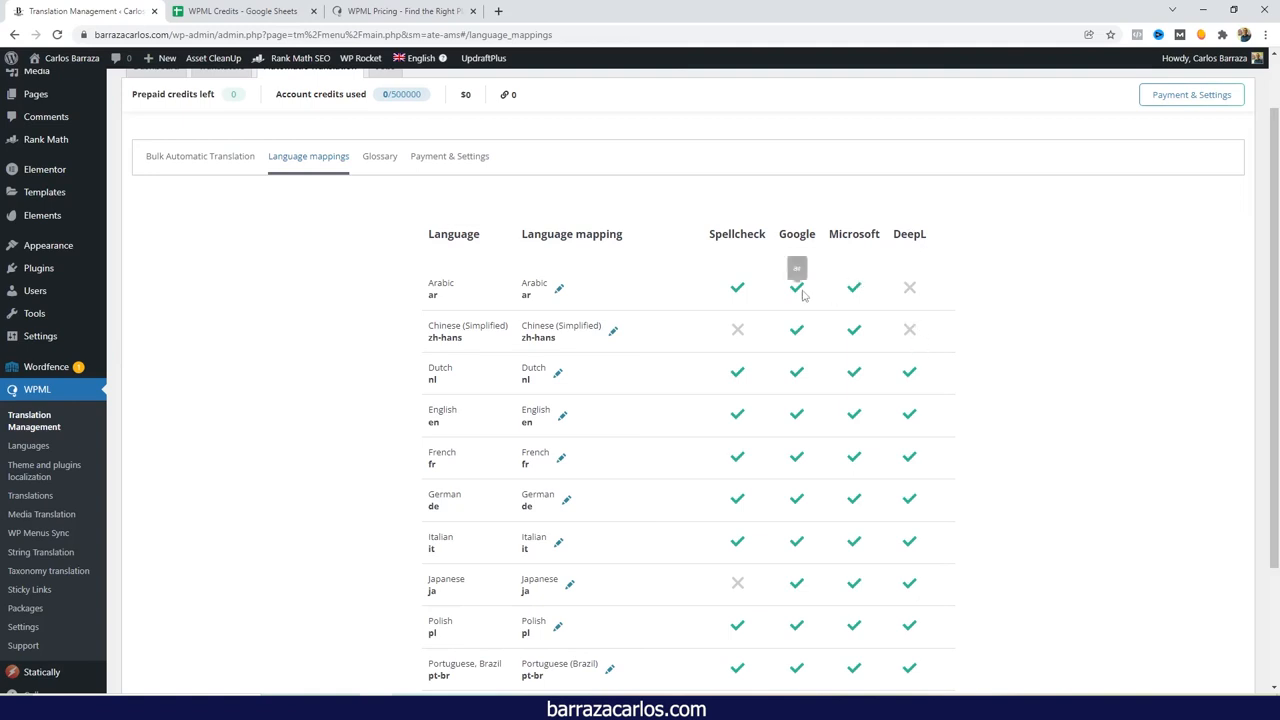
{"action": "mouse_move", "coordinate": [800, 297]}
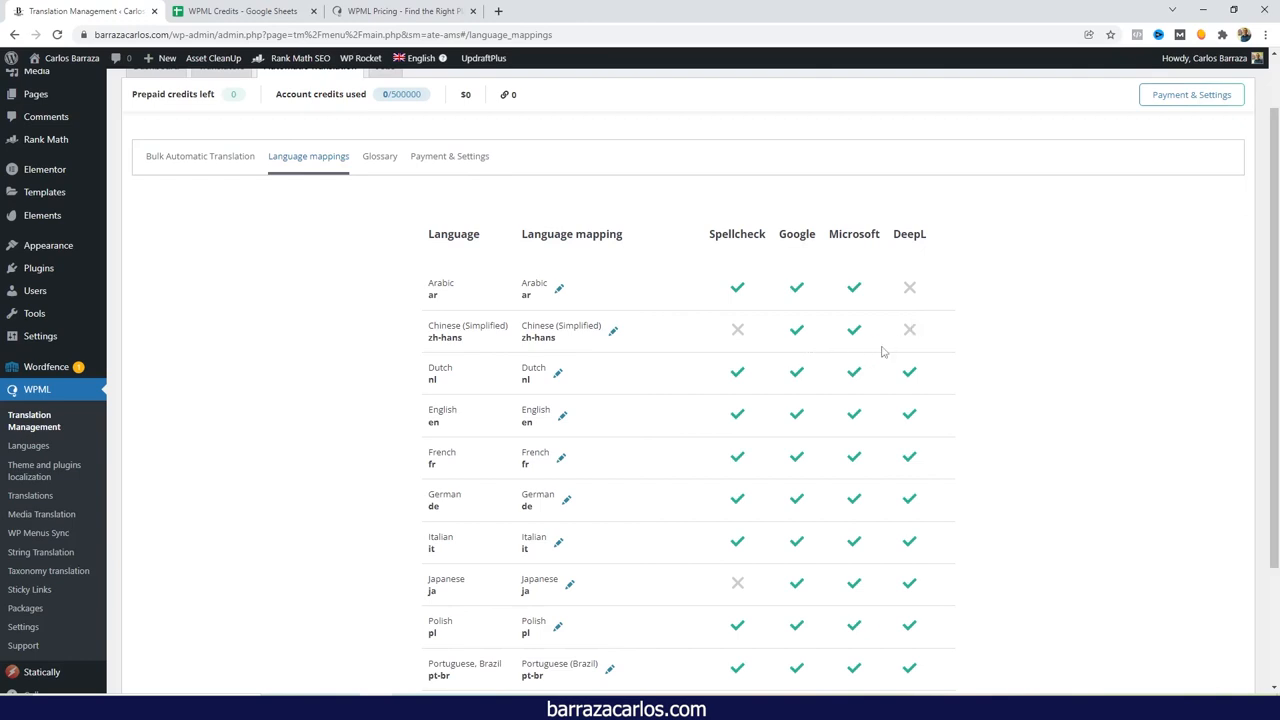
{"action": "scroll", "scroll_direction": "down", "scroll_amount": 3}
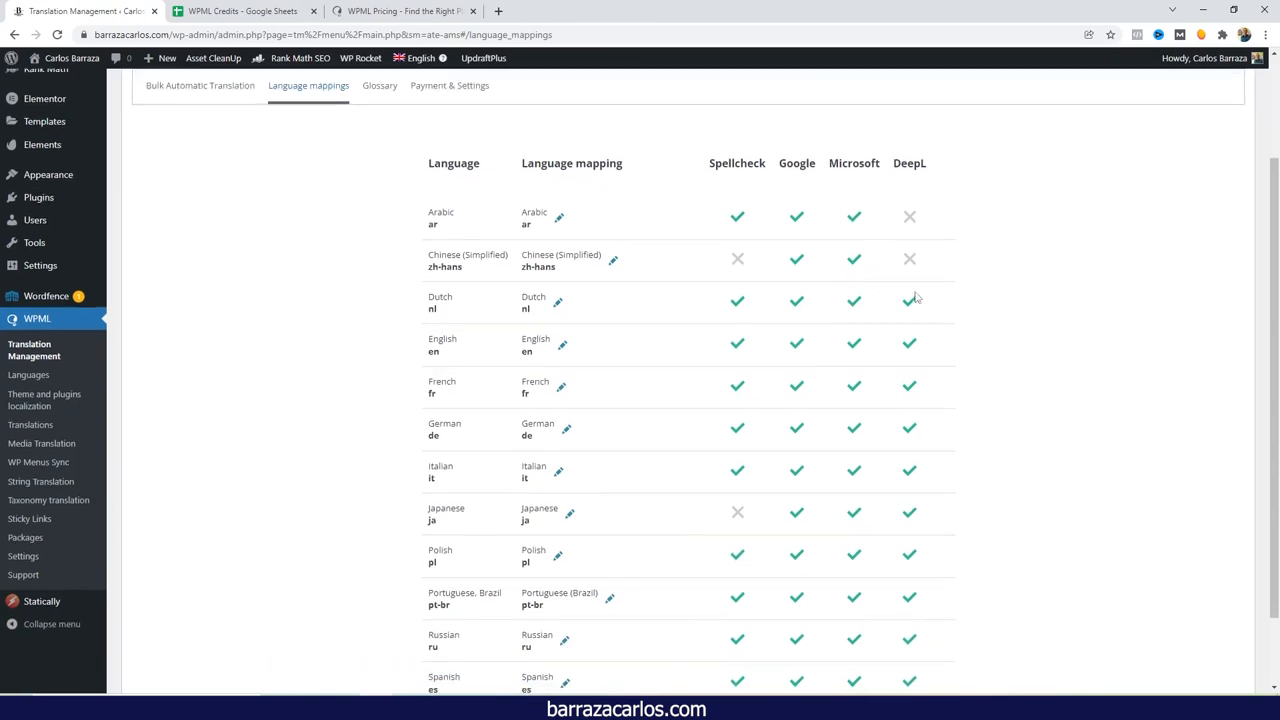
{"action": "scroll", "scroll_direction": "down", "scroll_amount": 3}
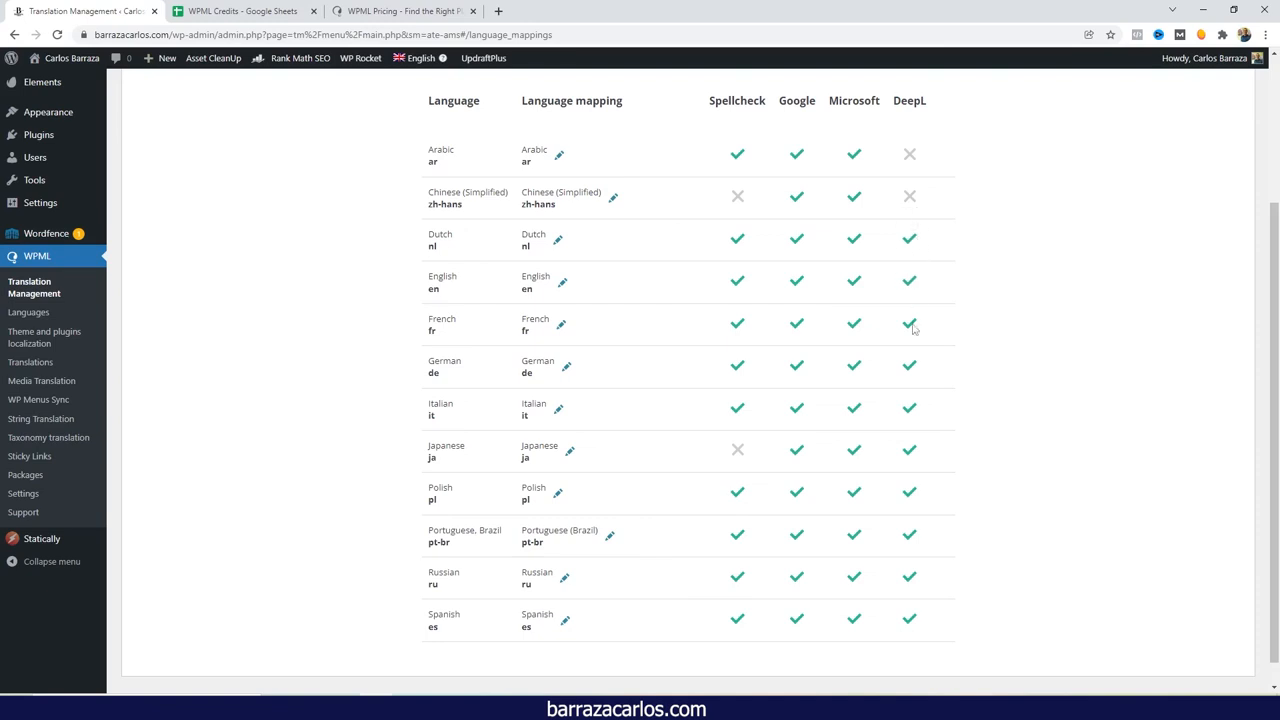
{"action": "mouse_move", "coordinate": [820, 296]}
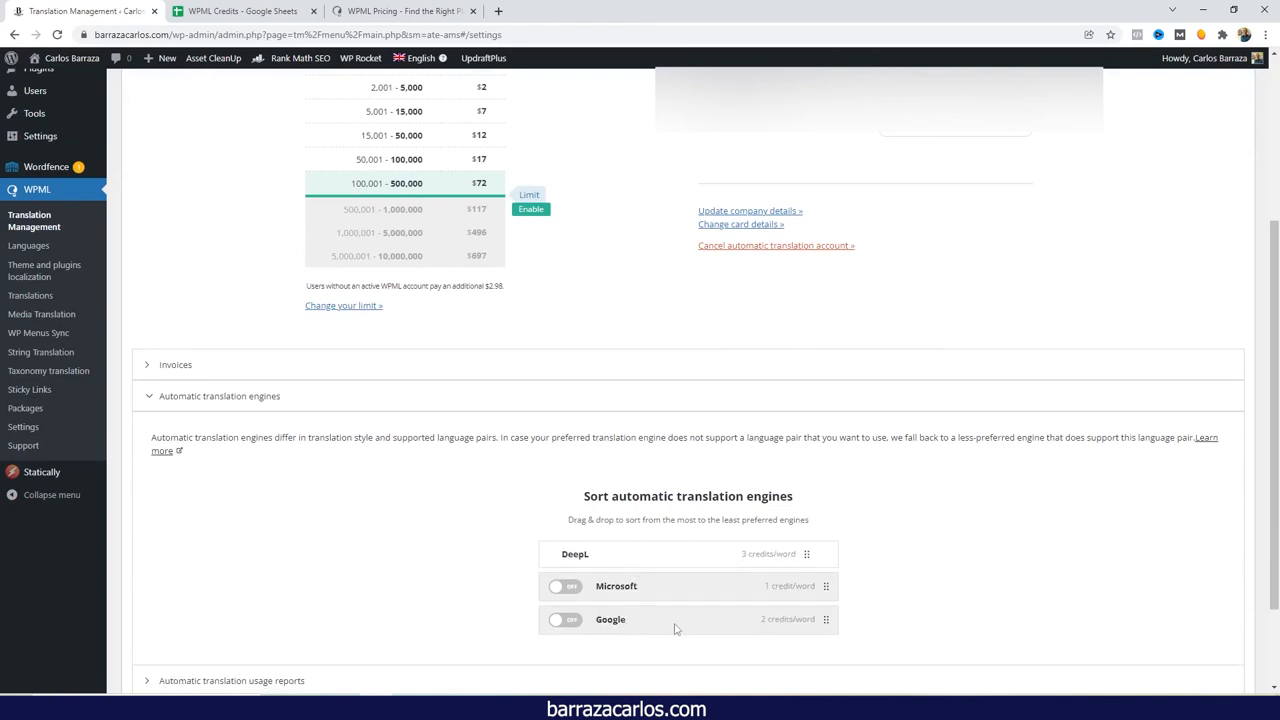
{"action": "mouse_move", "coordinate": [523, 543]}
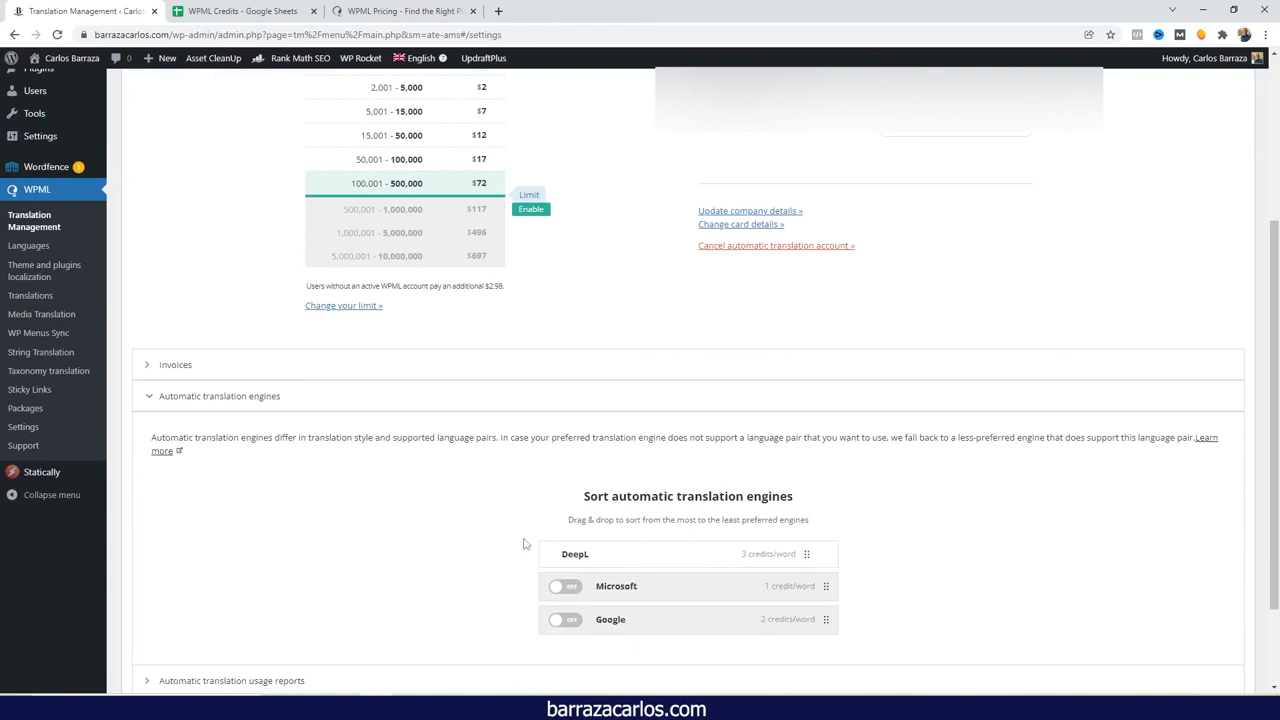
{"action": "mouse_move", "coordinate": [464, 493]}
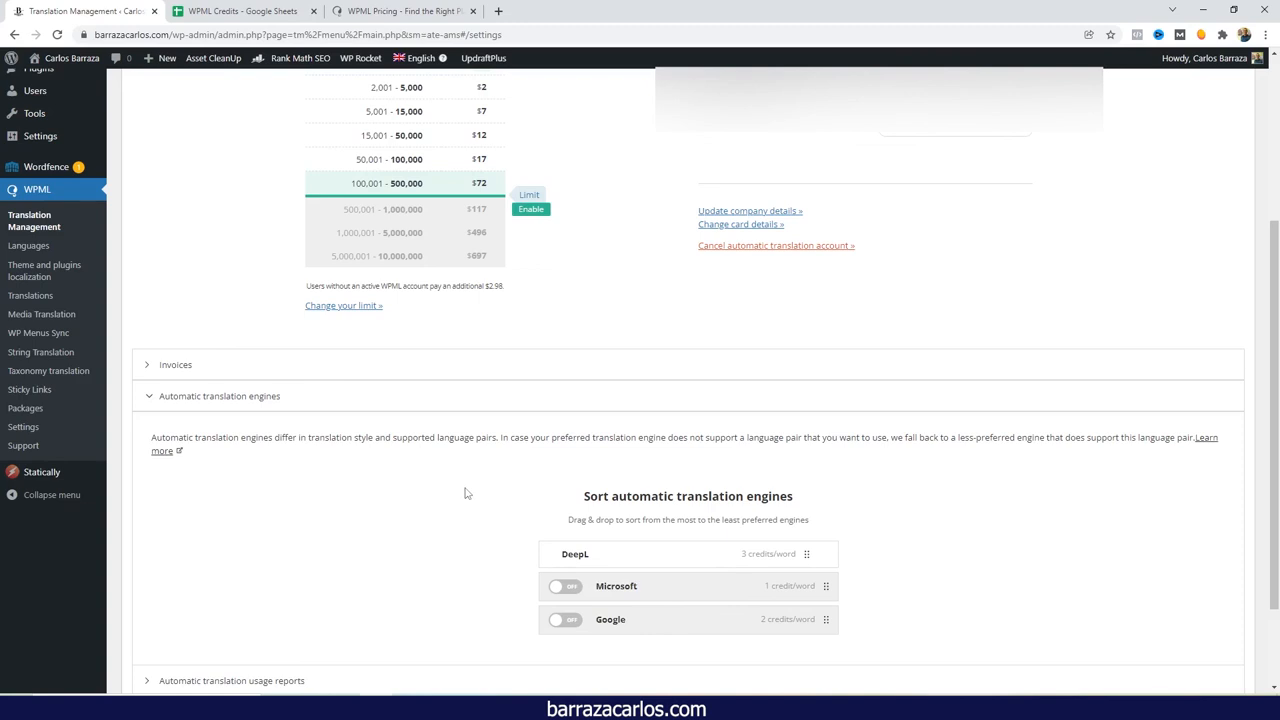
Scroll to the engine list with DeepL first and Microsoft and Google toggled off
{"action": "scroll", "scroll_direction": "down", "scroll_amount": 3}
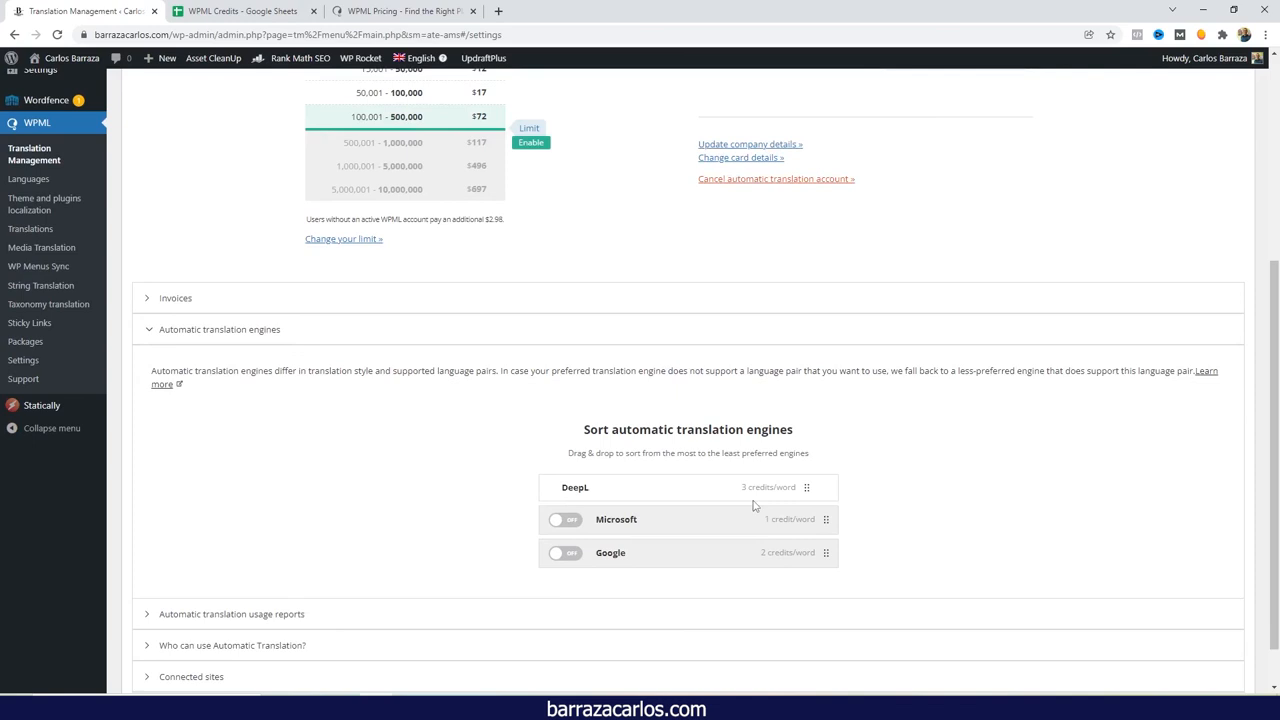
{"action": "mouse_move", "coordinate": [508, 473]}
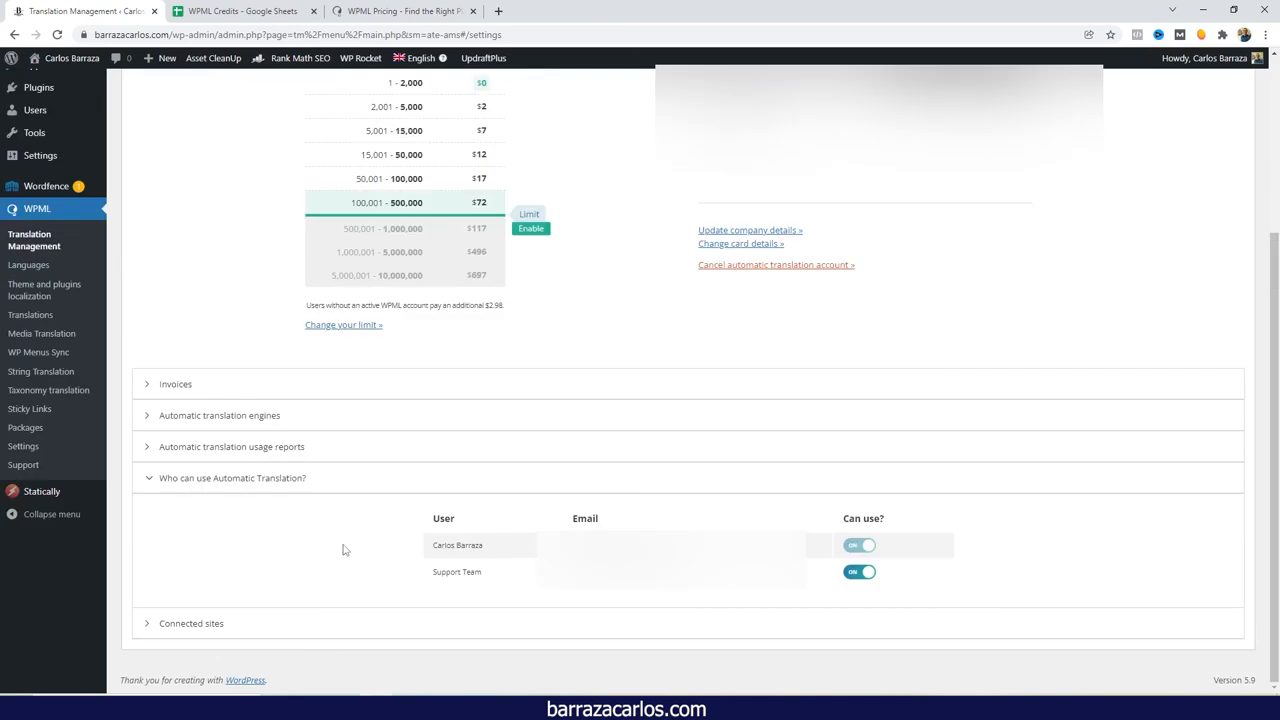
{"action": "mouse_move", "coordinate": [329, 490]}
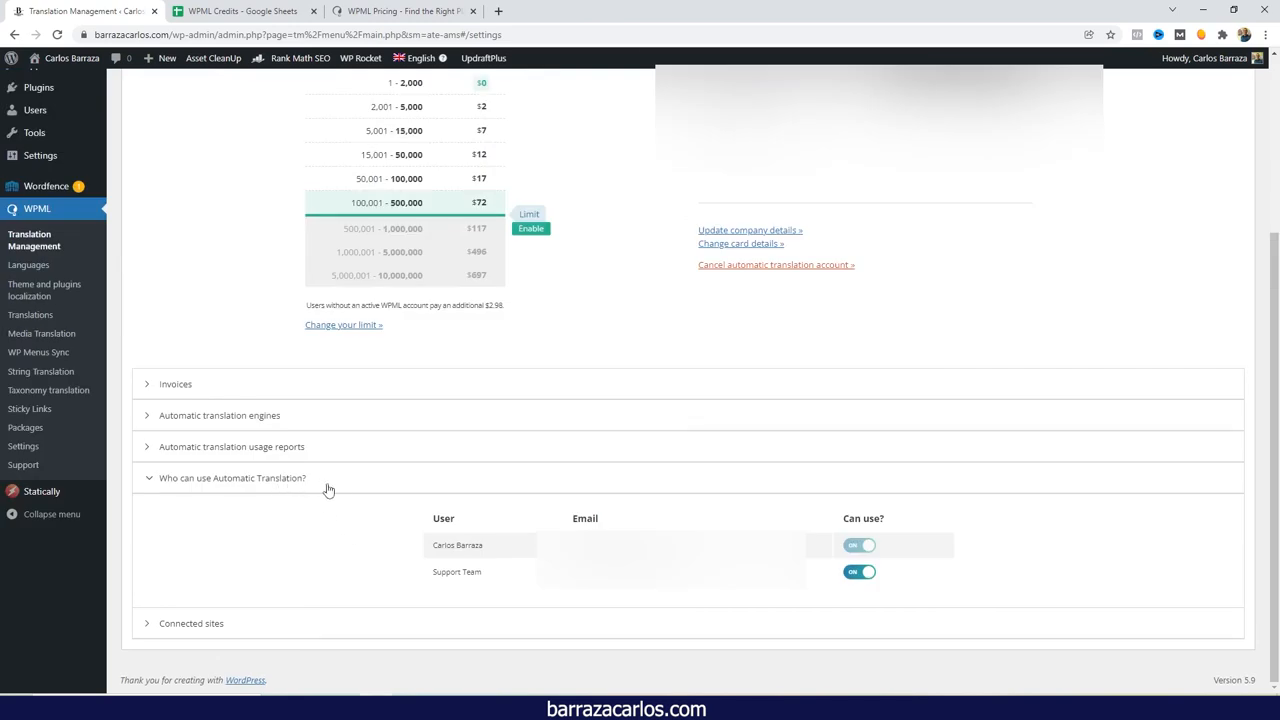
{"action": "mouse_move", "coordinate": [568, 515]}
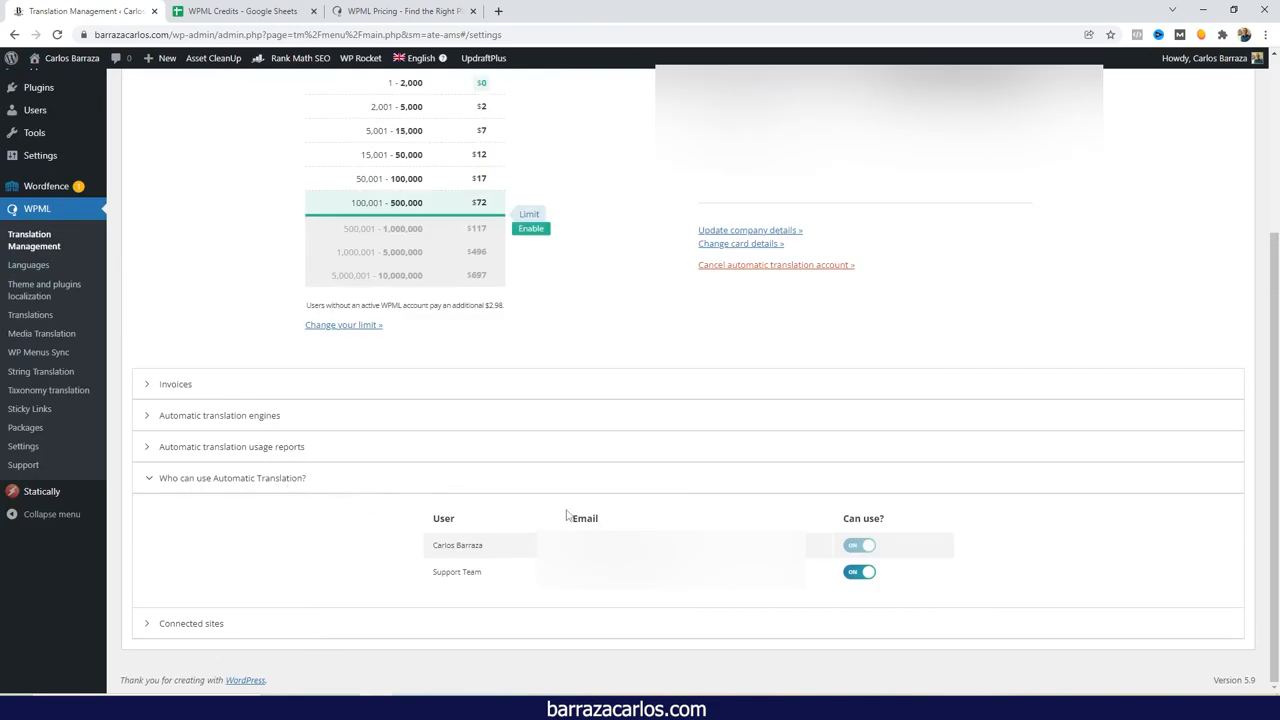
{"action": "mouse_move", "coordinate": [570, 517]}
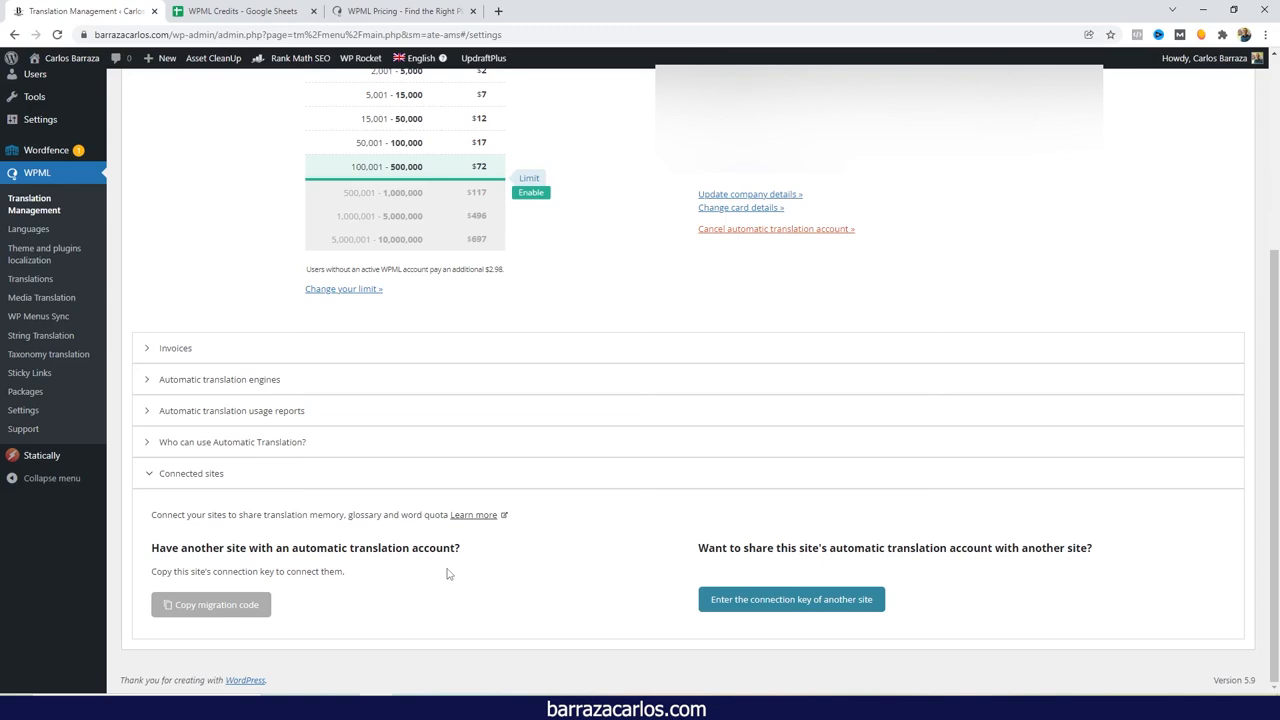
{"action": "mouse_move", "coordinate": [279, 608]}
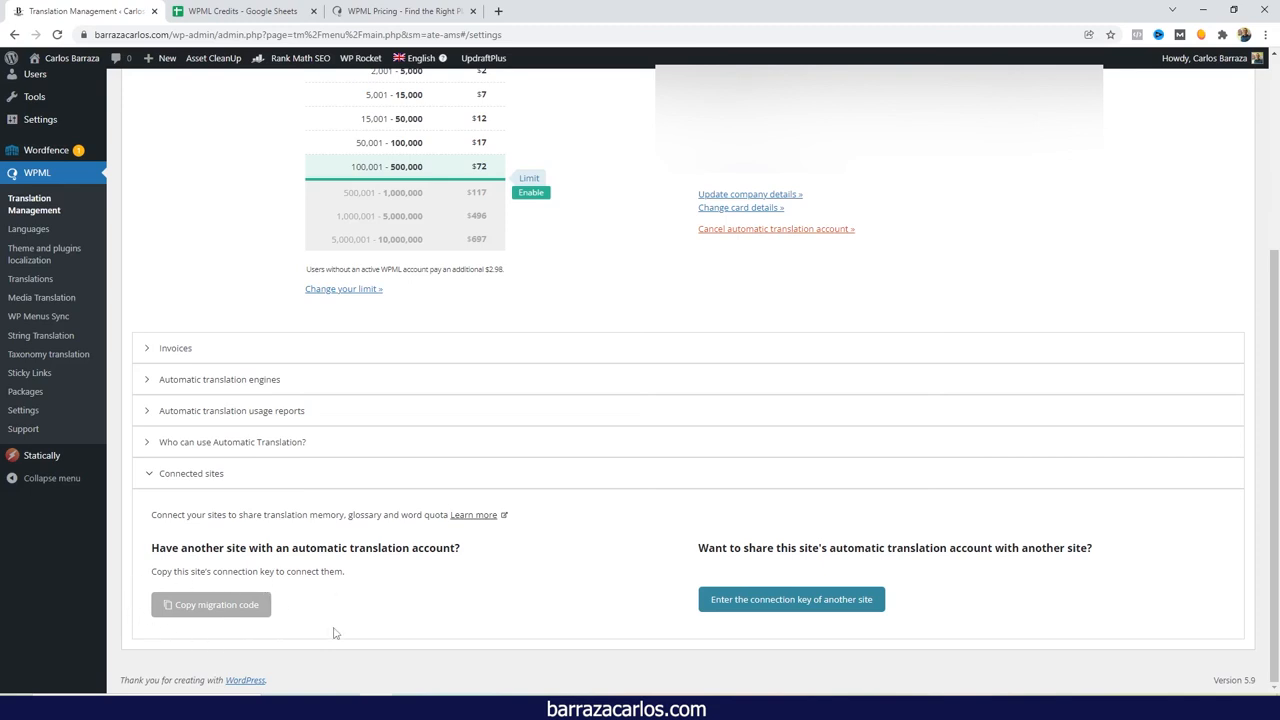
{"action": "mouse_move", "coordinate": [211, 604]}
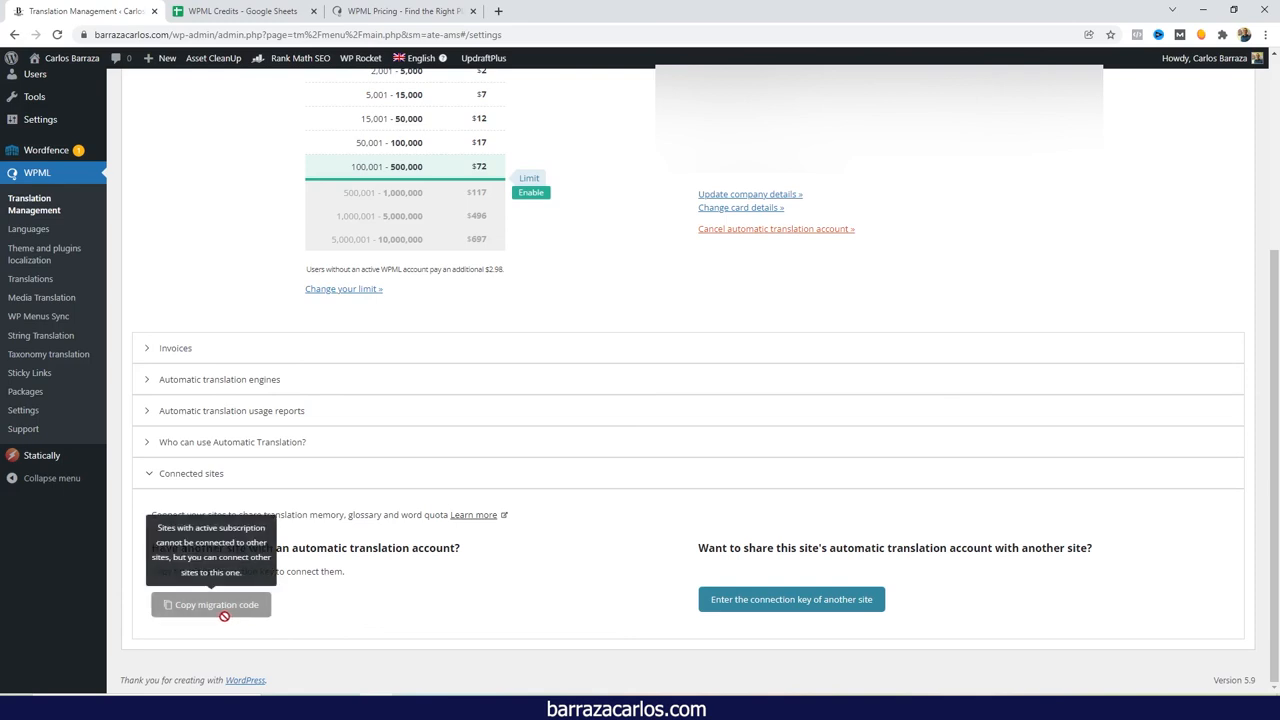
Scroll back to the top of Payment & Settings showing 0 of 500,000 credits used
{"action": "scroll", "scroll_direction": "up", "scroll_amount": 3}
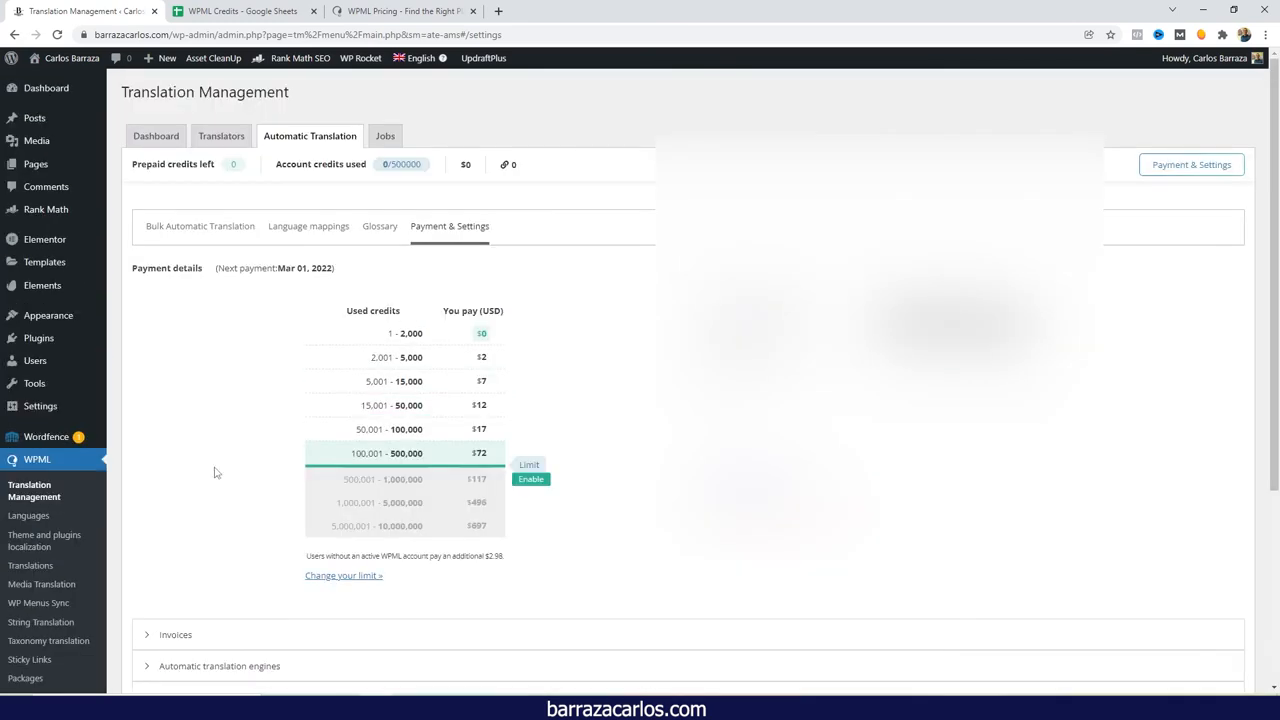